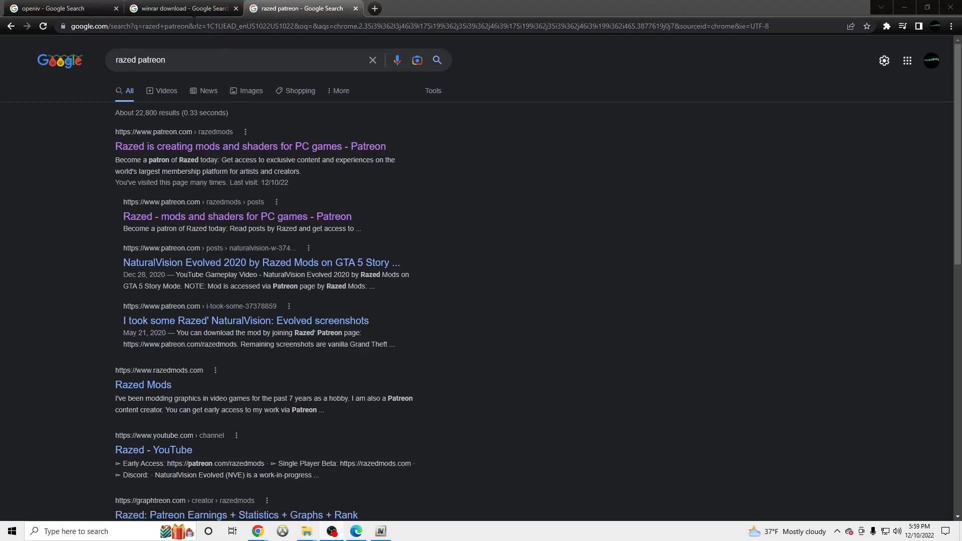
Close the OpenIV and WinRAR search tabs, keeping the razed patreon results
click(183, 8)
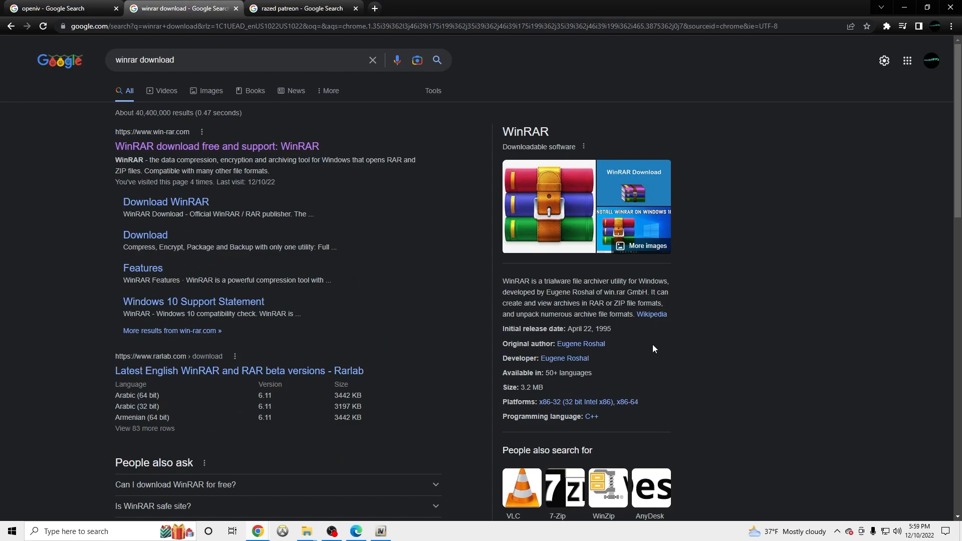
click(59, 8)
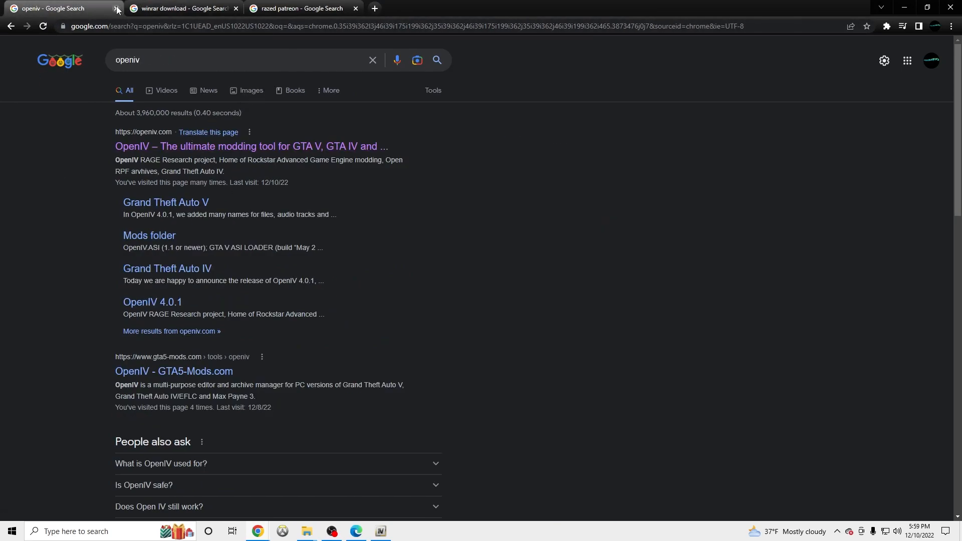
click(116, 8)
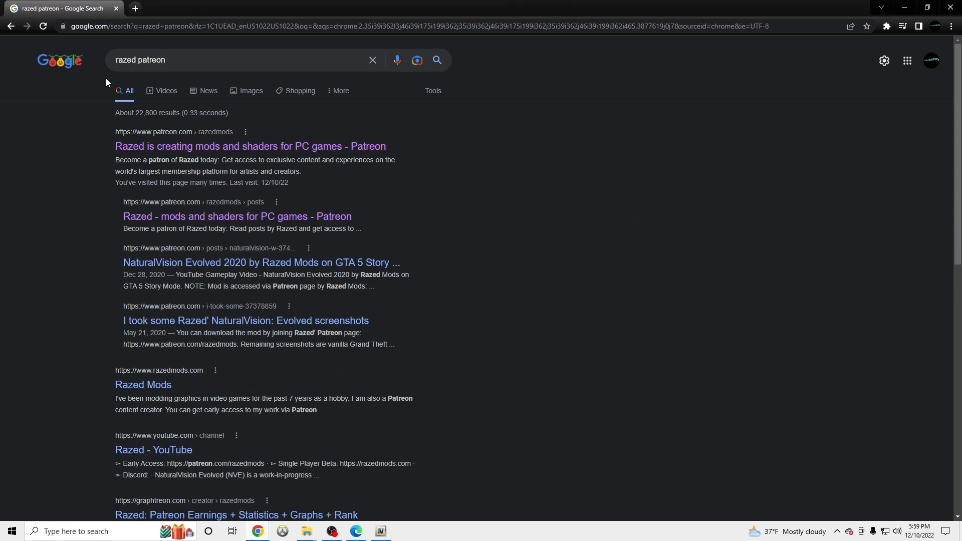
mouse_move(270, 149)
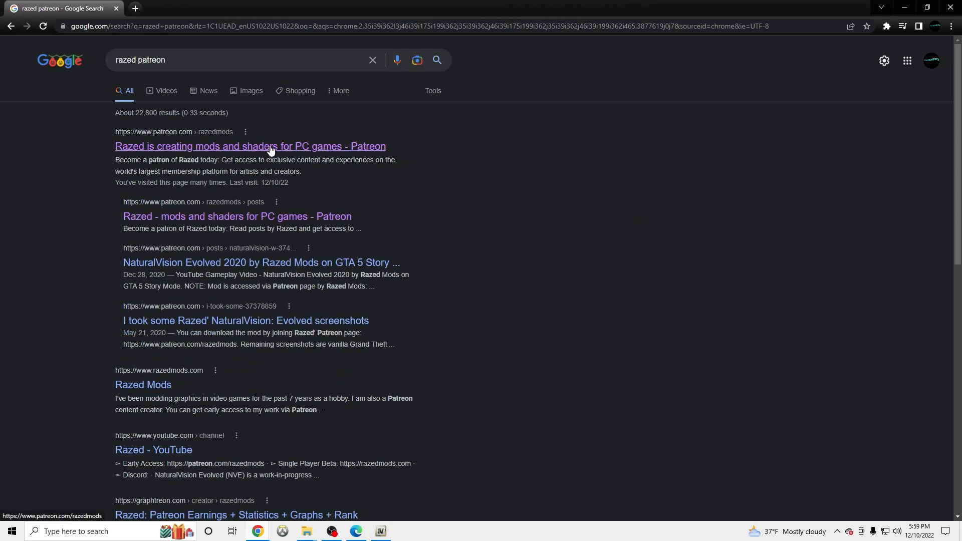
Open Razed's Patreon page and scroll to the December 2nd/3rd update post
click(250, 147)
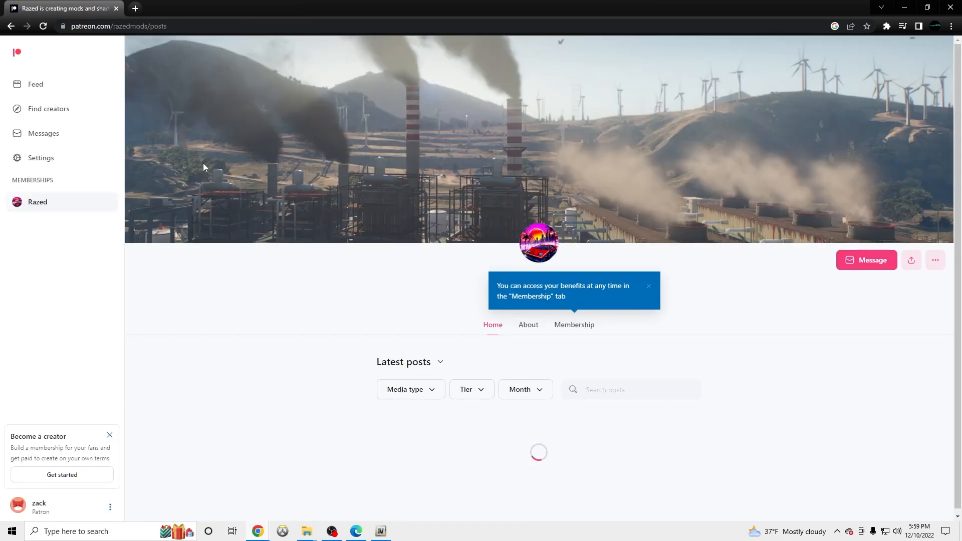
scroll(down, 3)
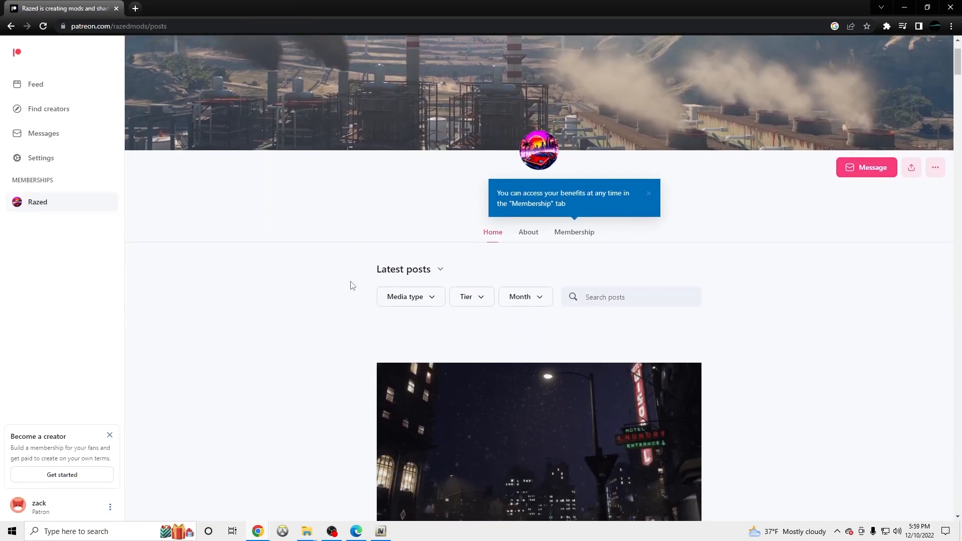
scroll(down, 3)
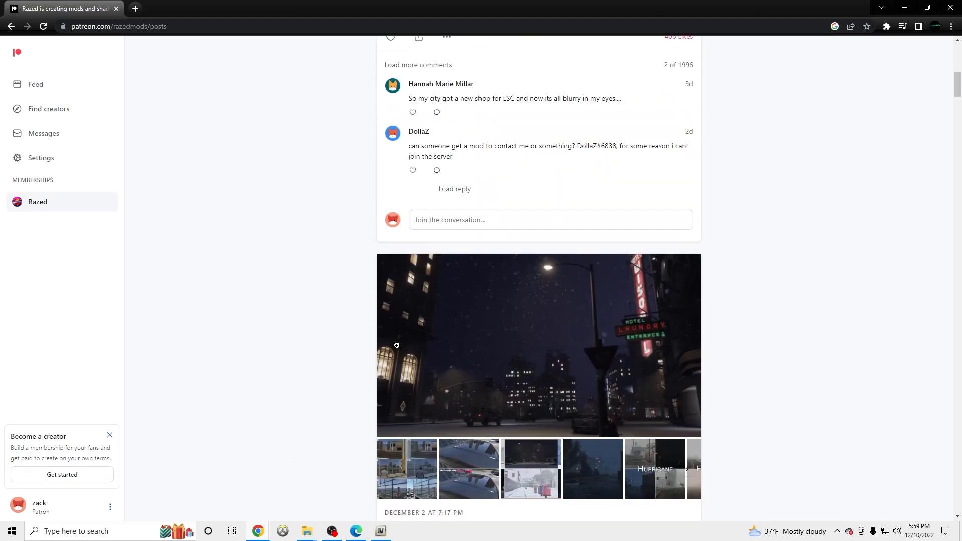
scroll(down, 3)
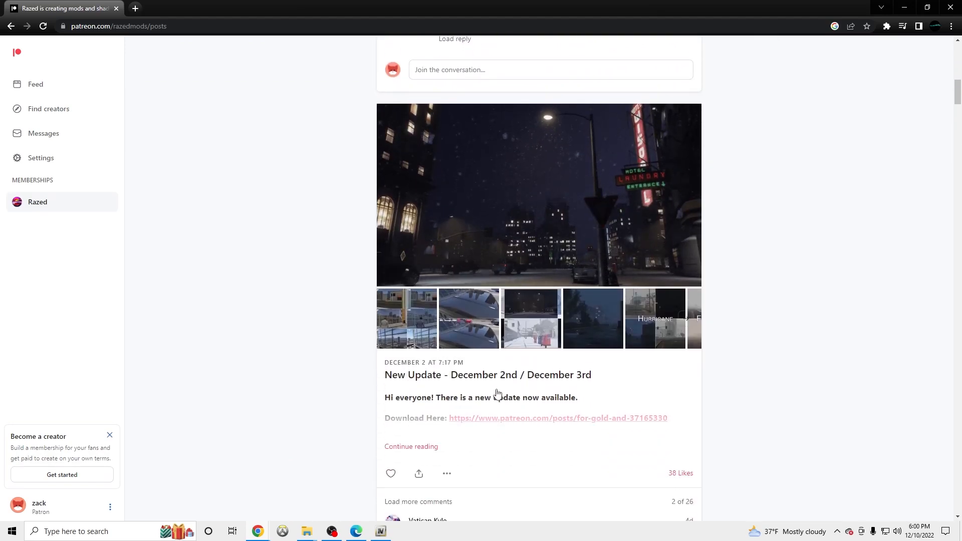
click(411, 446)
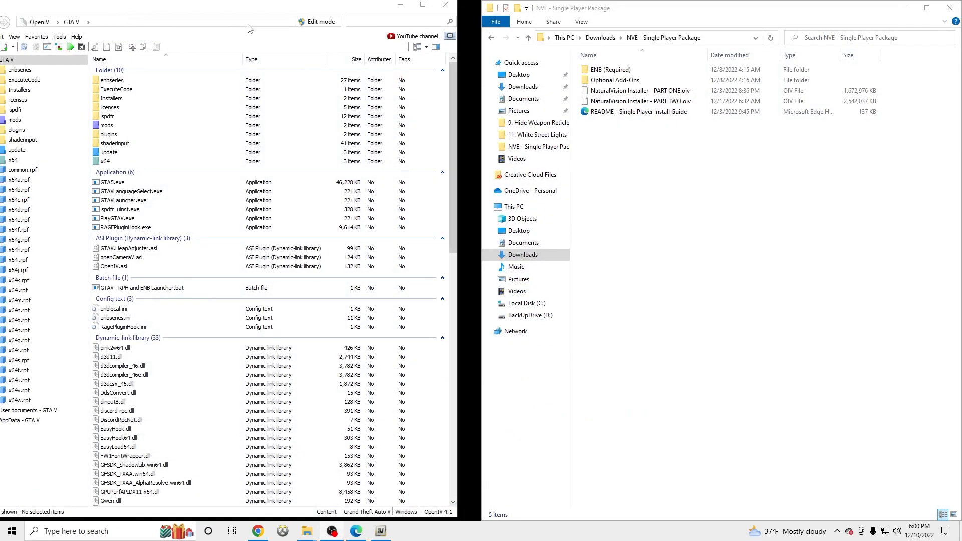
Maximize the Downloads window and bring up options for the NVE Single Player Package zip
click(445, 4)
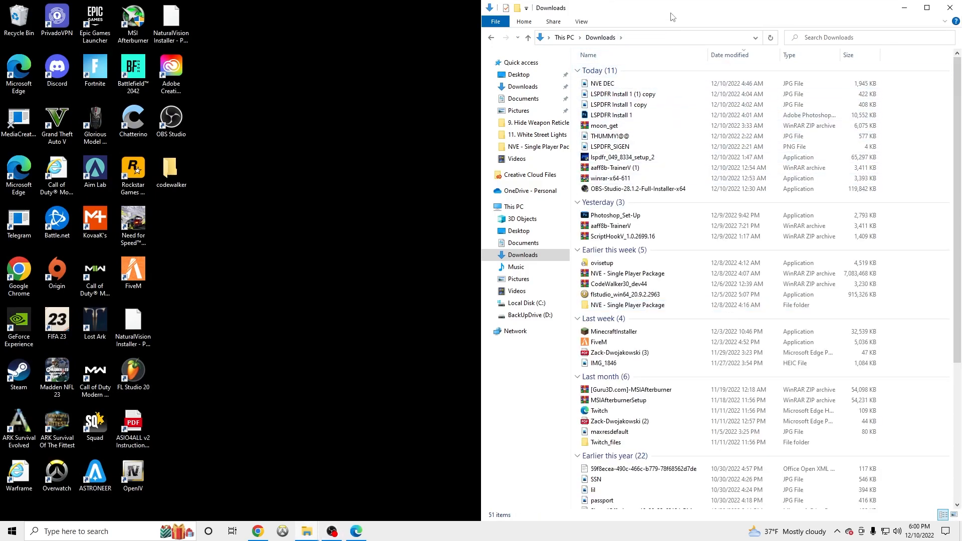
click(926, 8)
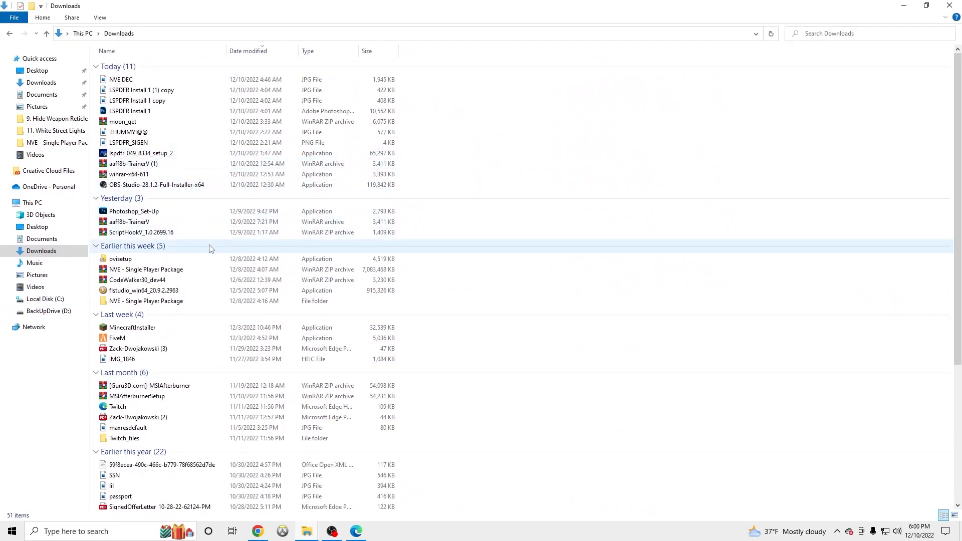
mouse_move(157, 269)
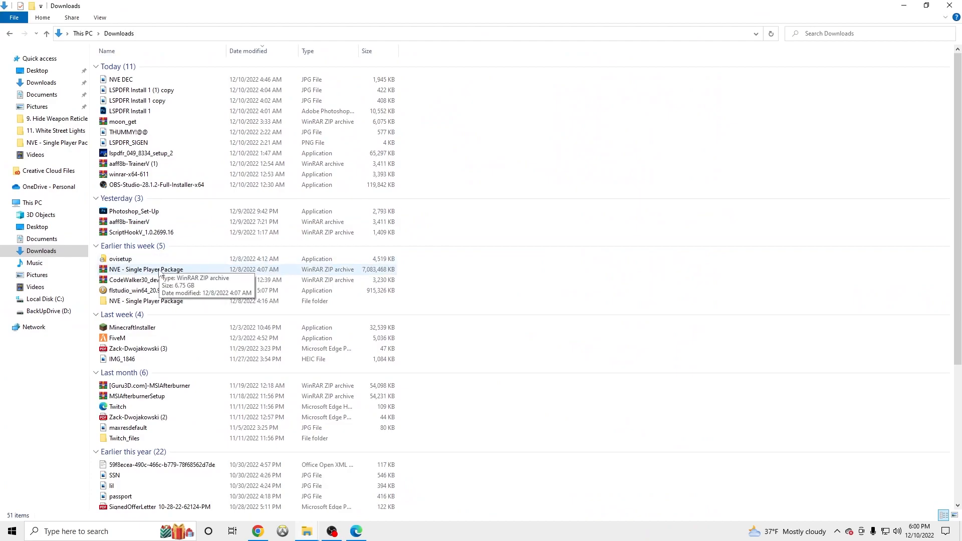
right_click(147, 269)
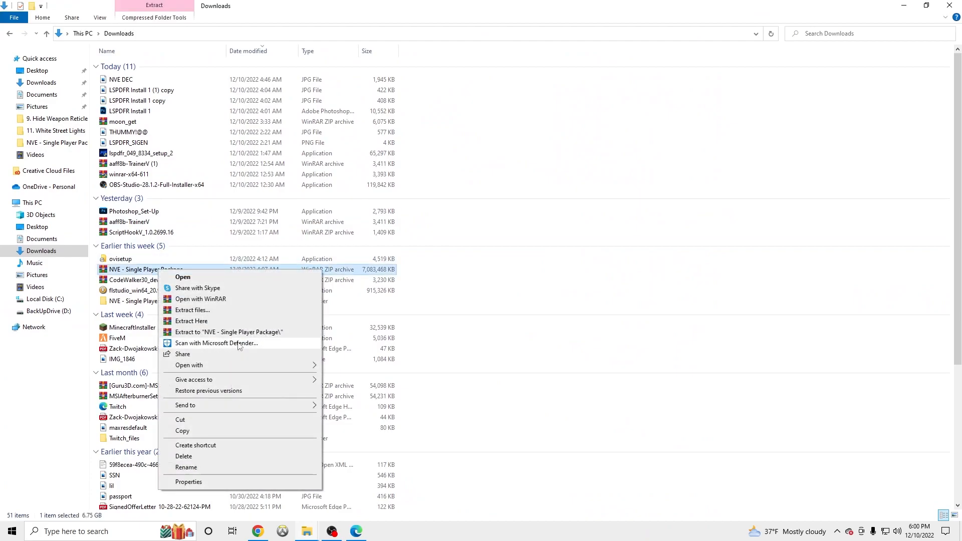
mouse_move(423, 280)
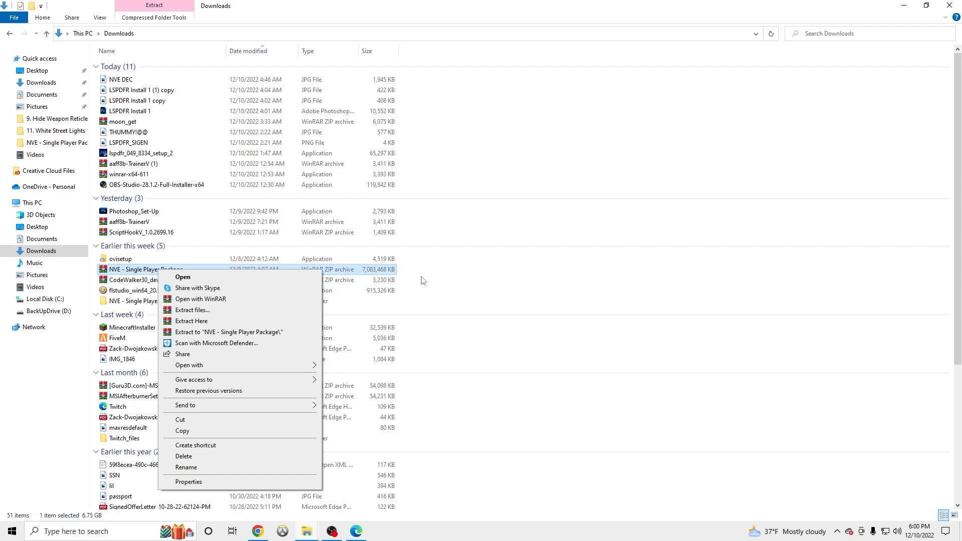
mouse_move(289, 332)
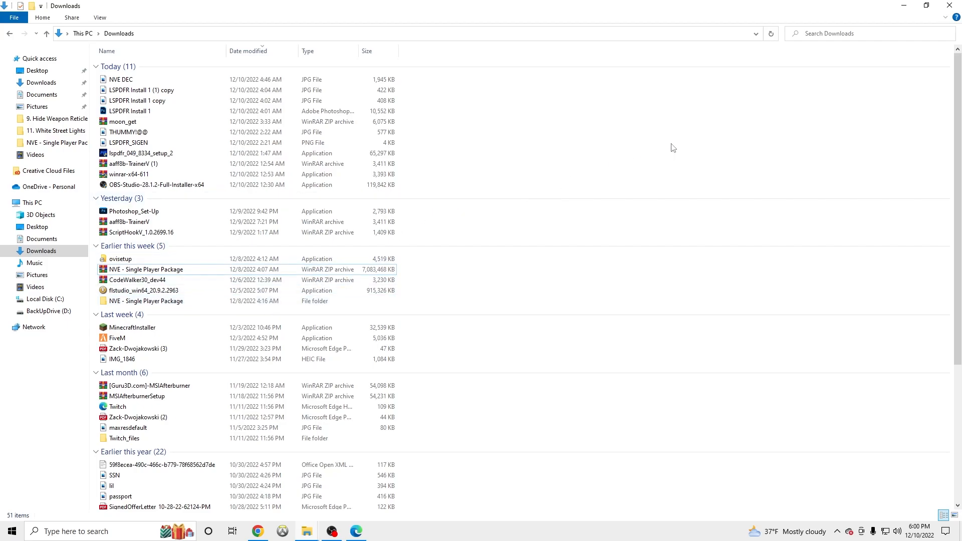
Open the NVE Single Player Package README in Edge and read through the install guide
double_click(146, 301)
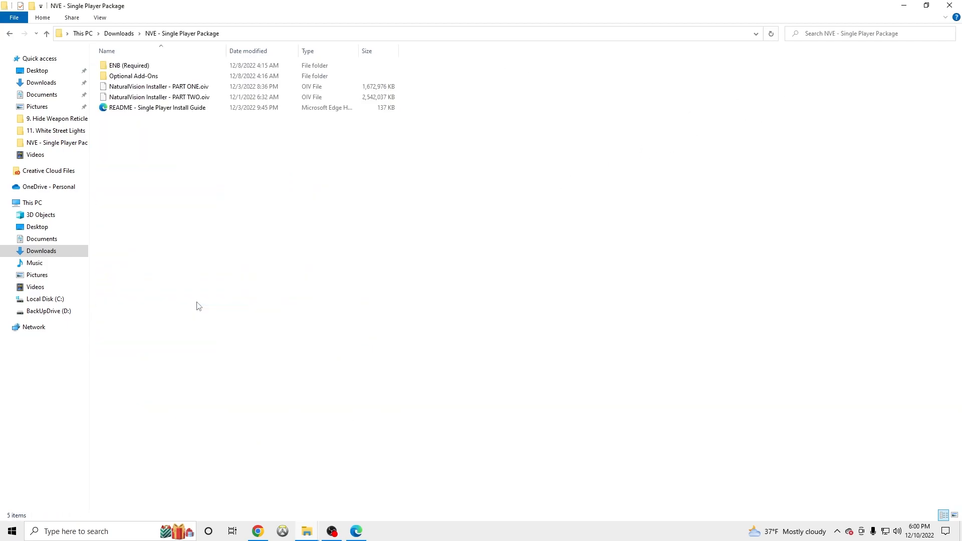
double_click(158, 107)
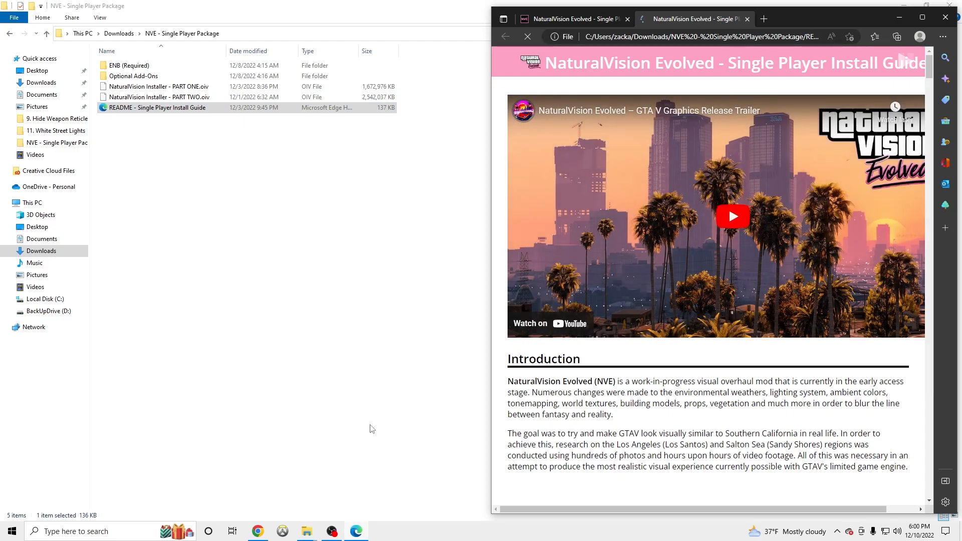
click(746, 18)
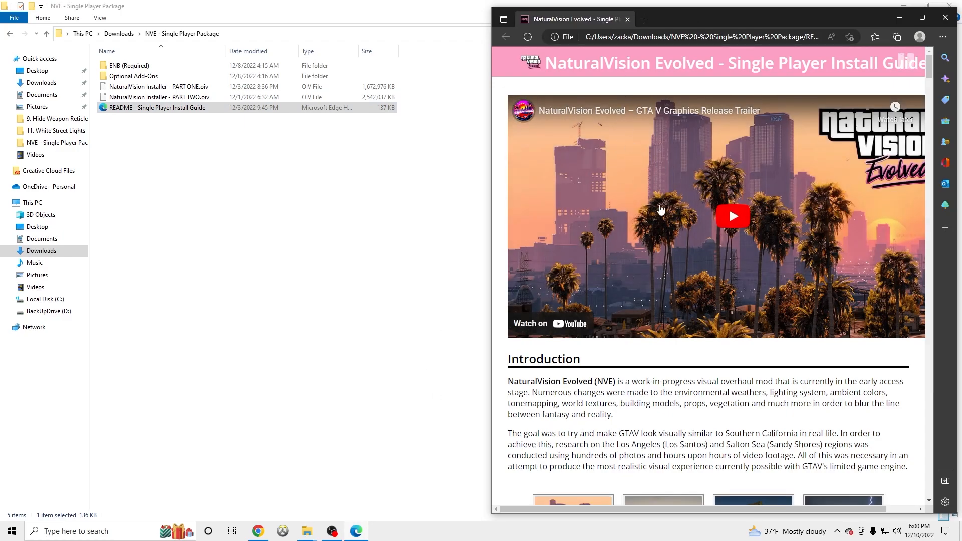
scroll(down, 3)
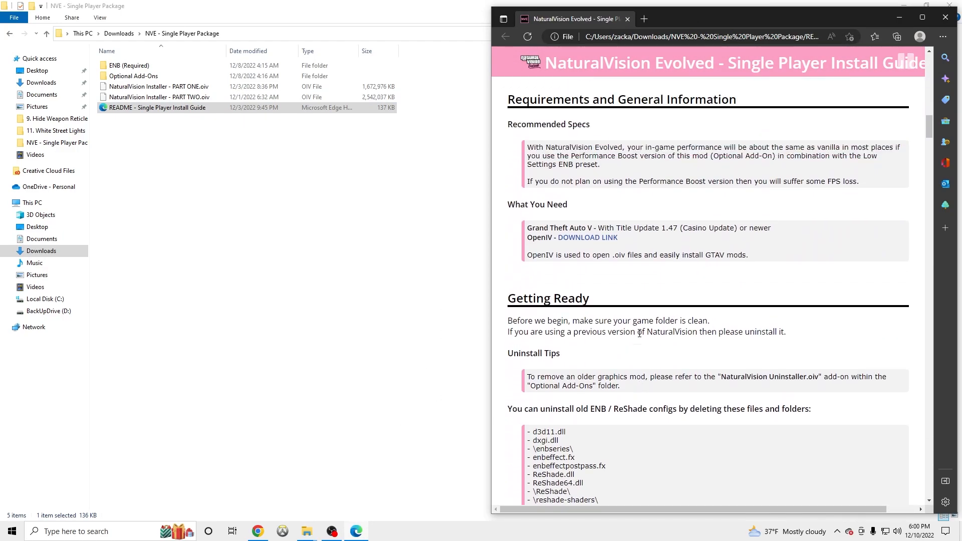
scroll(down, 3)
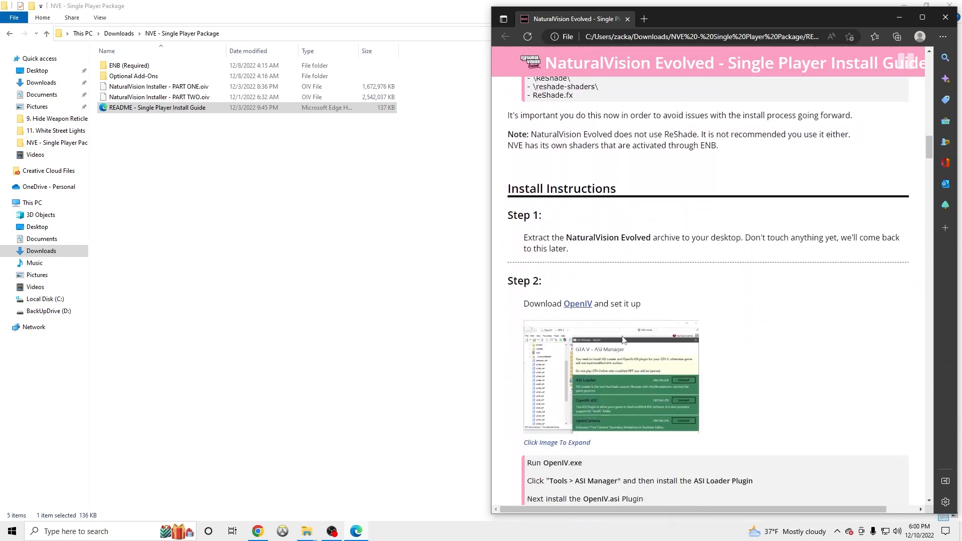
scroll(down, 3)
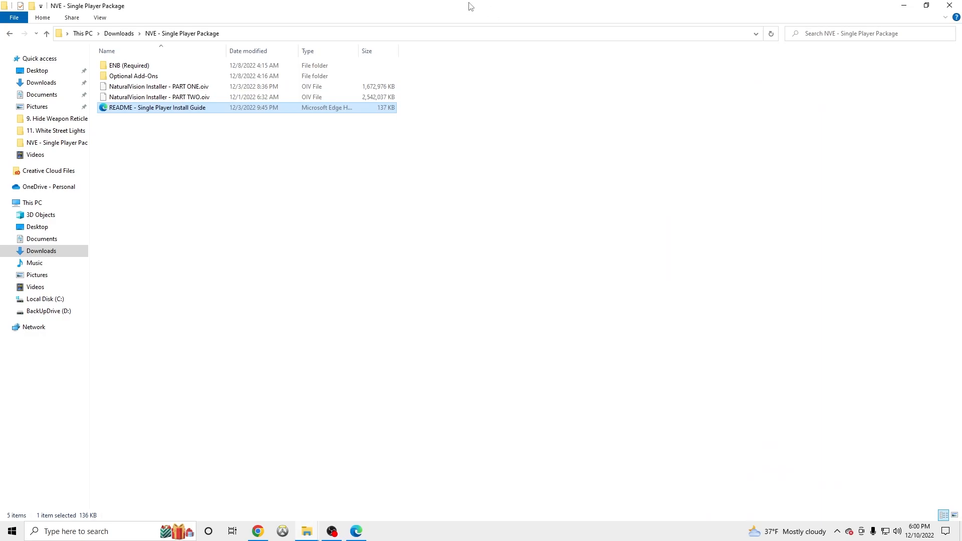
Launch OpenIV and choose Grand Theft Auto V for Windows
click(927, 6)
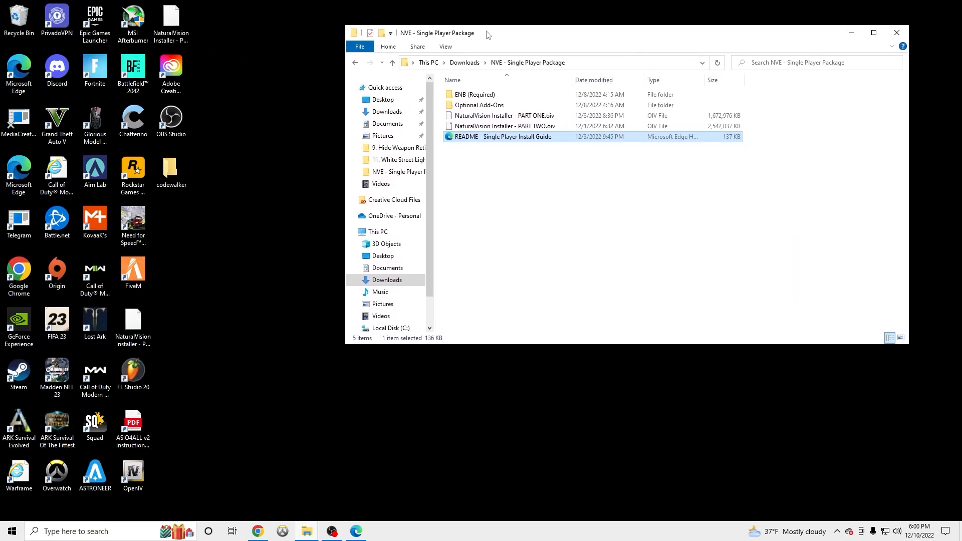
key(alt+tab)
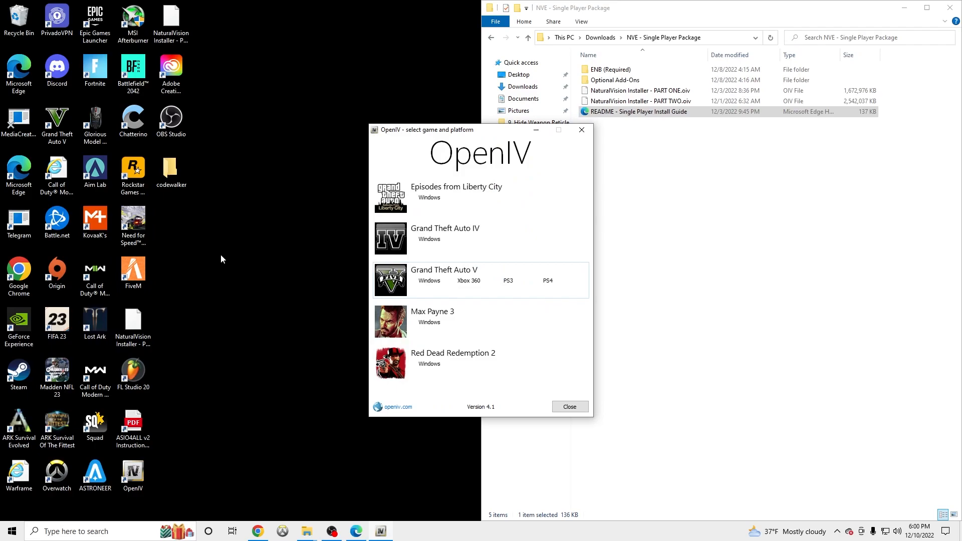
click(429, 280)
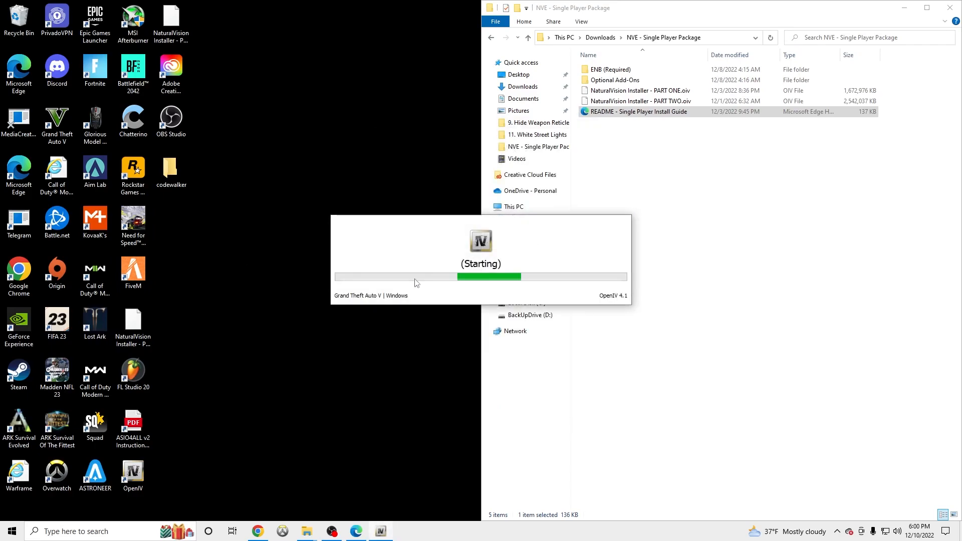
mouse_move(425, 294)
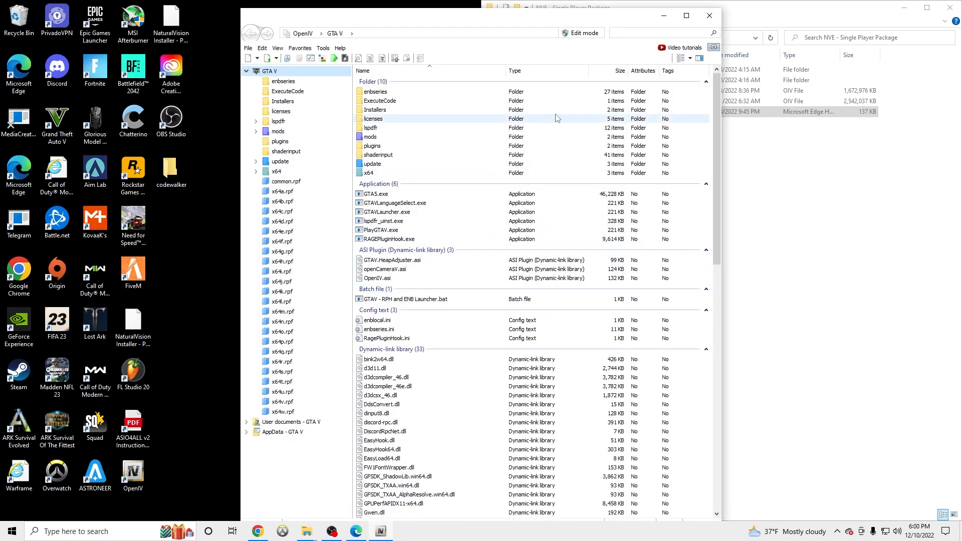
Enable edit mode and check ASI Loader, OpenIV.ASI and openCamera show INSTALLED in ASI Manager
click(581, 32)
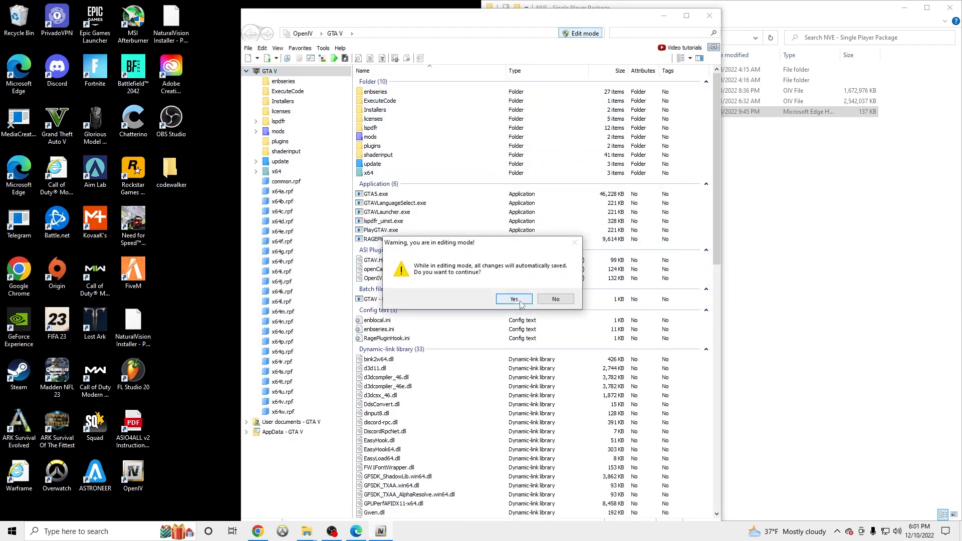
click(513, 300)
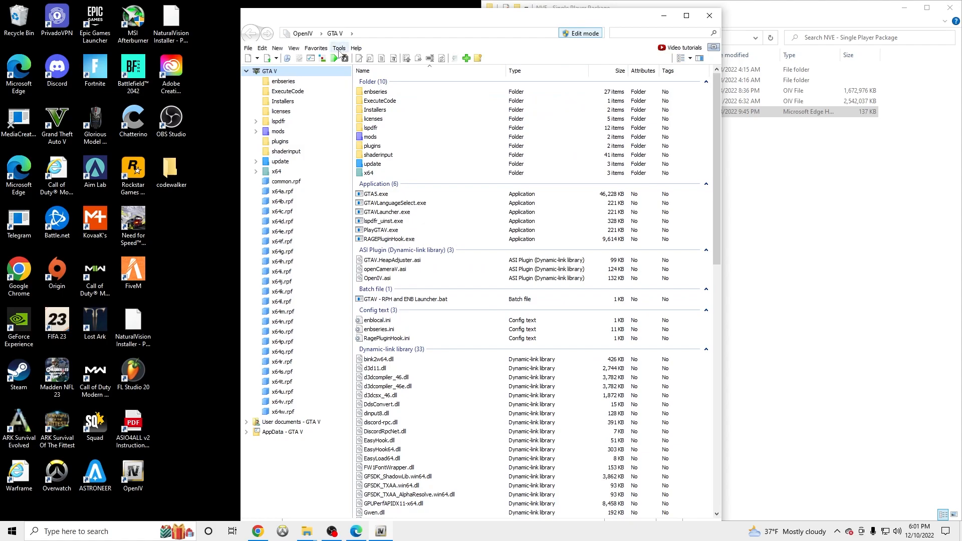
click(339, 48)
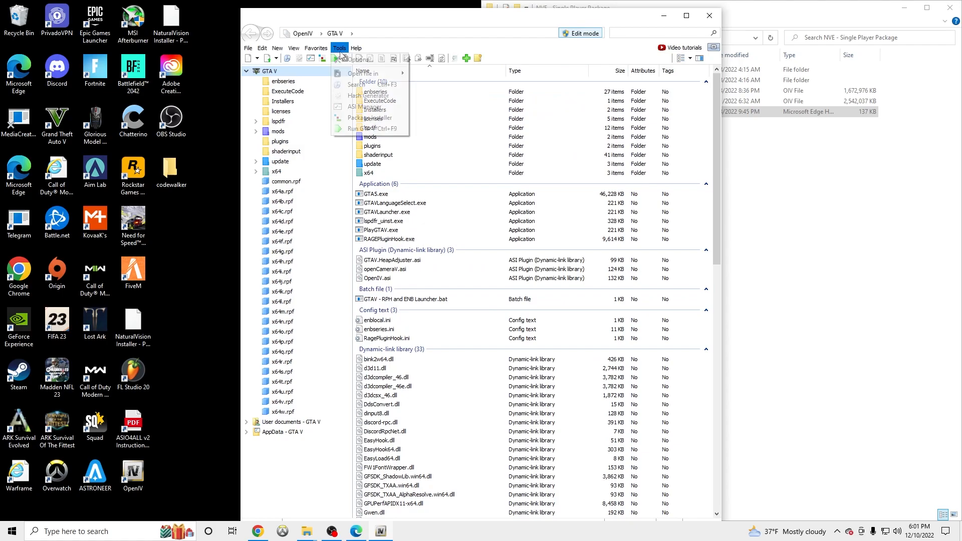
mouse_move(363, 107)
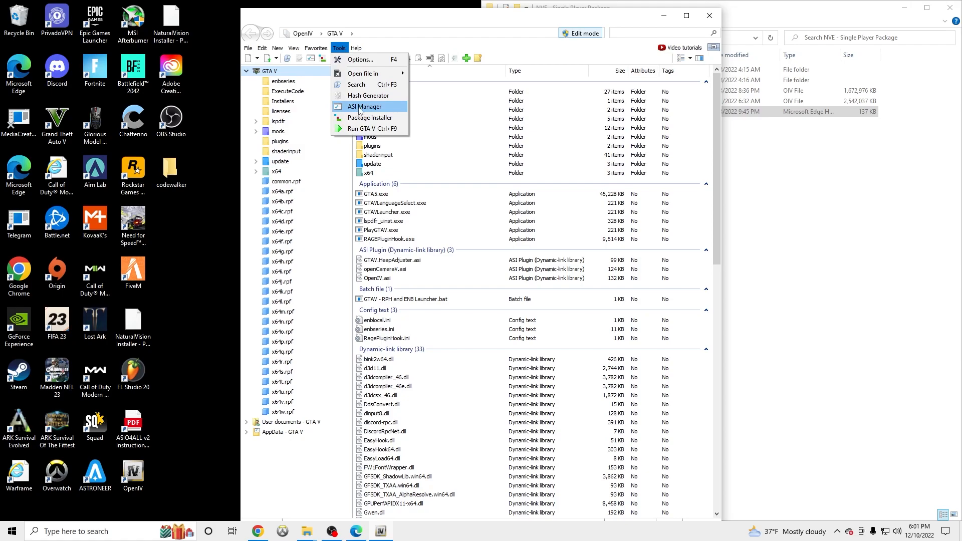
click(364, 107)
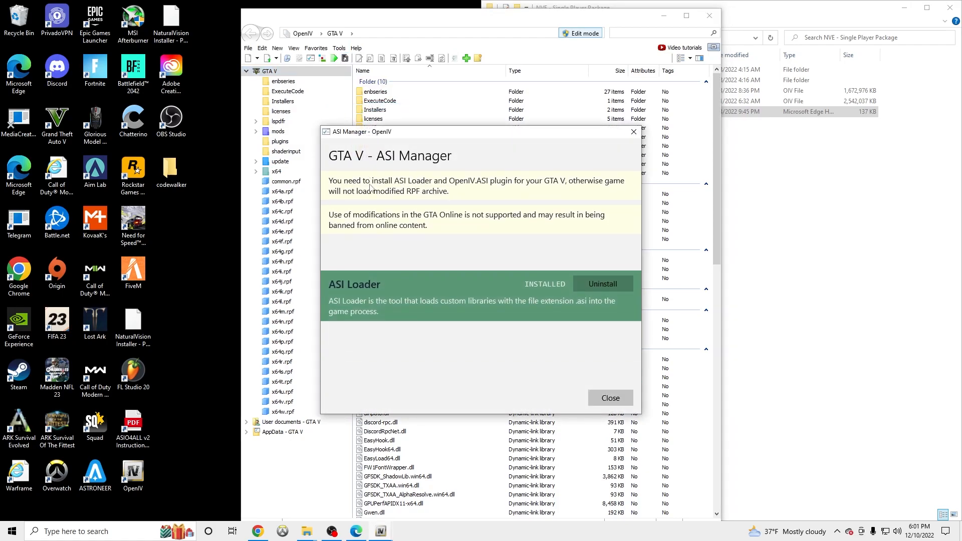
scroll(down, 3)
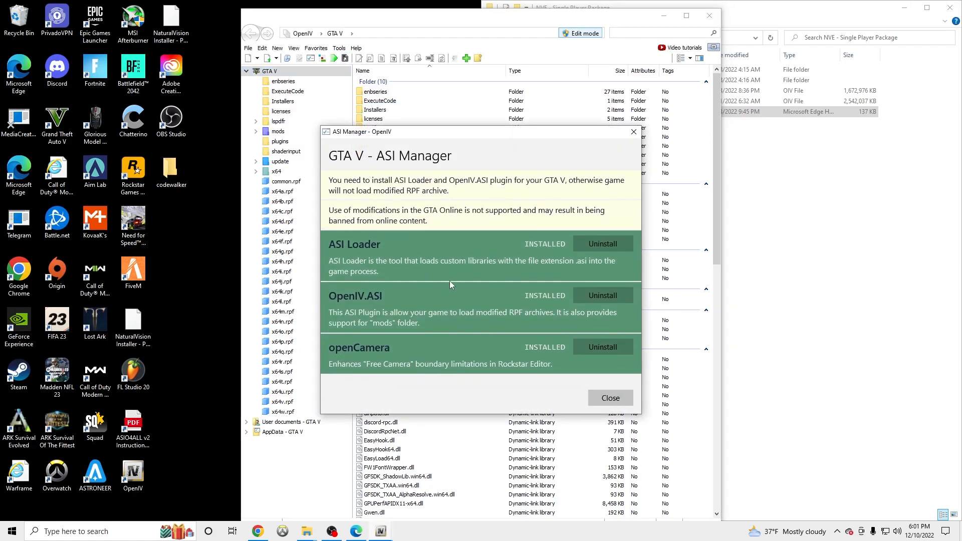
mouse_move(548, 356)
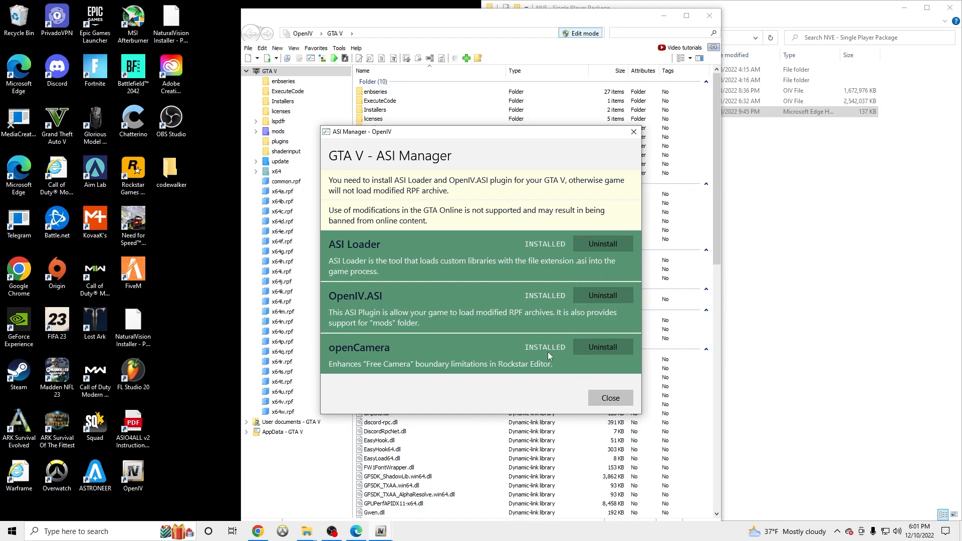
mouse_move(611, 398)
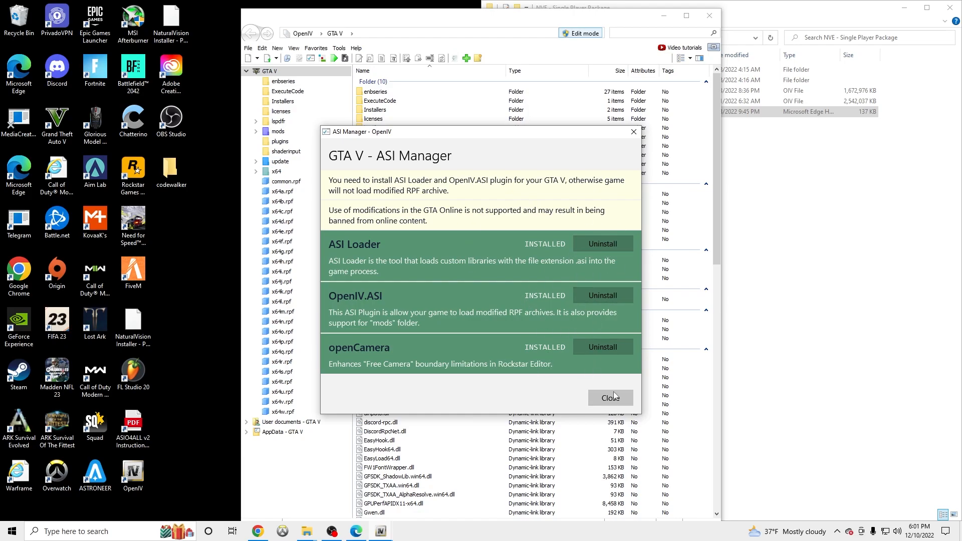
Start the Package Installer and browse to PART ONE.oiv in the NVE Single Player Package folder
click(611, 398)
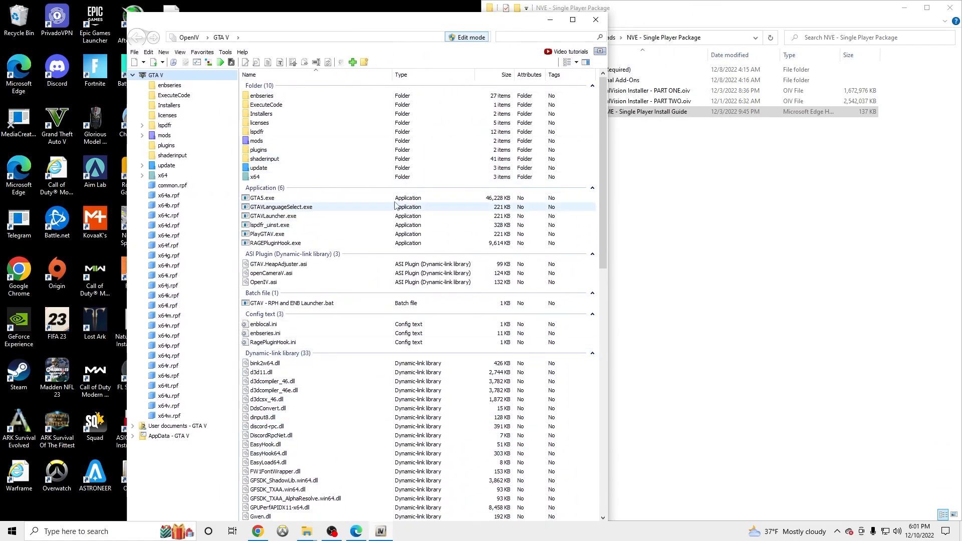
click(226, 51)
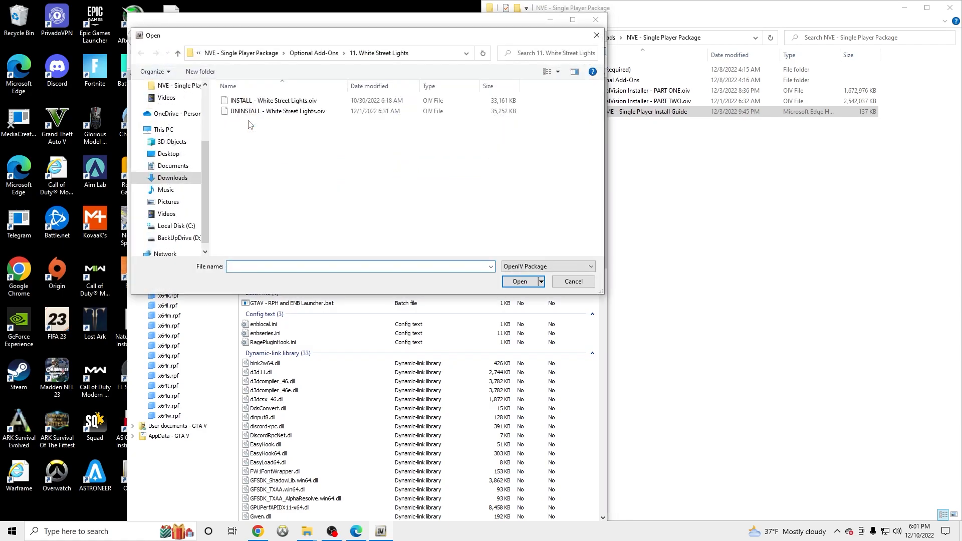
click(172, 179)
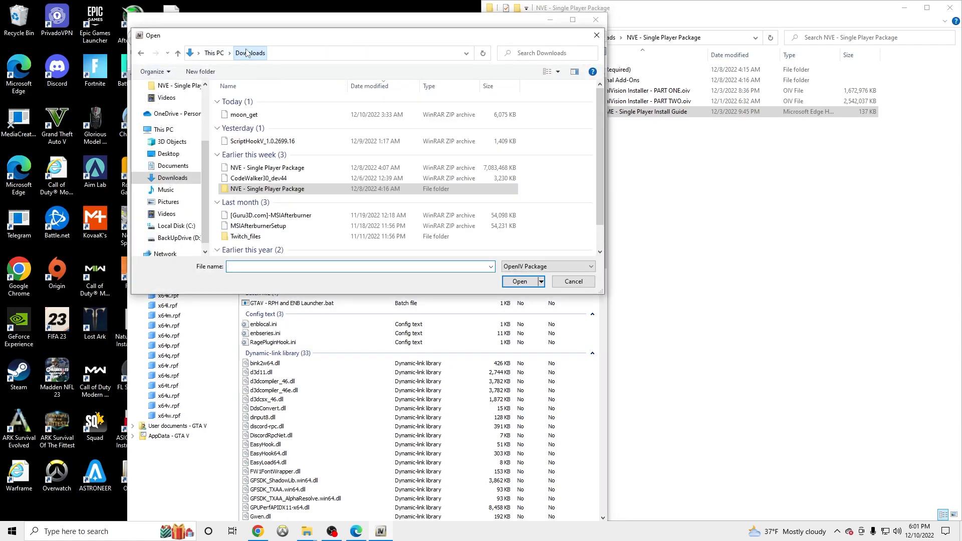
click(267, 188)
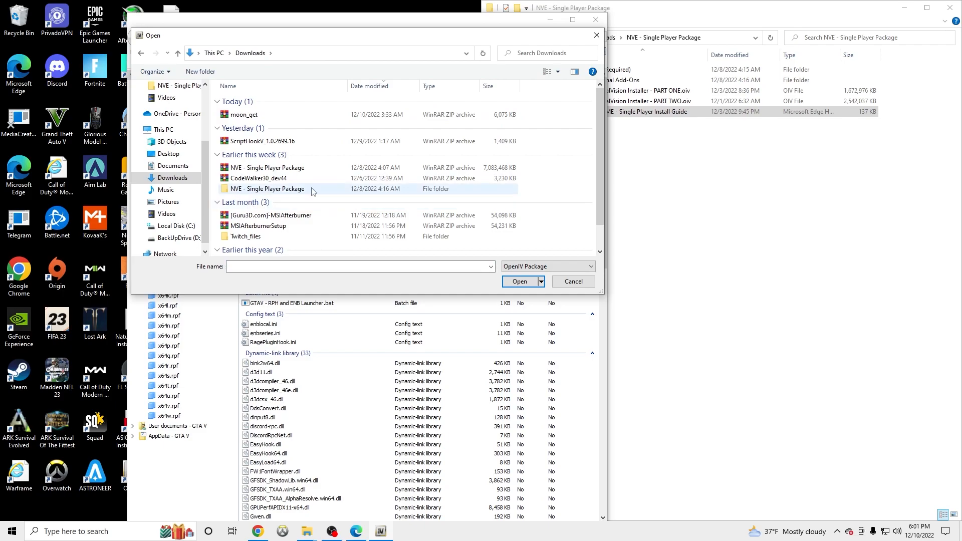
double_click(267, 189)
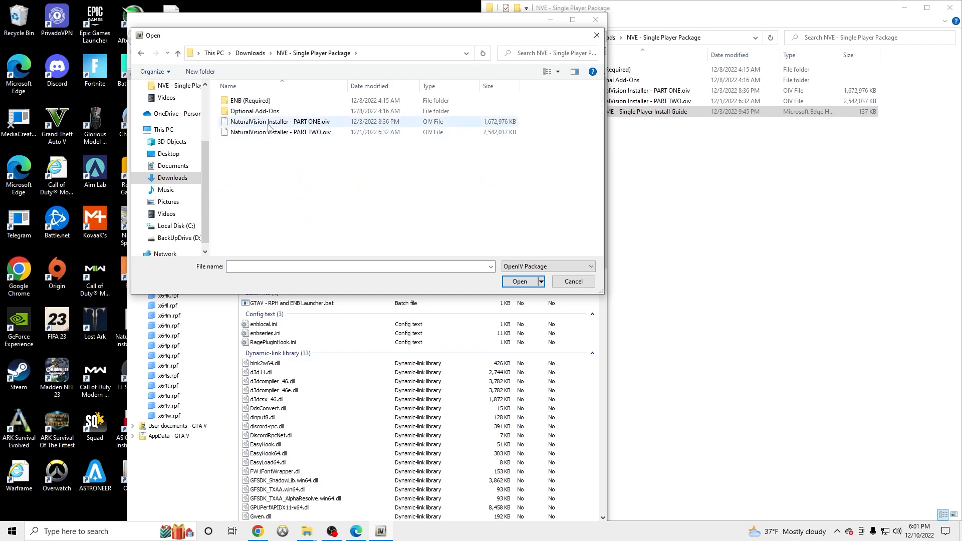
click(280, 122)
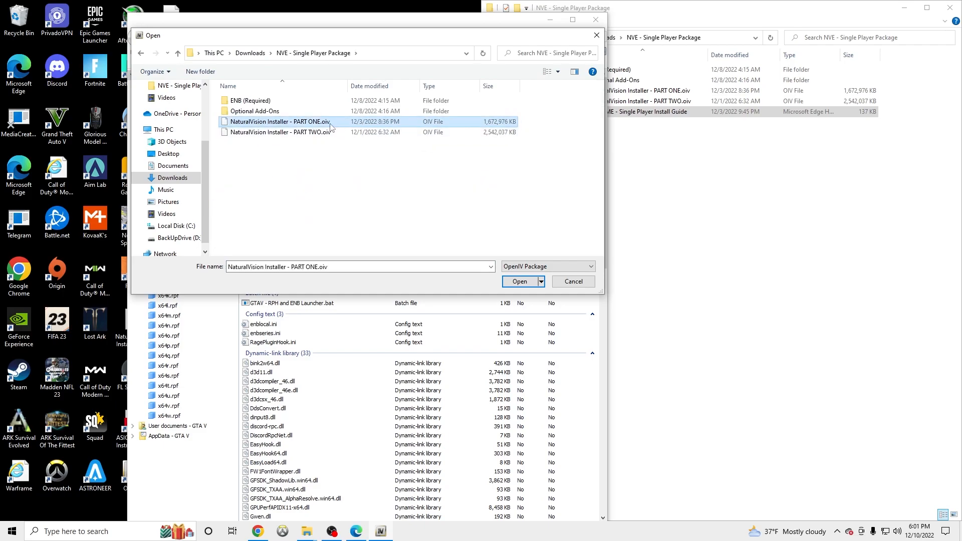
Install NaturalVision Evolved Part One into the mods folder and close the installer
click(519, 281)
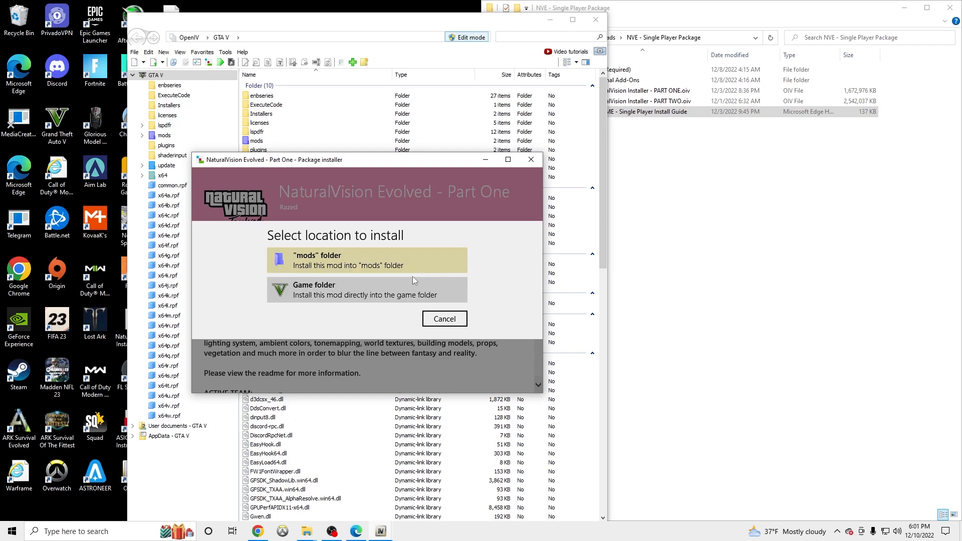
click(444, 319)
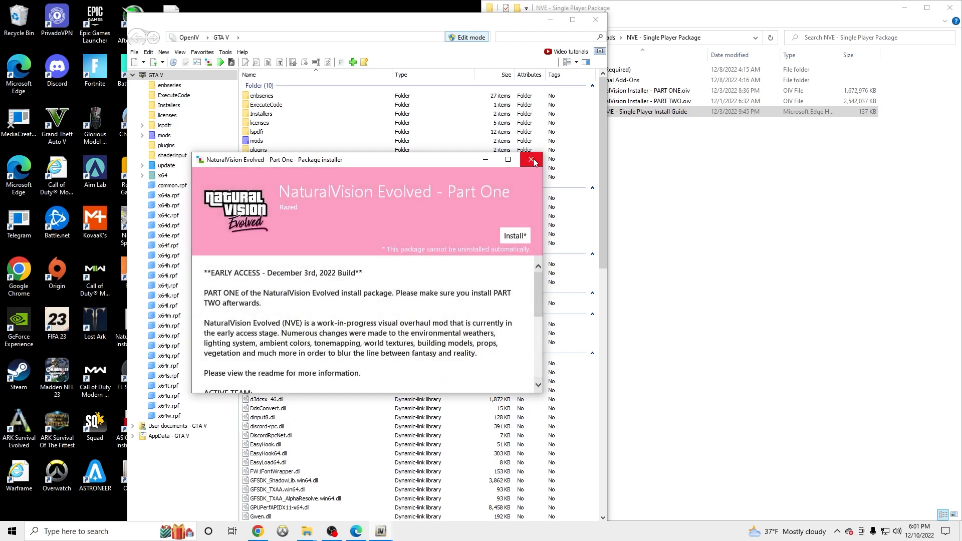
click(531, 159)
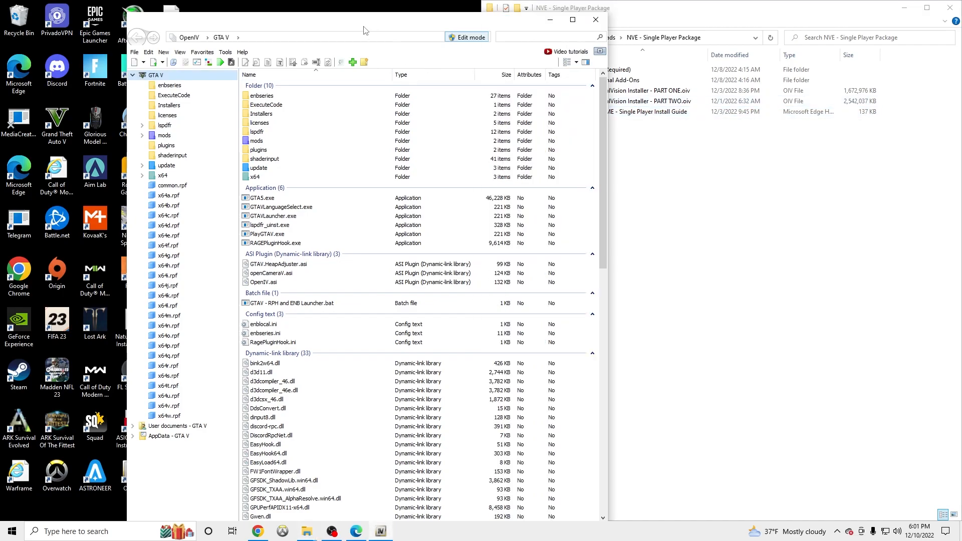
Load NaturalVision Installer - PART TWO.oiv into the Package Installer
click(352, 62)
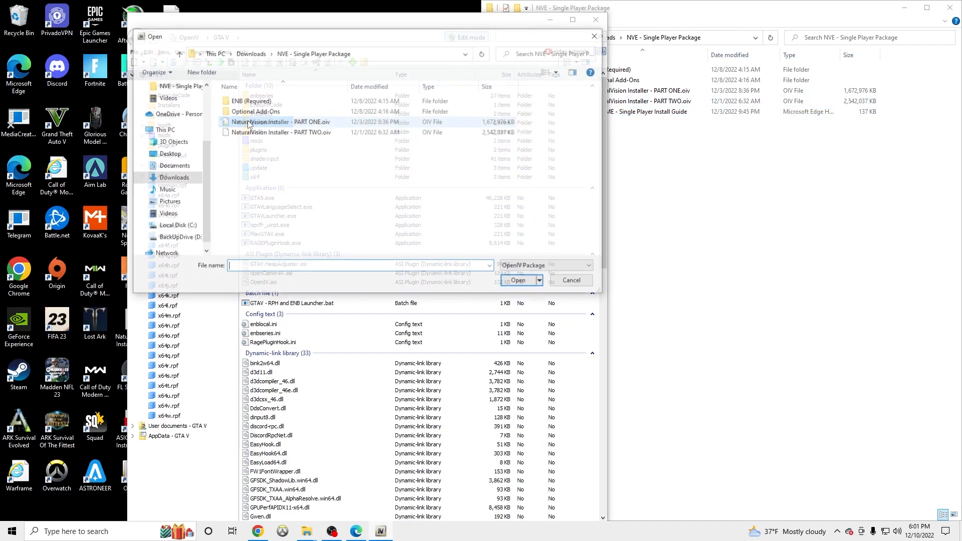
click(280, 133)
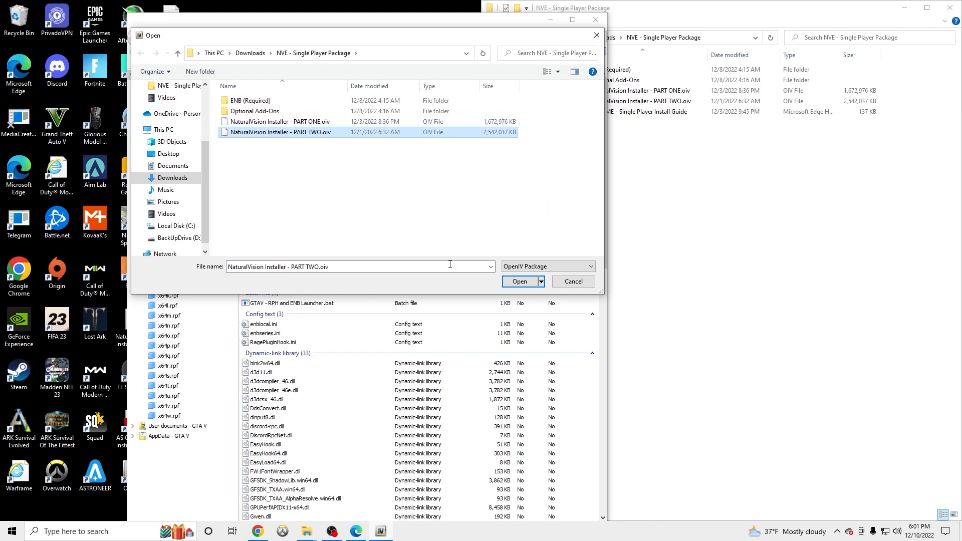
click(520, 281)
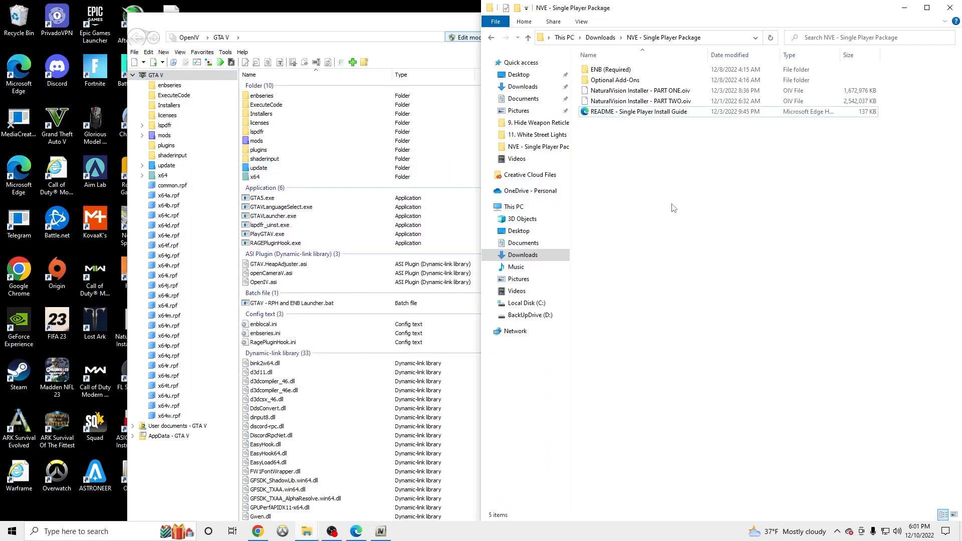
click(257, 123)
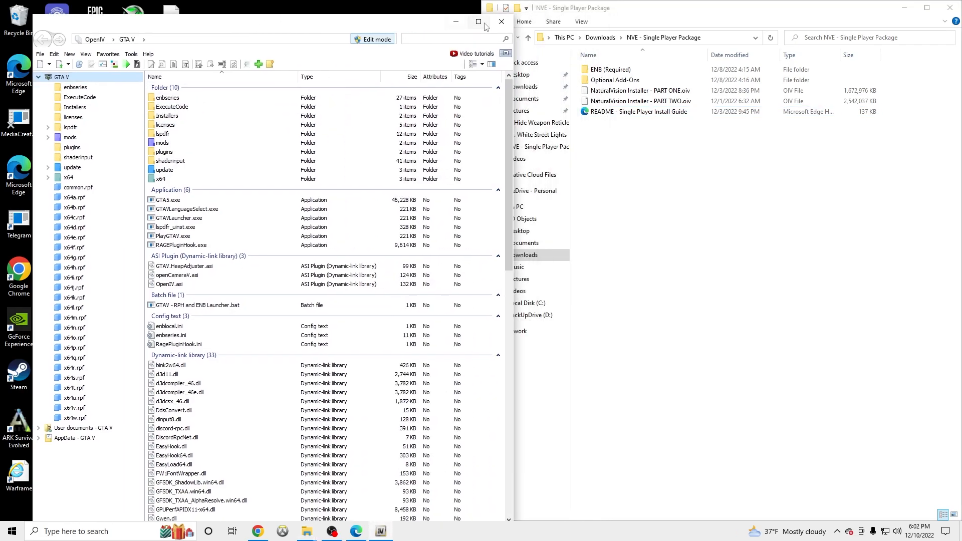
Close OpenIV and open Steam to the Library home page
click(502, 21)
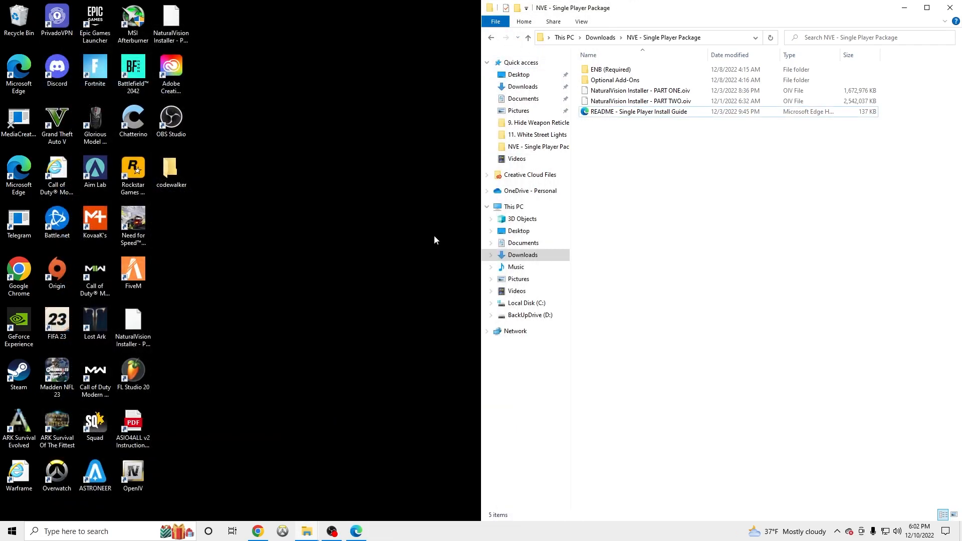
mouse_move(203, 274)
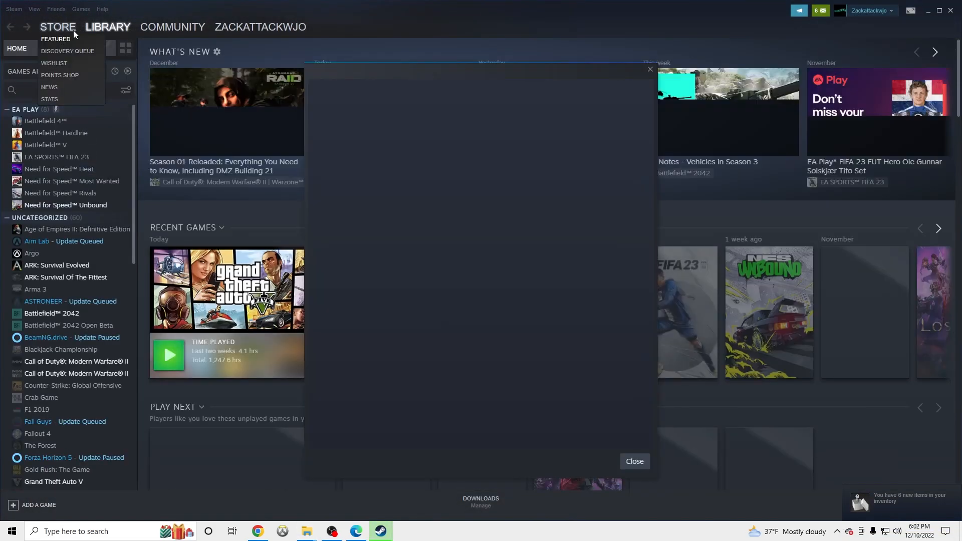
click(634, 461)
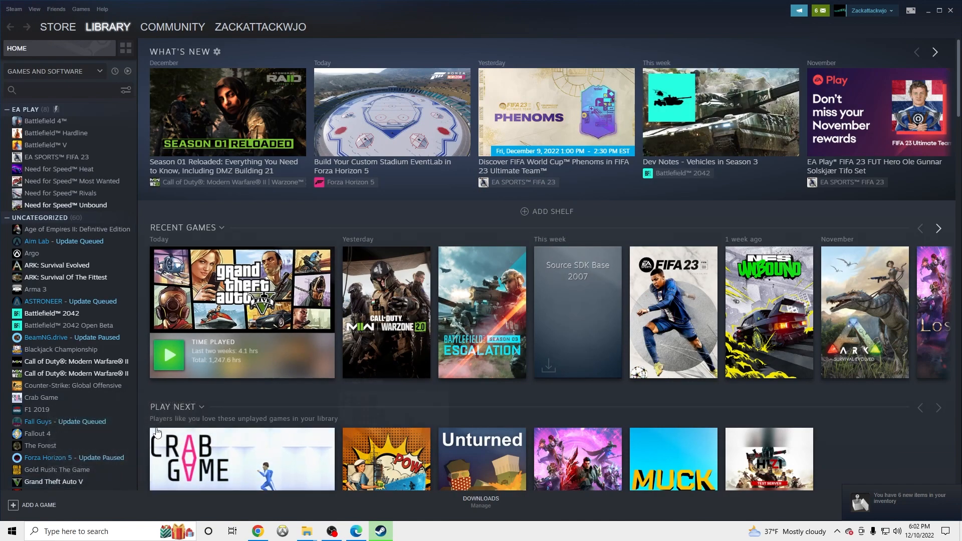
mouse_move(242, 459)
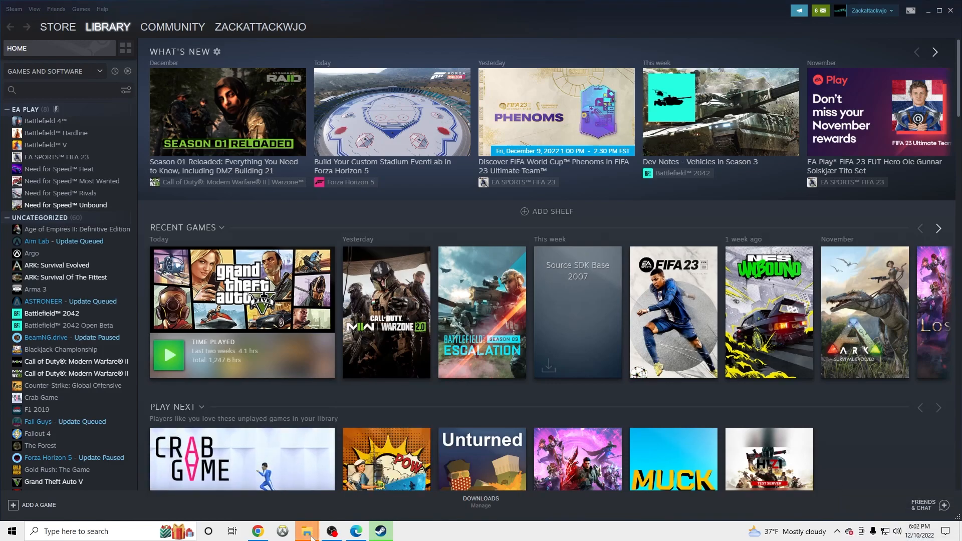
mouse_move(307, 532)
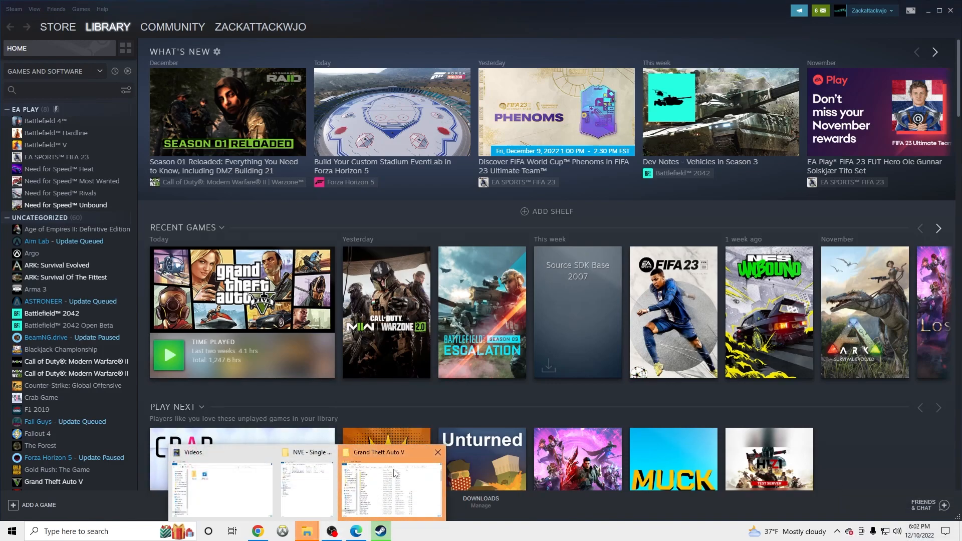
Open ENB (Required) and then the (3) Low Settings Preset [LIGHT] folder
click(390, 489)
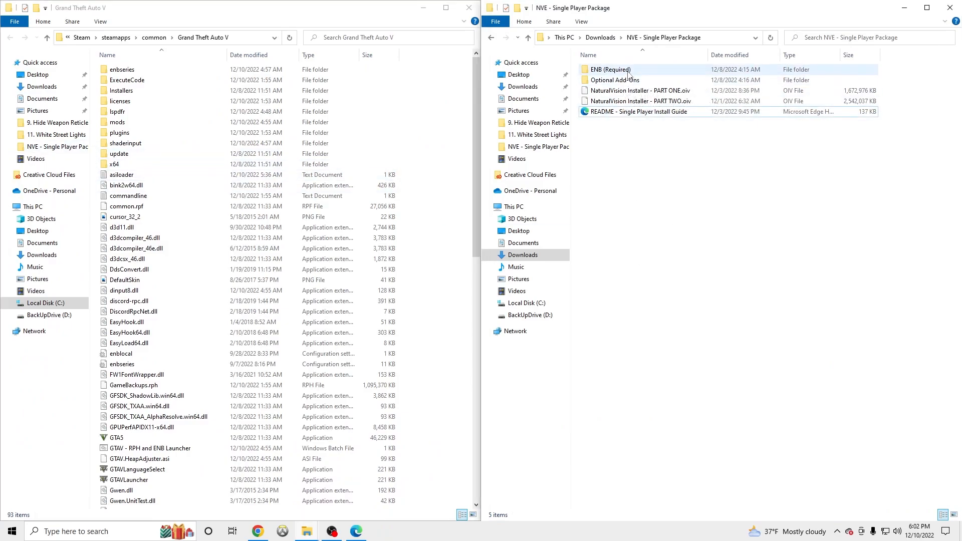
double_click(611, 69)
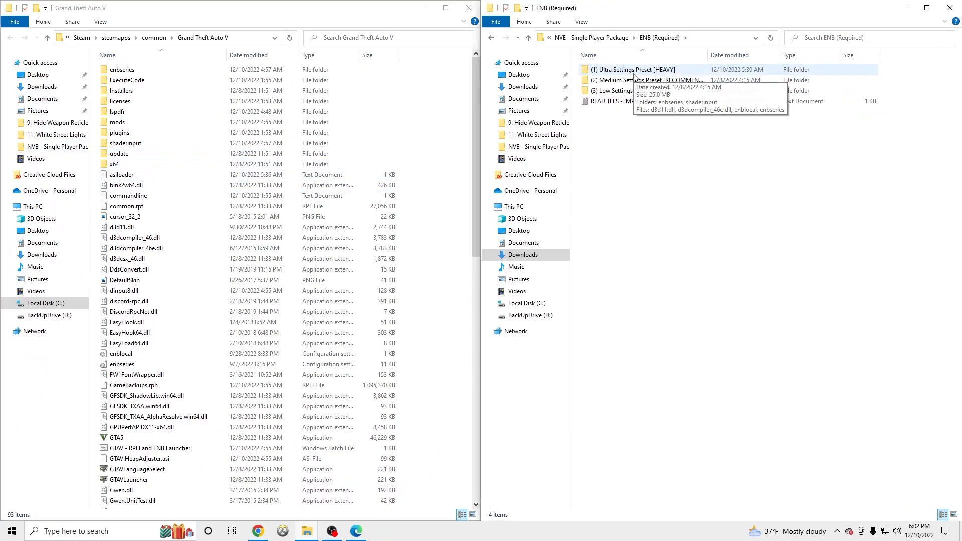
mouse_move(678, 72)
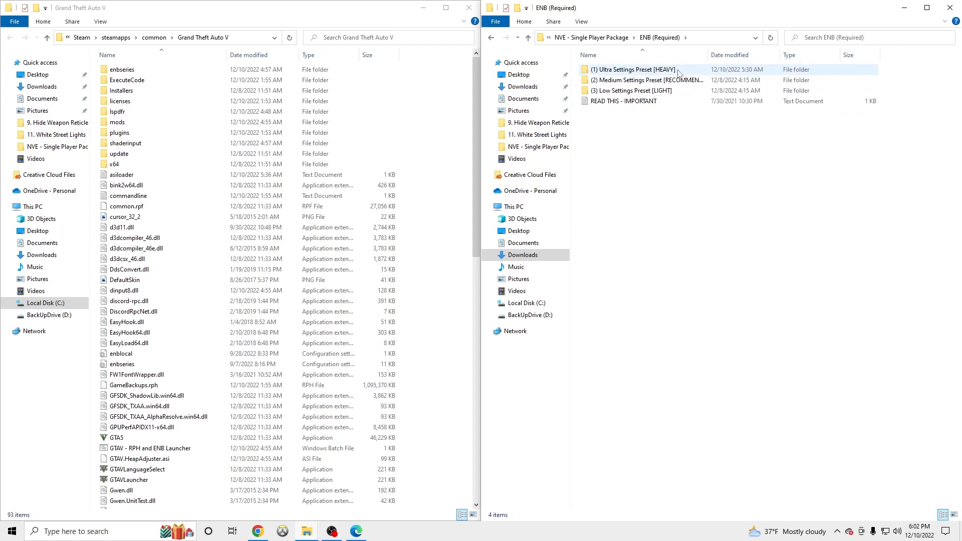
mouse_move(645, 80)
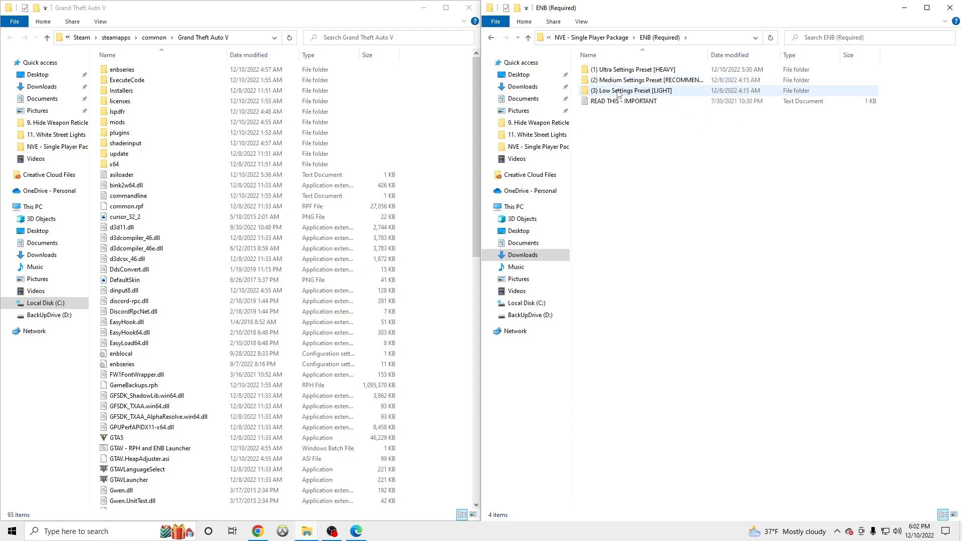
click(635, 90)
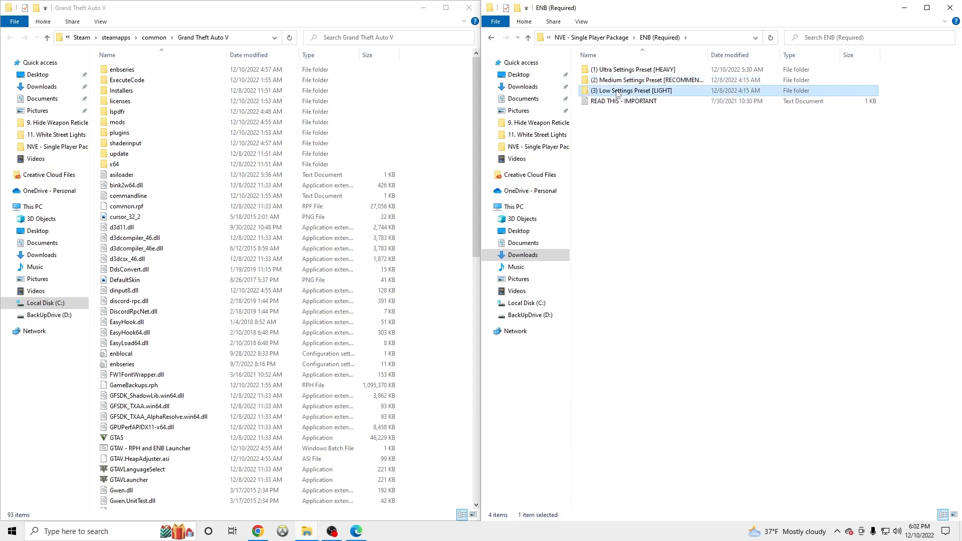
mouse_move(632, 90)
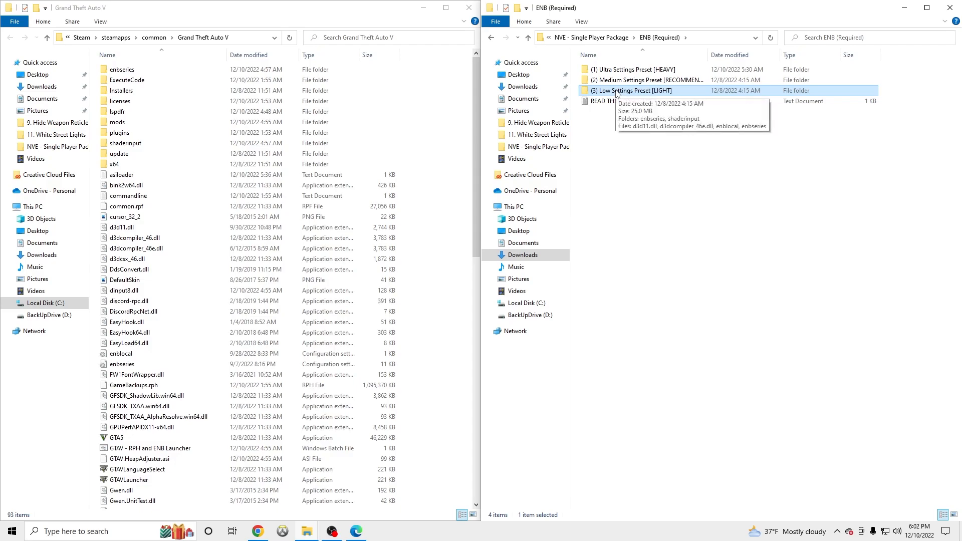
double_click(629, 90)
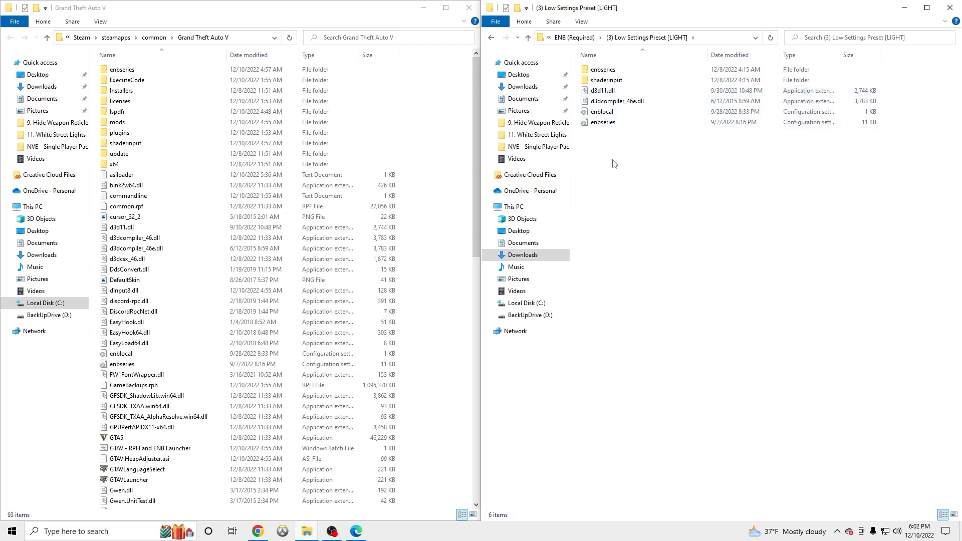
Select all Low preset files, cancel the Replace or Skip move, and return to the NVE package folder
key(ctrl+a)
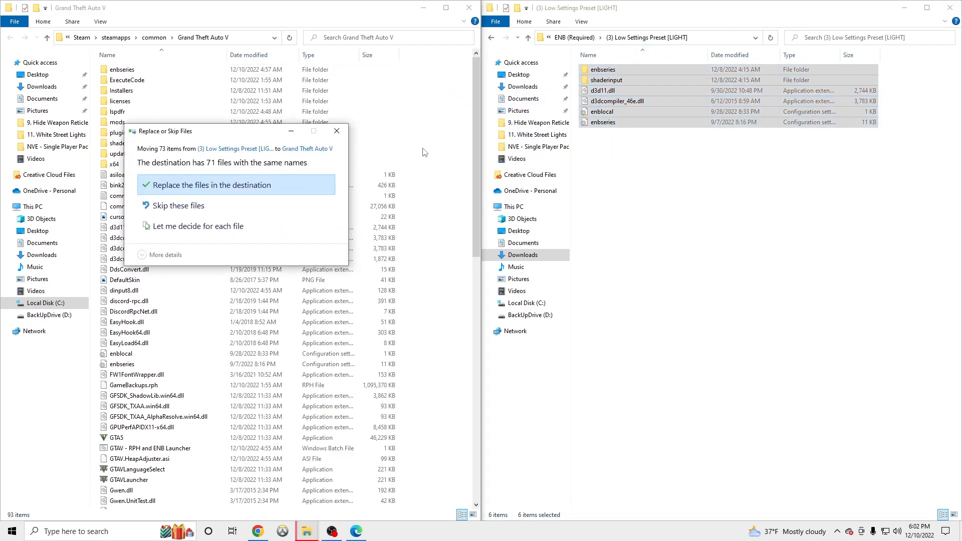
mouse_move(258, 165)
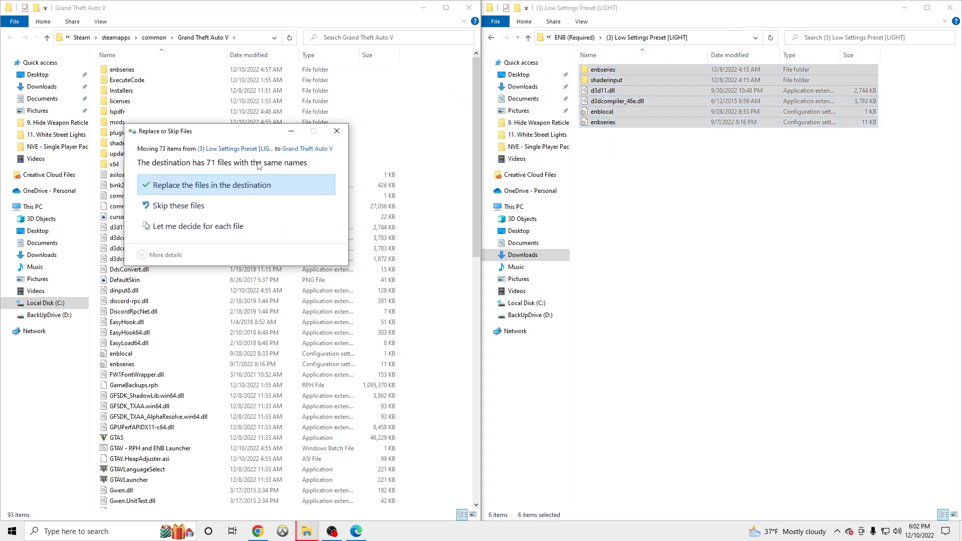
mouse_move(336, 131)
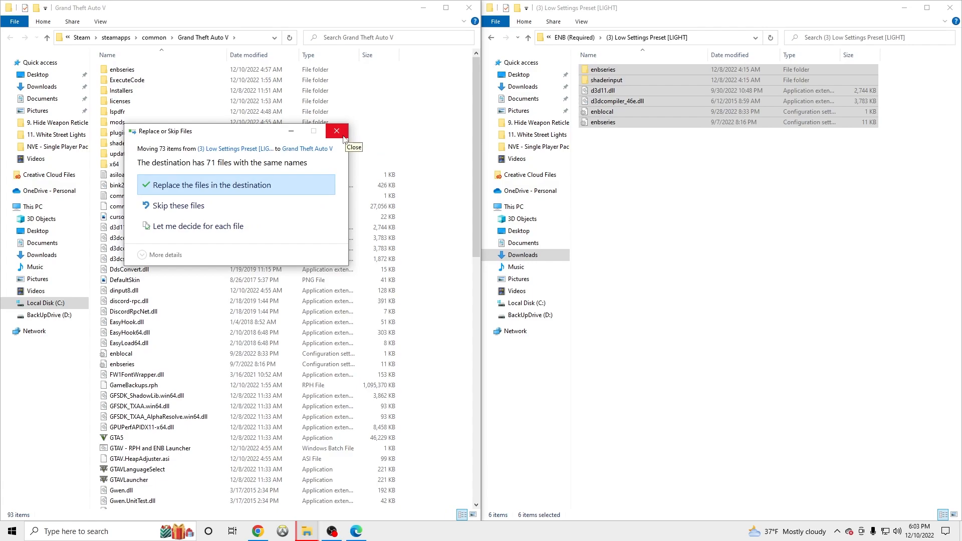
mouse_move(345, 145)
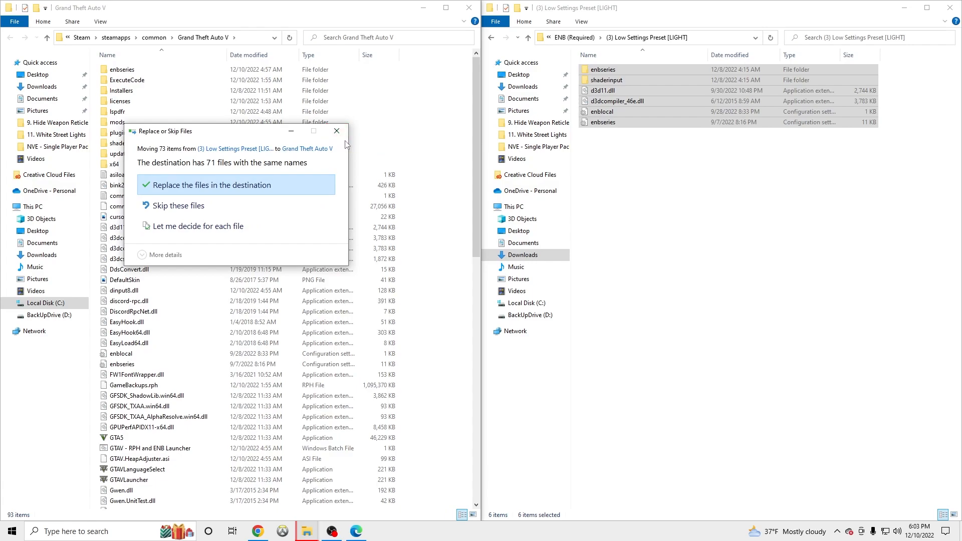
click(215, 185)
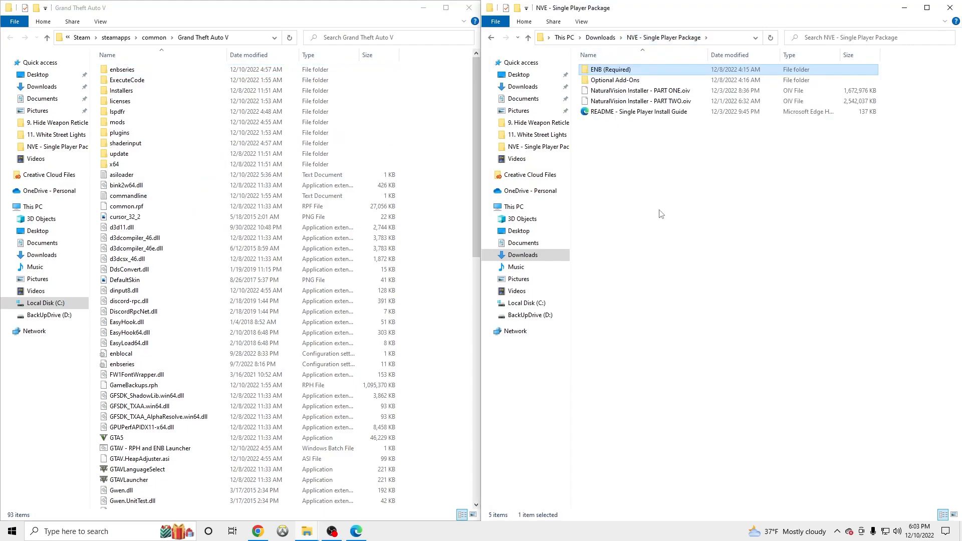
click(659, 213)
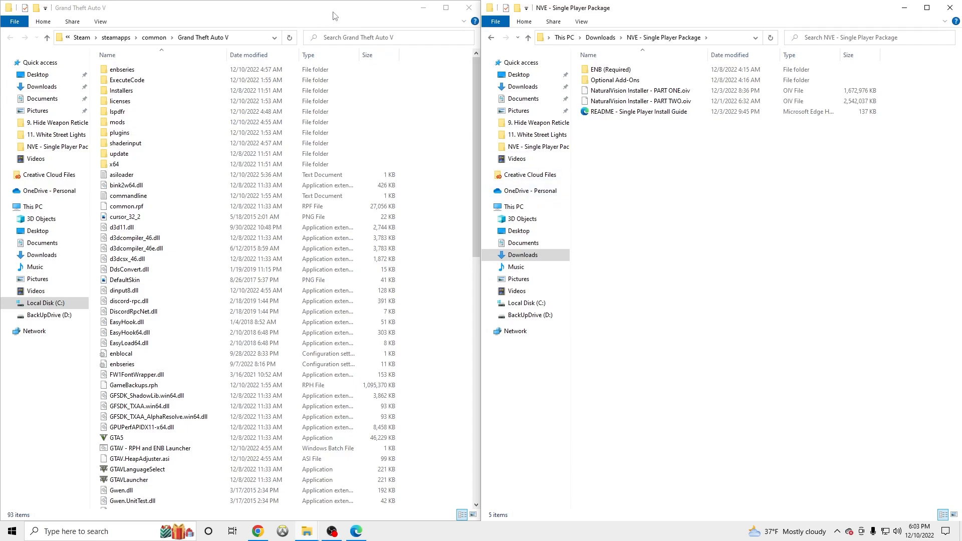
mouse_move(341, 33)
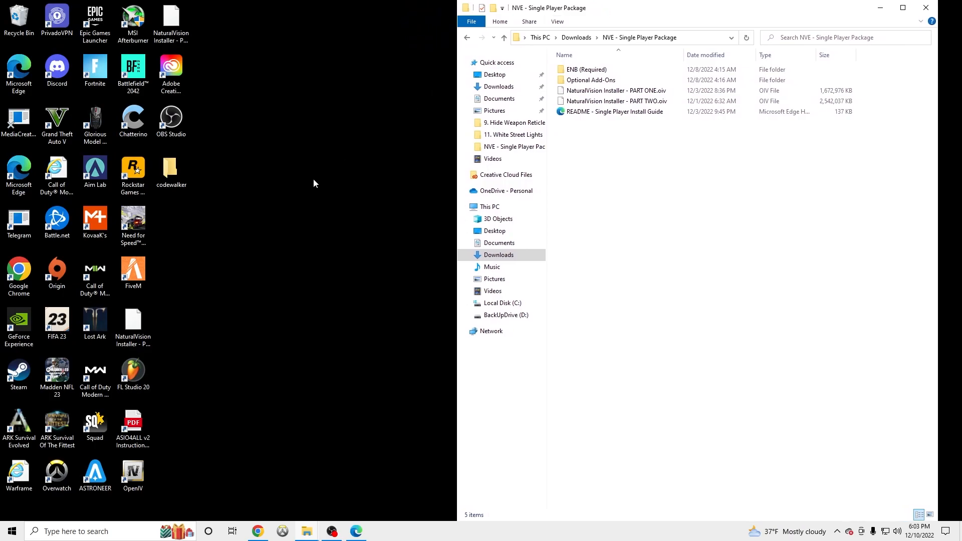
Open the Optional Add-Ons folder listing the 21 add-on folders
double_click(592, 80)
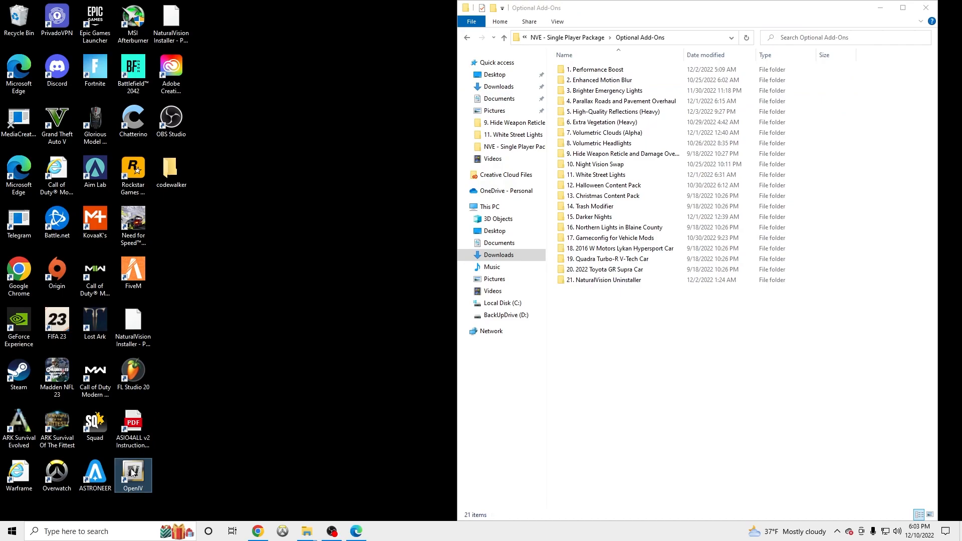
Launch OpenIV on Grand Theft Auto V for Windows, enable edit mode, and show the Tools list
double_click(132, 475)
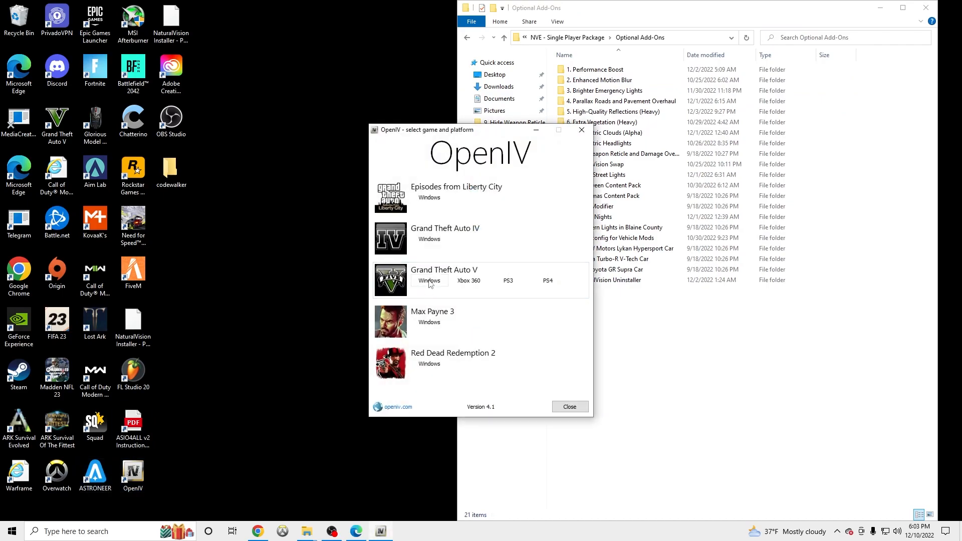
click(429, 280)
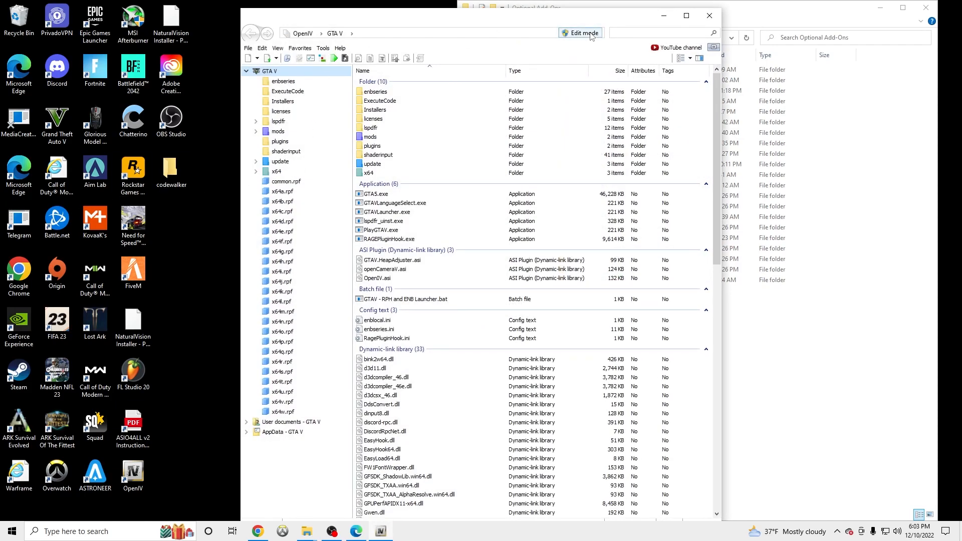
click(579, 32)
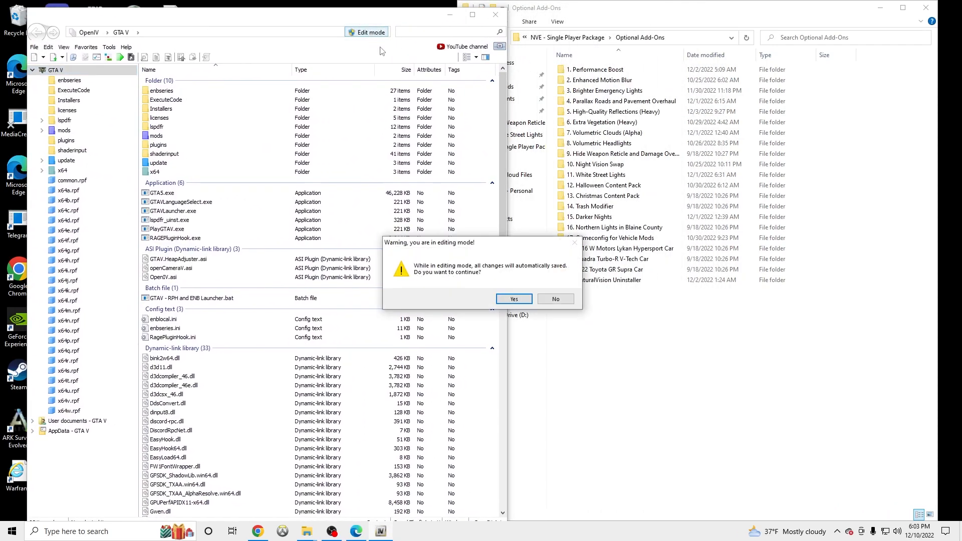
click(514, 299)
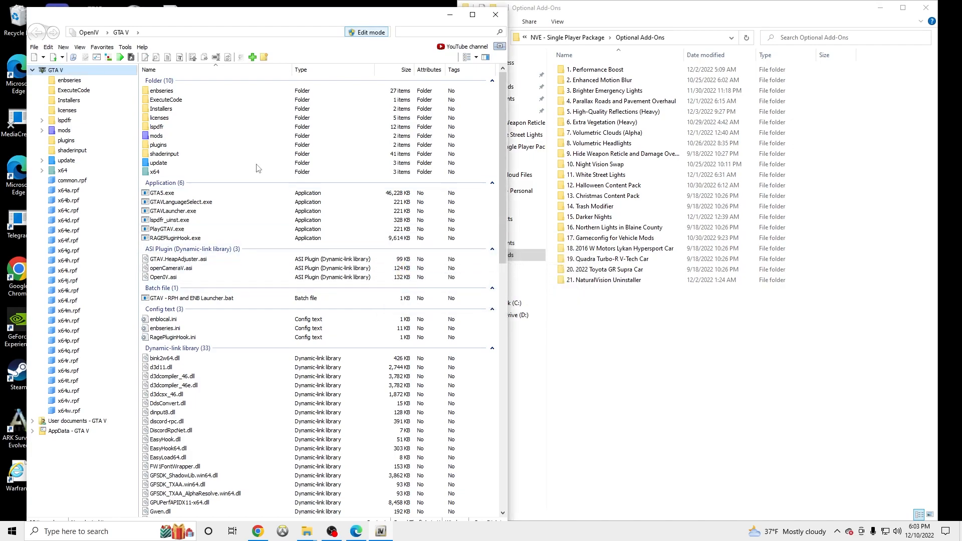
click(125, 47)
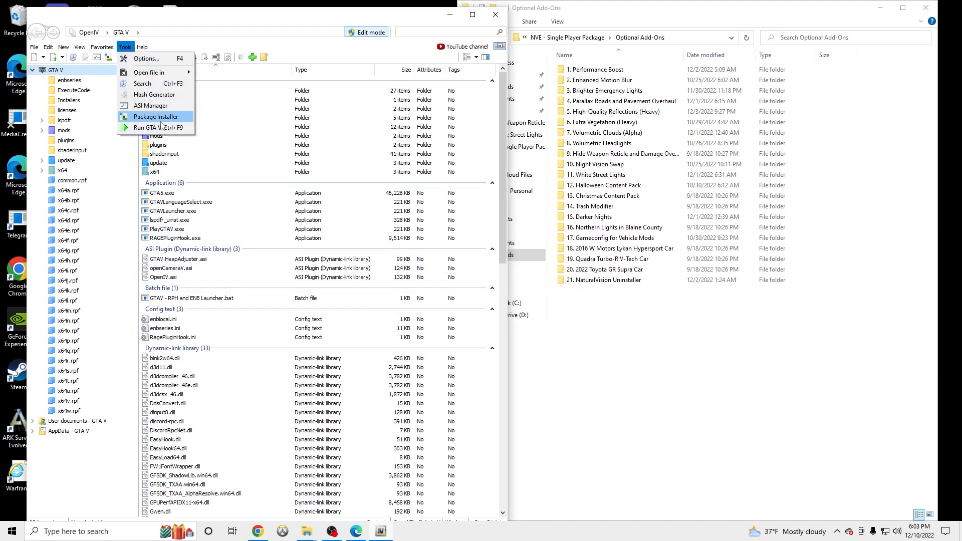
click(158, 116)
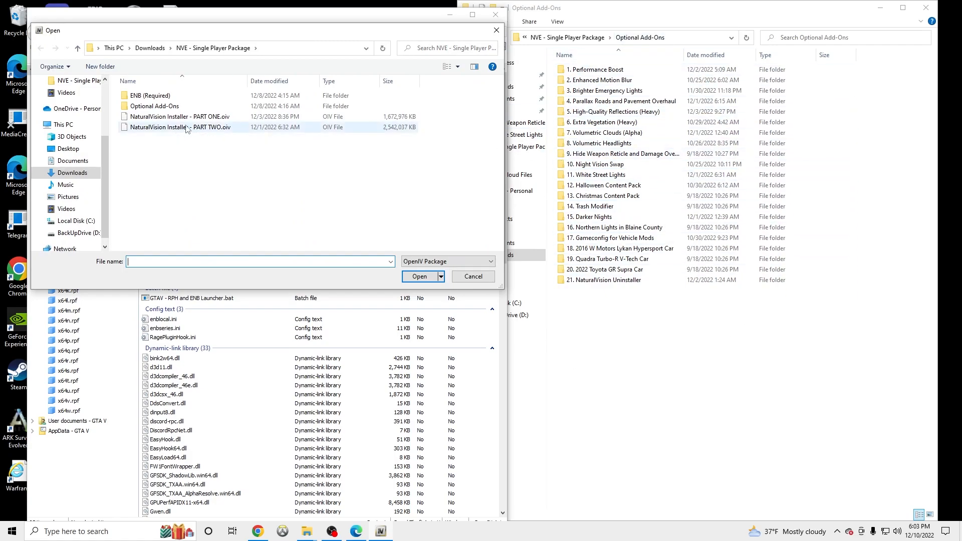
click(153, 105)
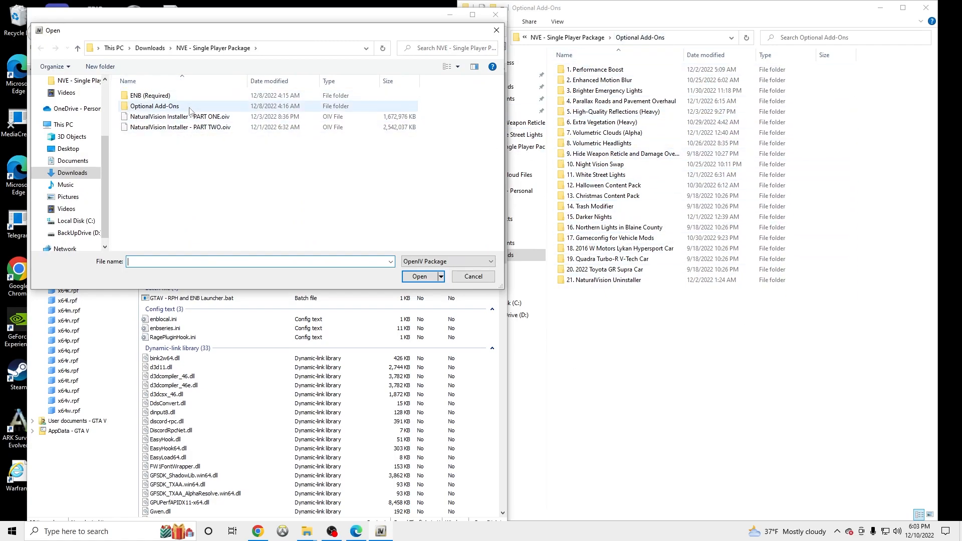
double_click(154, 106)
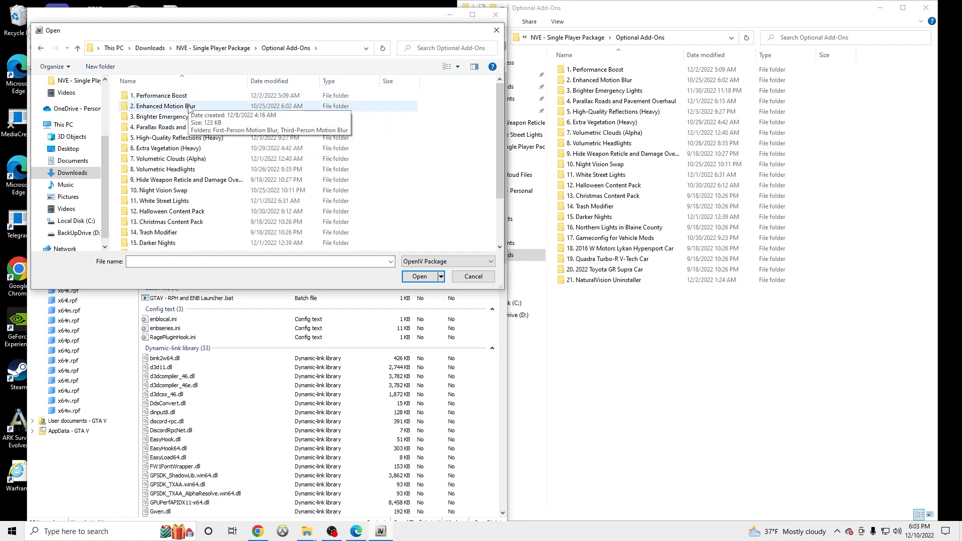
click(187, 128)
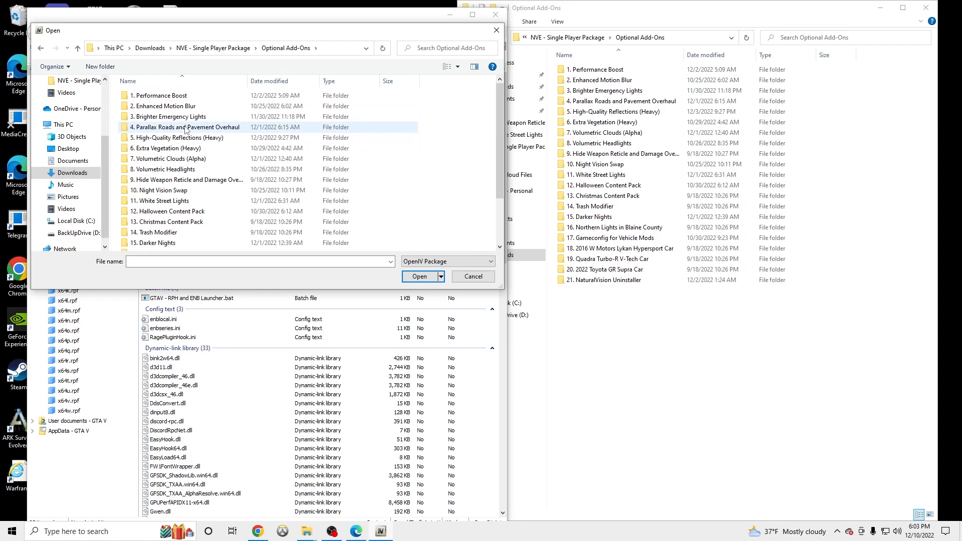
click(165, 105)
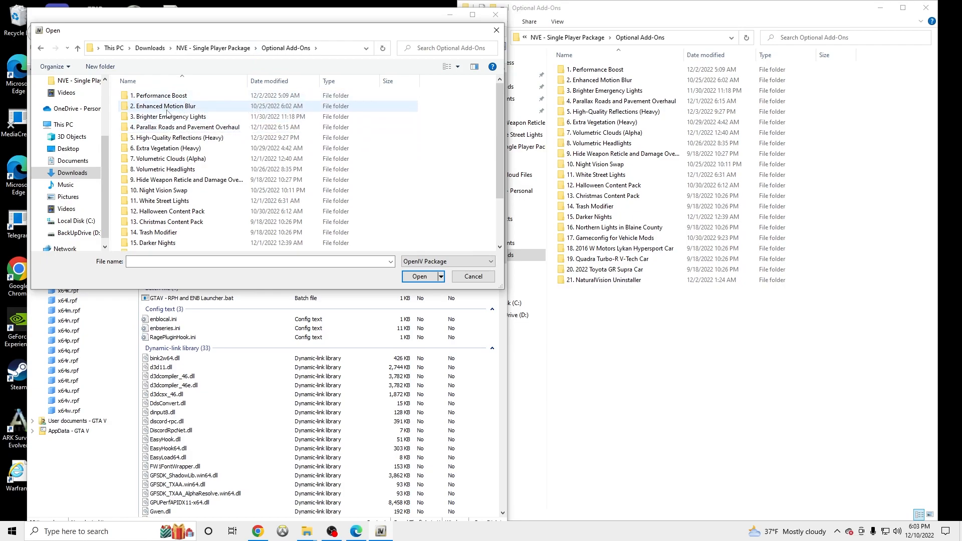
mouse_move(165, 116)
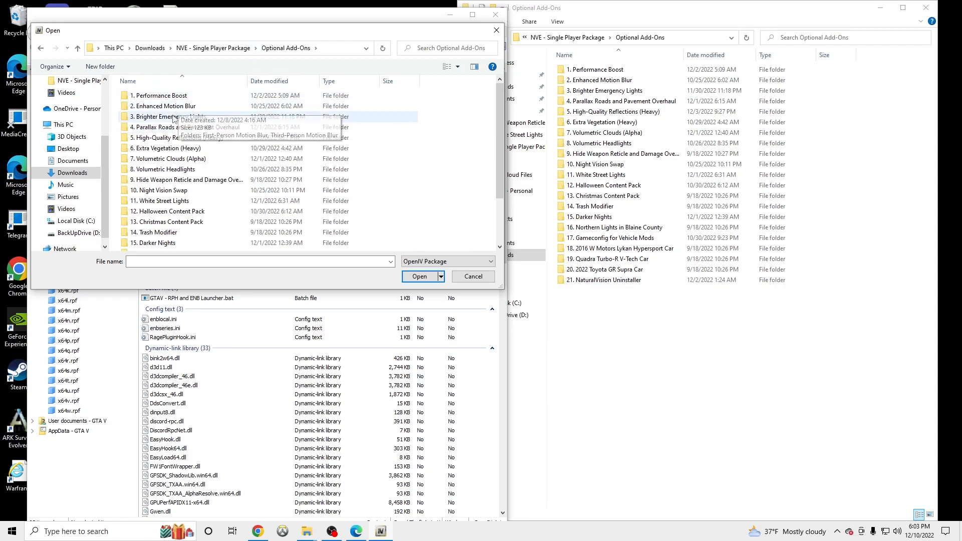
mouse_move(170, 117)
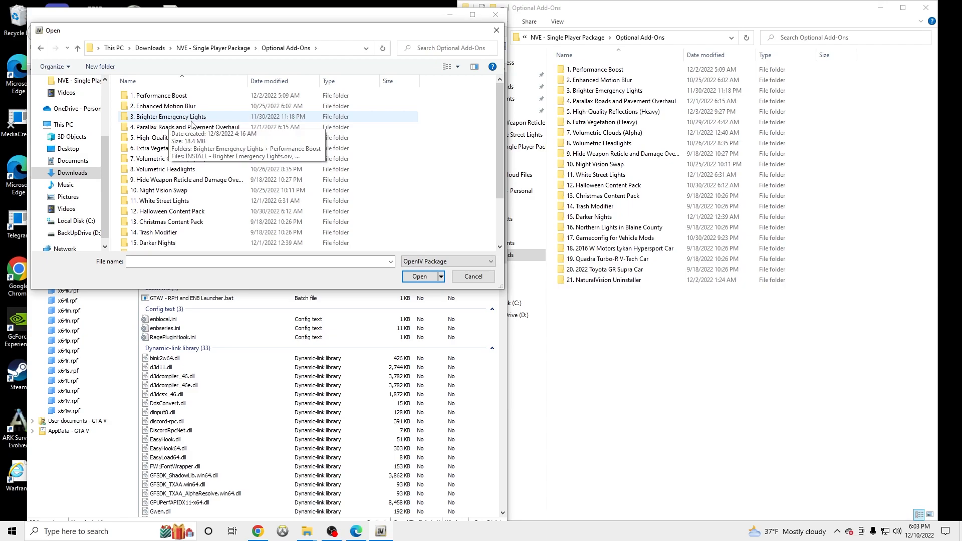
mouse_move(178, 138)
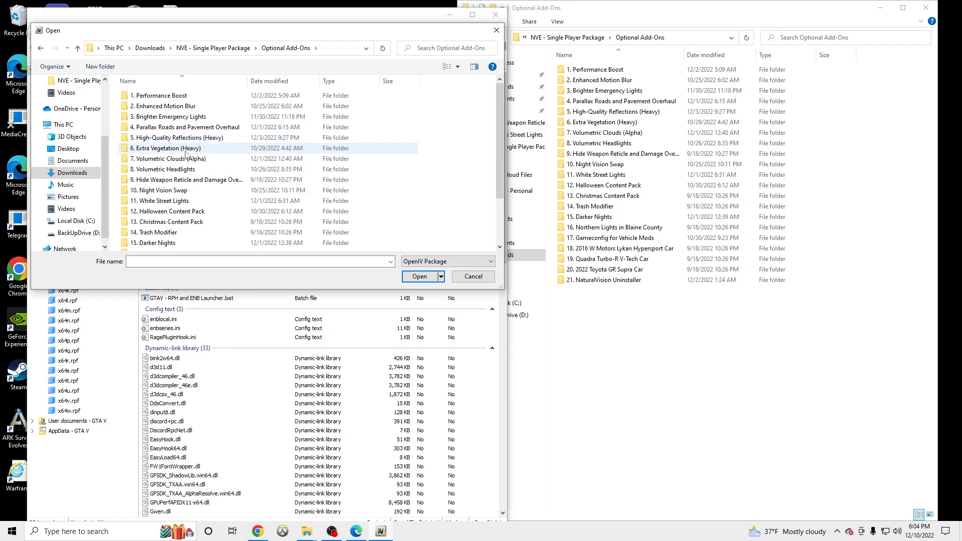
mouse_move(184, 169)
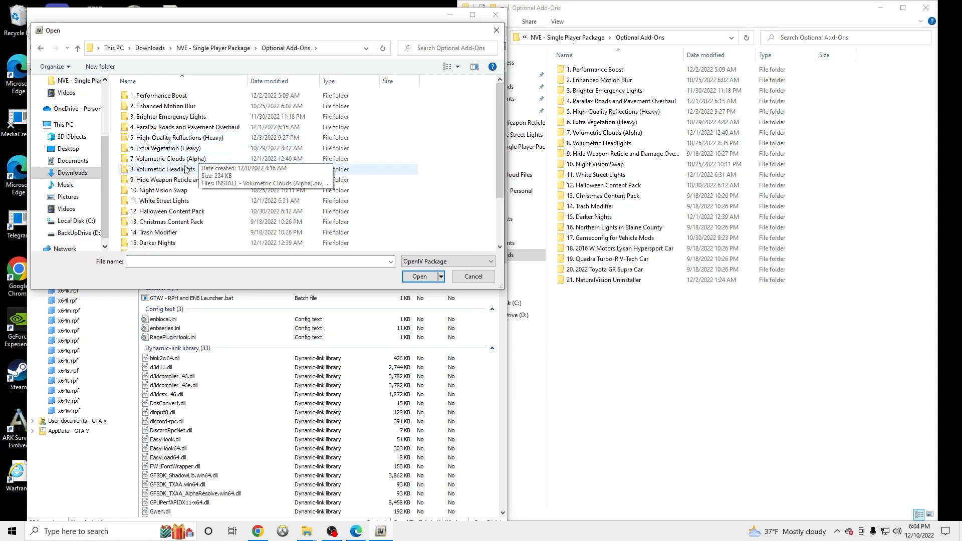
mouse_move(185, 179)
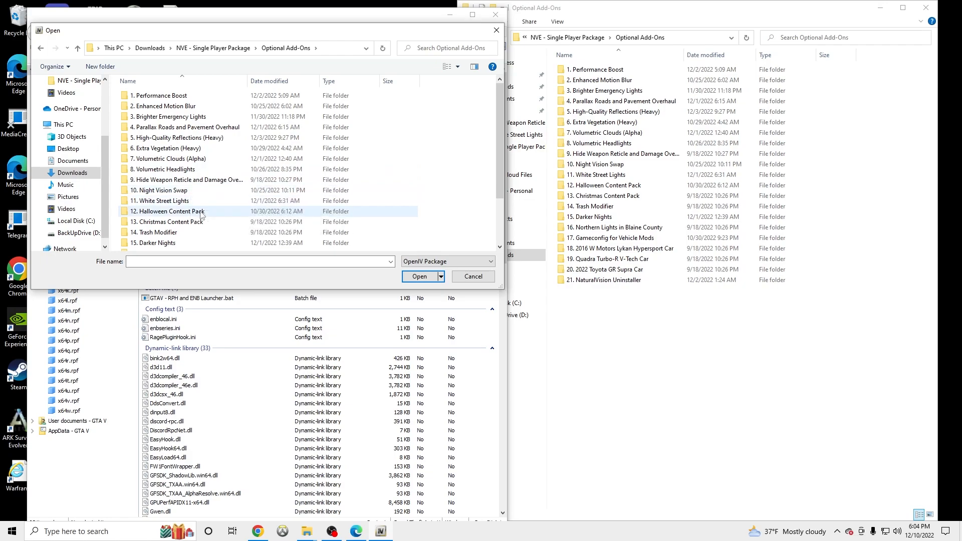
scroll(down, 3)
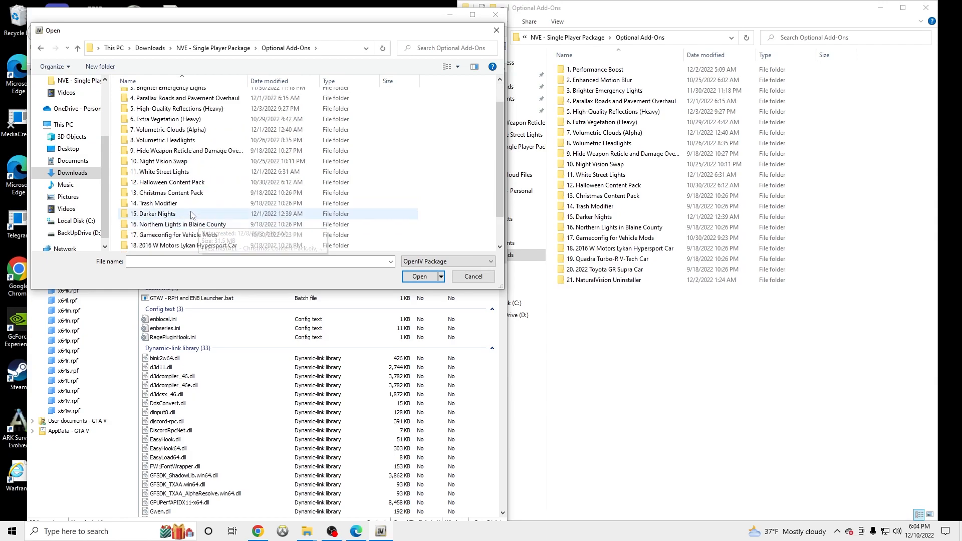
mouse_move(191, 216)
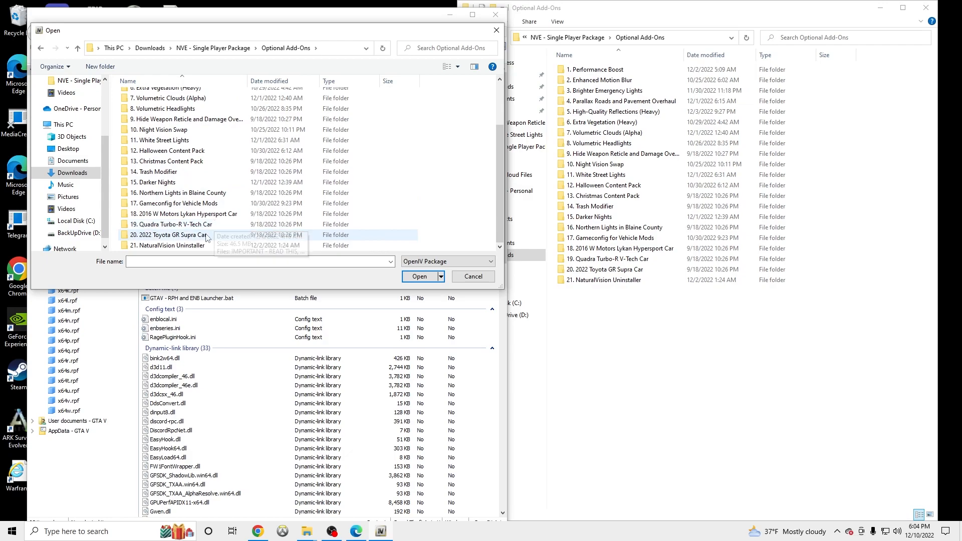
scroll(up, 3)
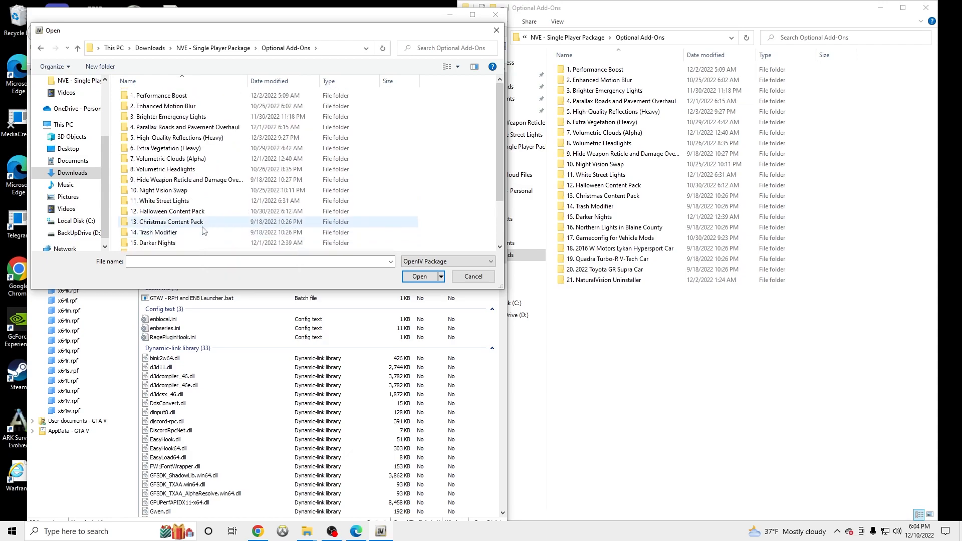
click(184, 128)
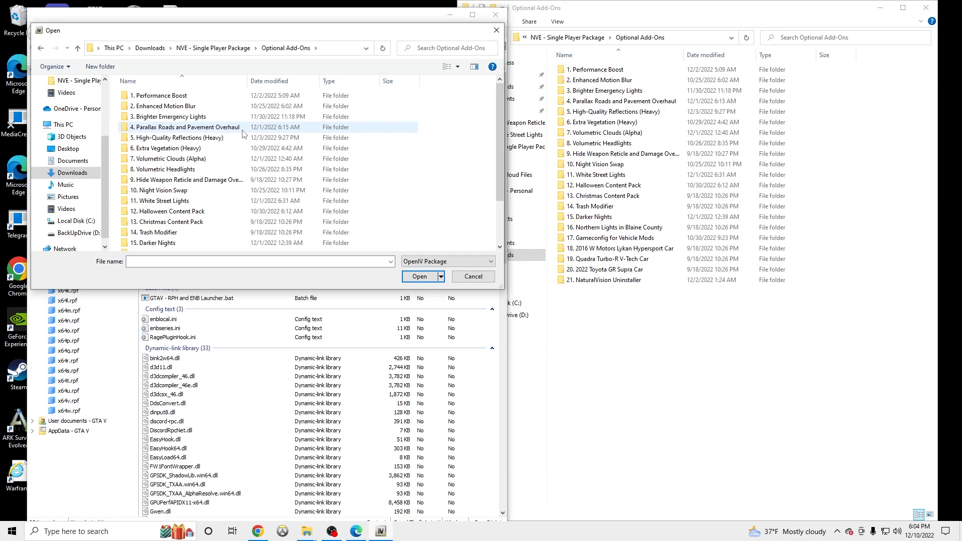
Load the Parallax Roads and Pavement Overhaul INSTALL .oiv in the Package Installer, then close it
double_click(186, 128)
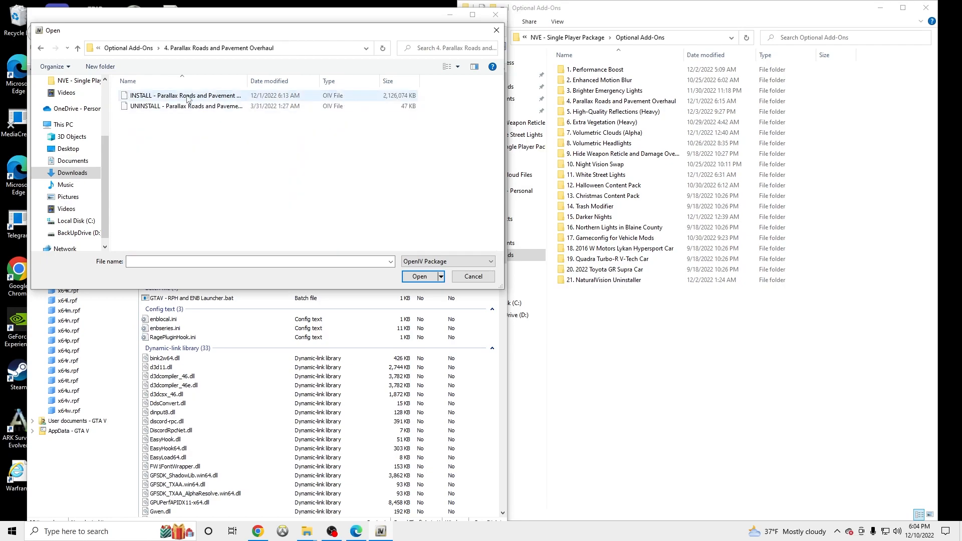
click(419, 277)
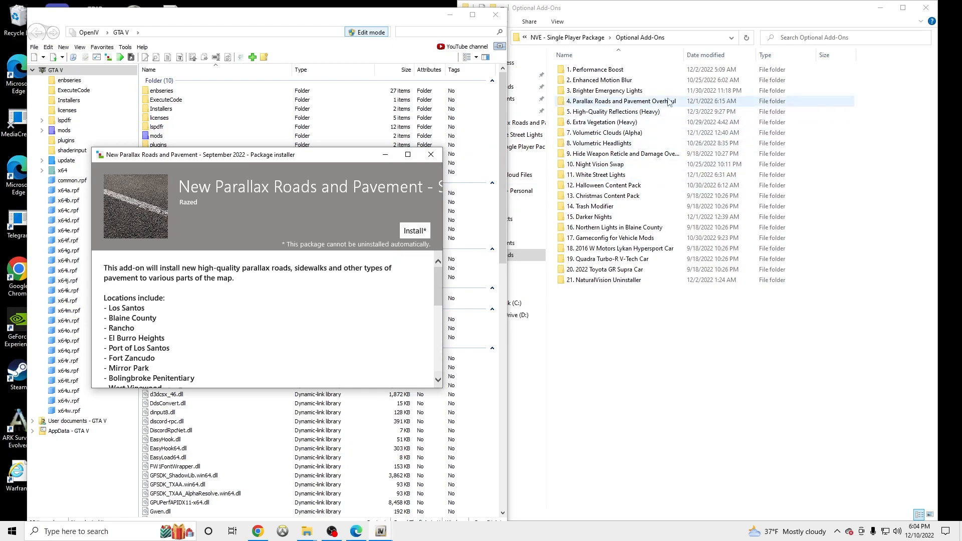
click(414, 230)
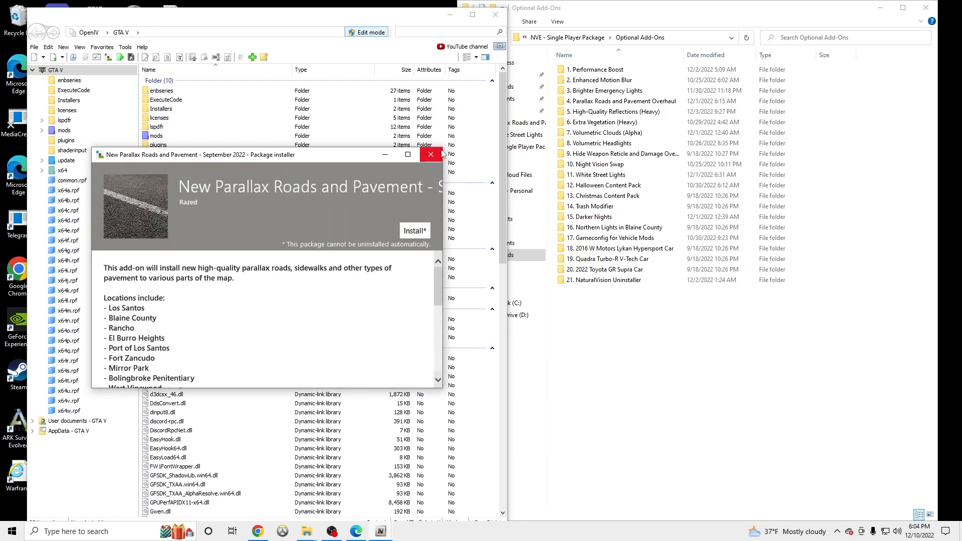
click(126, 48)
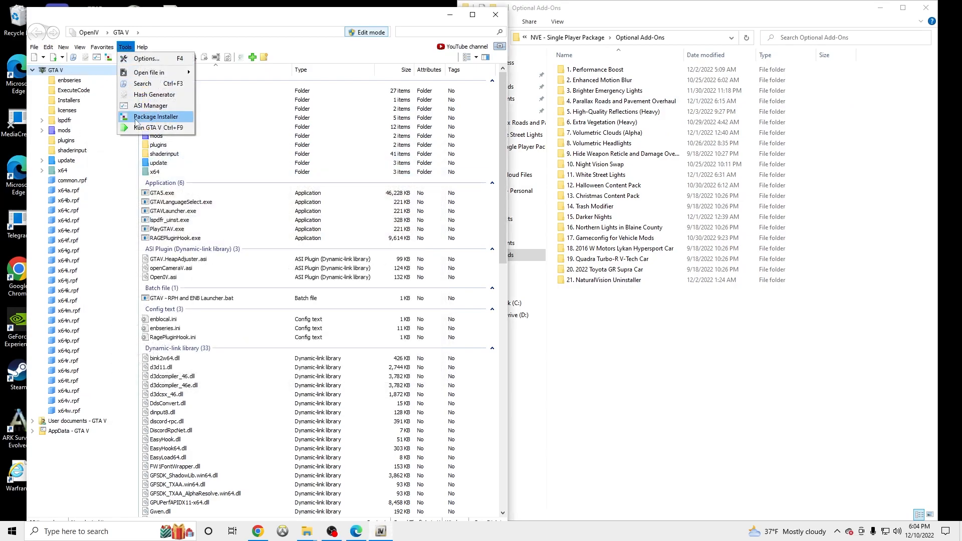
Reopen the Package Installer and browse Optional Add-Ons, looking into Hide Weapon Reticle and Damage Overlay
click(157, 117)
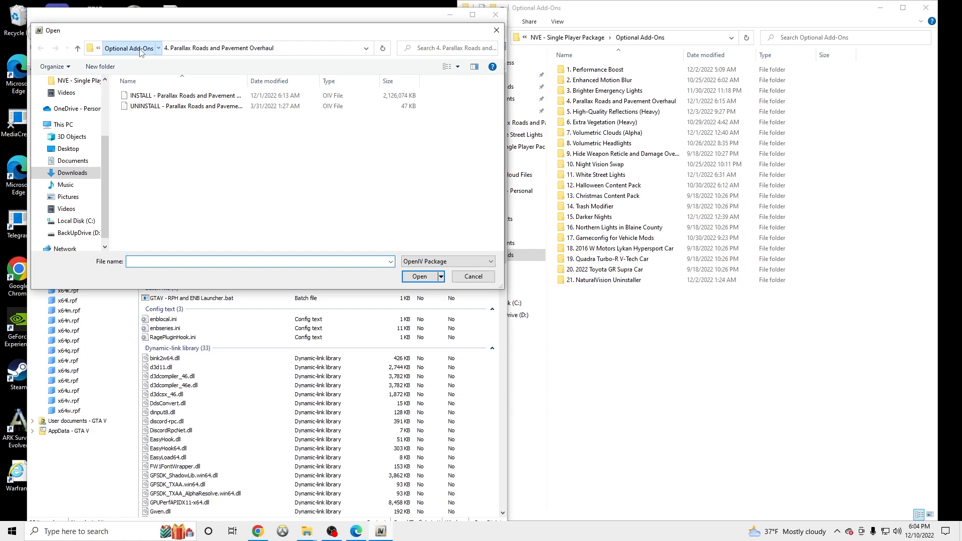
click(130, 48)
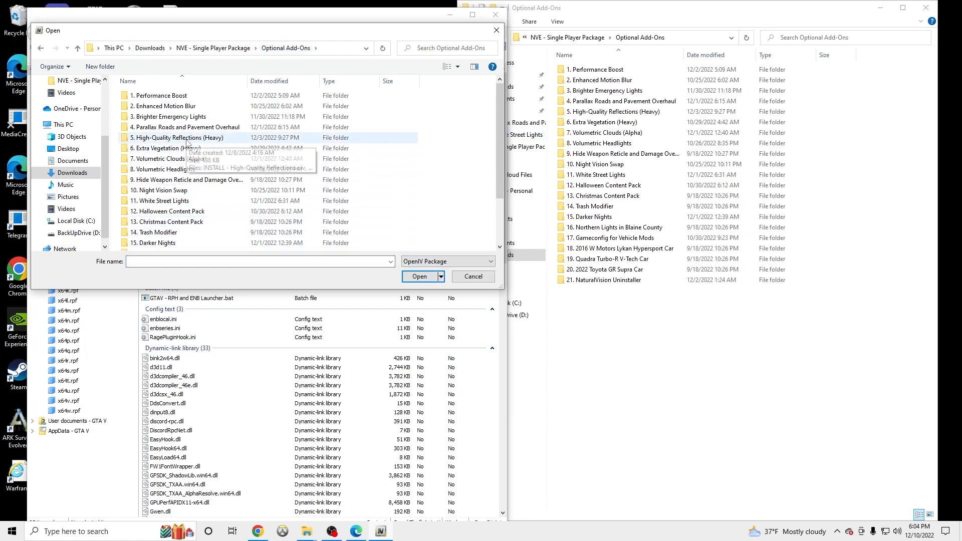
click(185, 127)
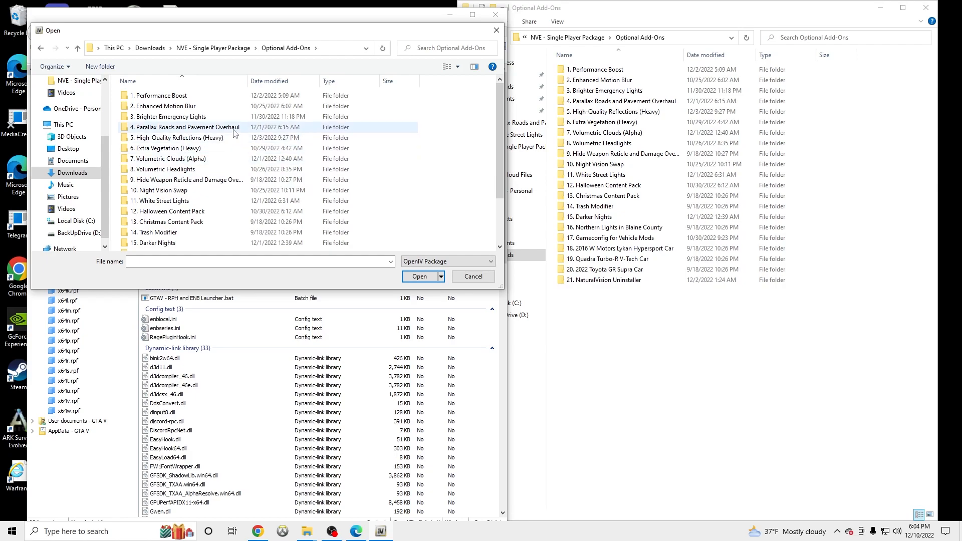
click(187, 179)
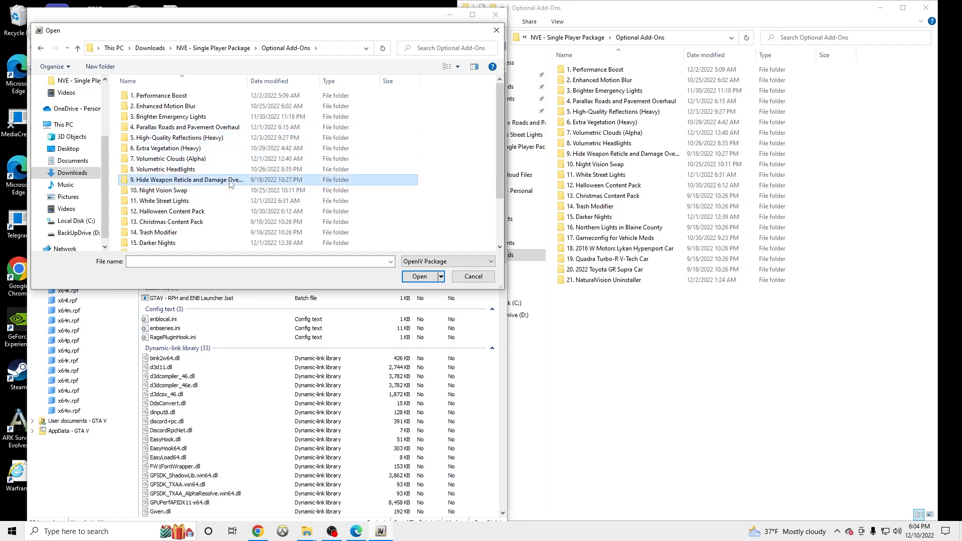
double_click(184, 179)
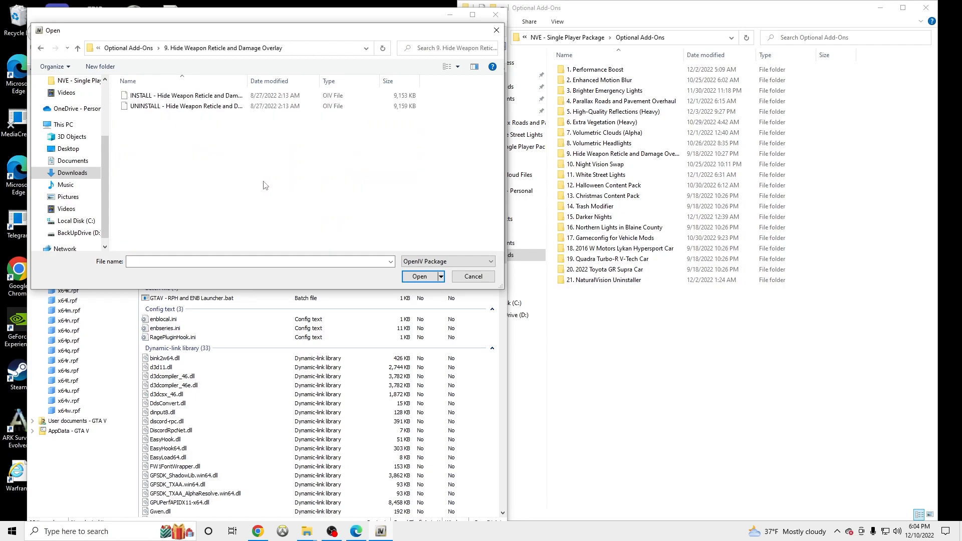
click(420, 277)
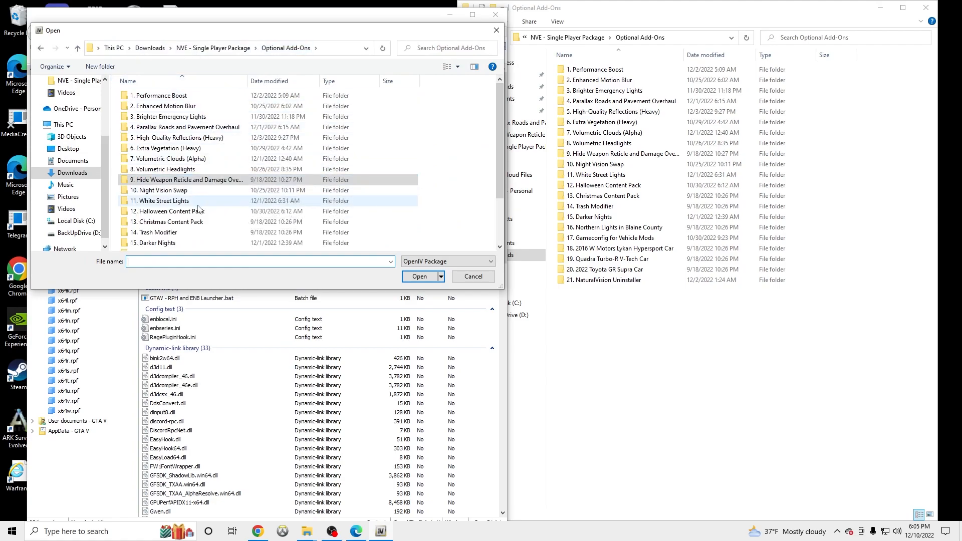
Load the White Street Lights INSTALL .oiv to the mods folder, then close the installer and the Explorer window
double_click(160, 200)
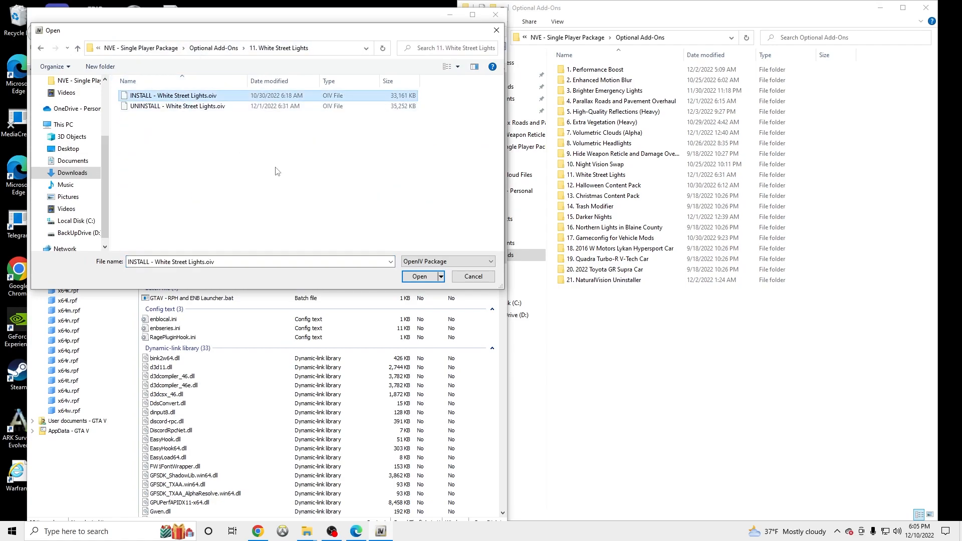
click(419, 277)
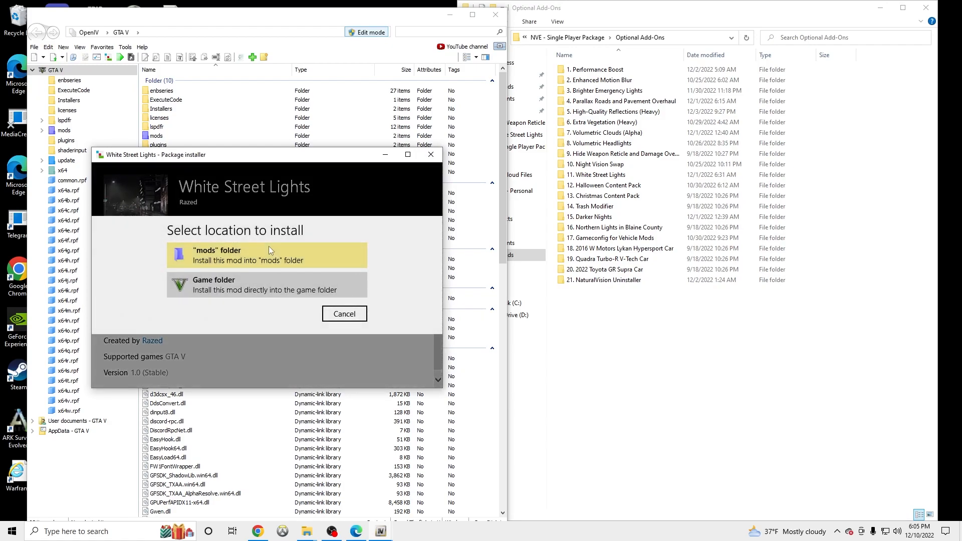
click(265, 254)
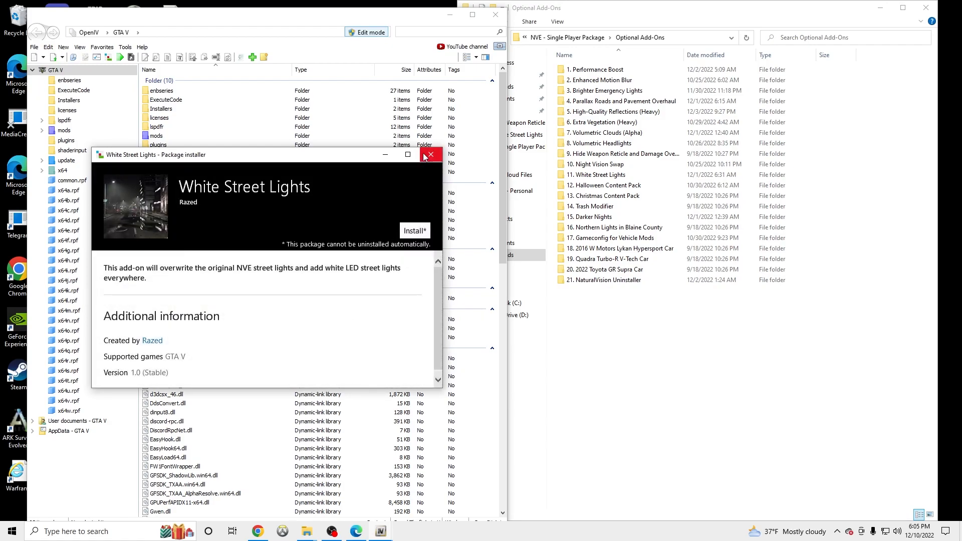
click(431, 155)
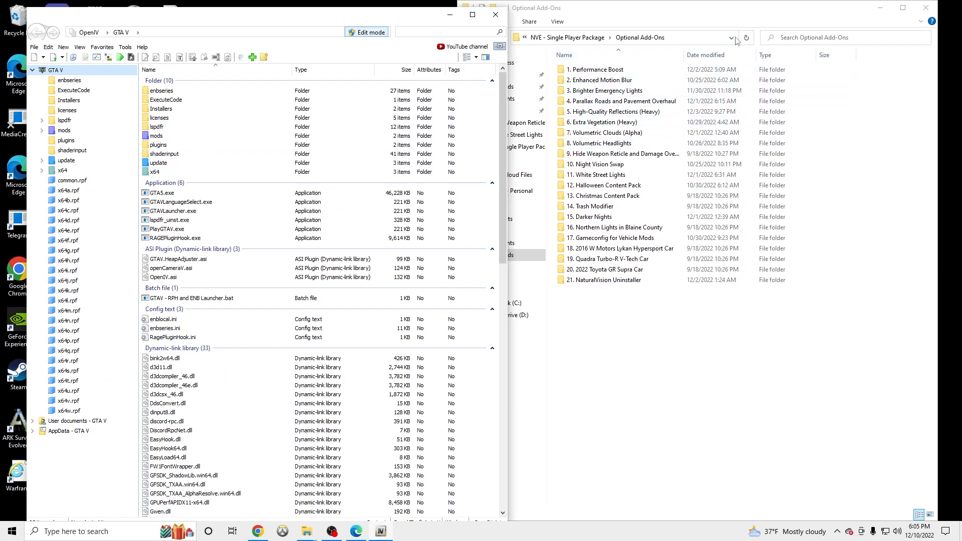
mouse_move(926, 7)
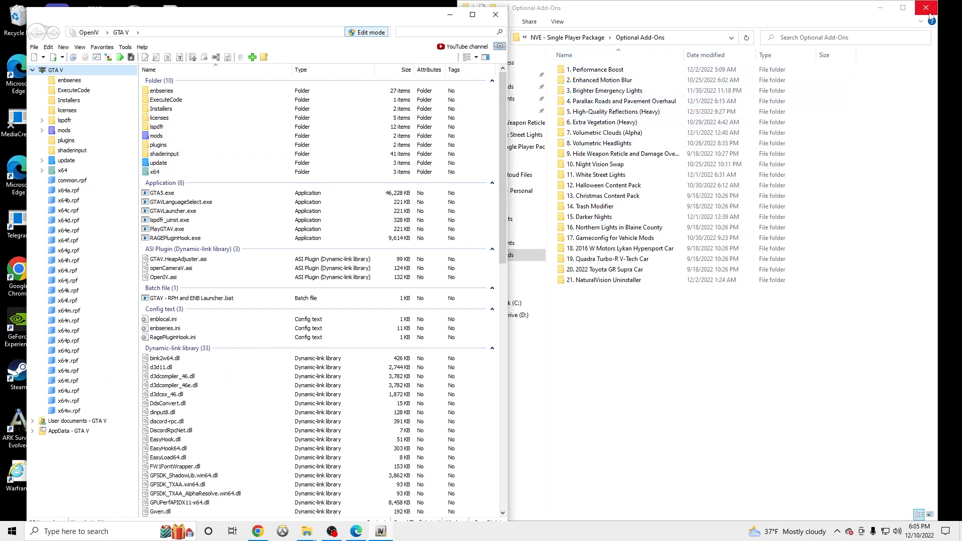
click(927, 7)
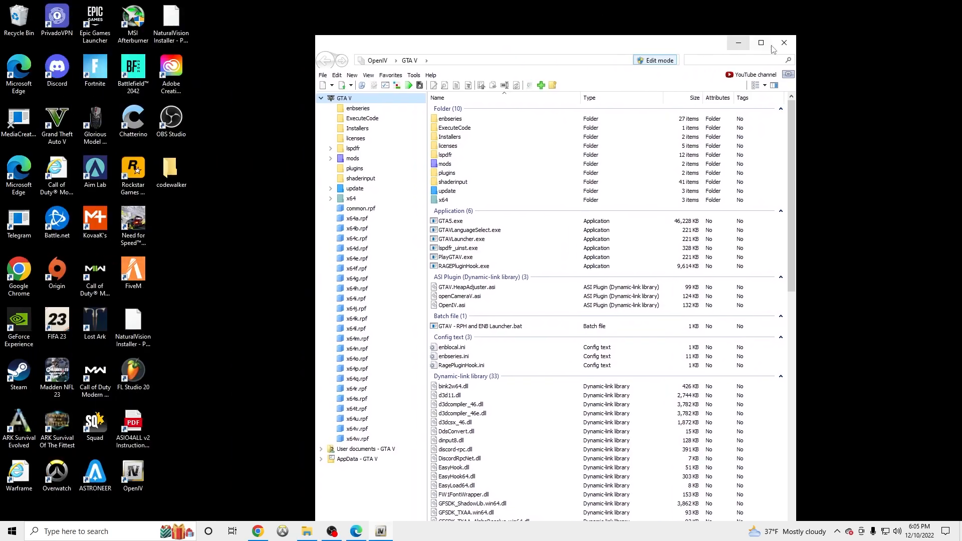
Close OpenIV so GTA V can be launched through the Rockstar Games Launcher
click(784, 43)
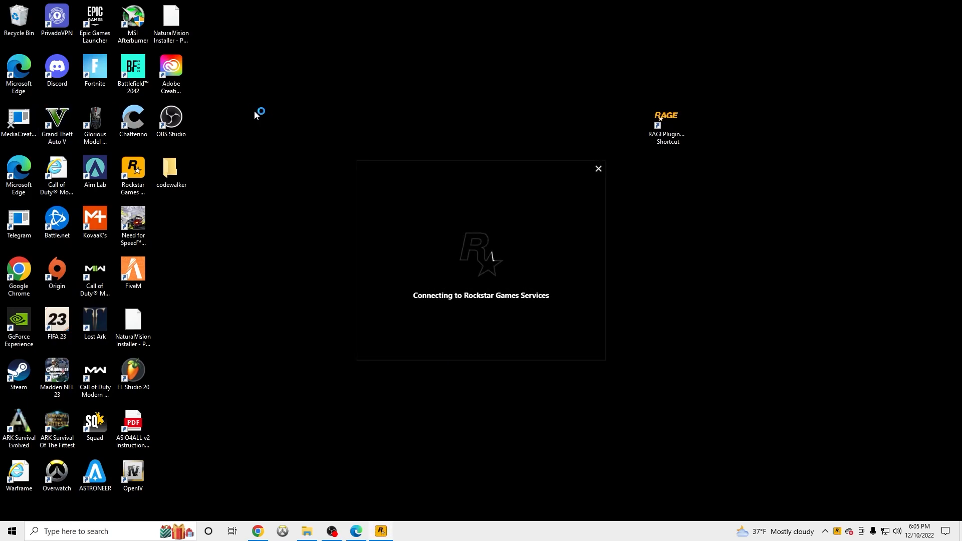
mouse_move(255, 115)
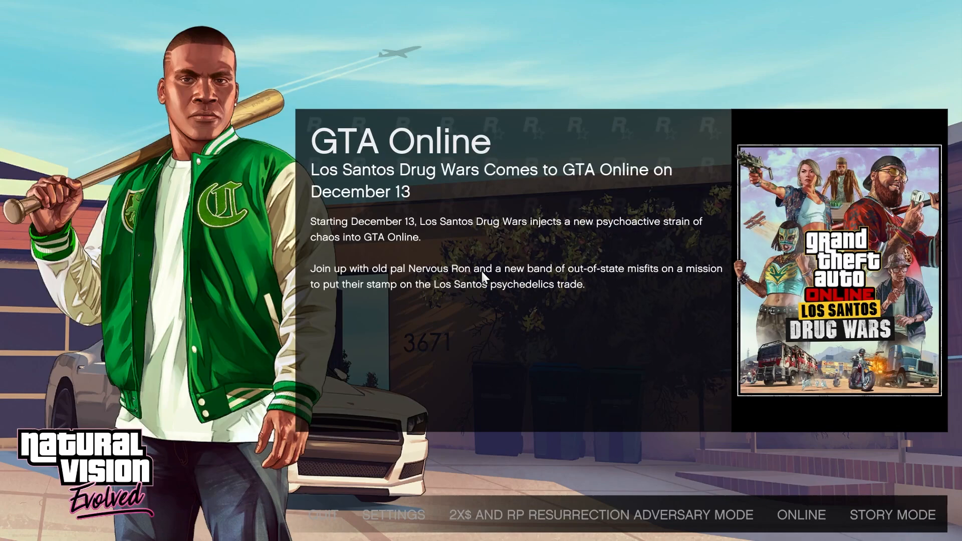
mouse_move(894, 515)
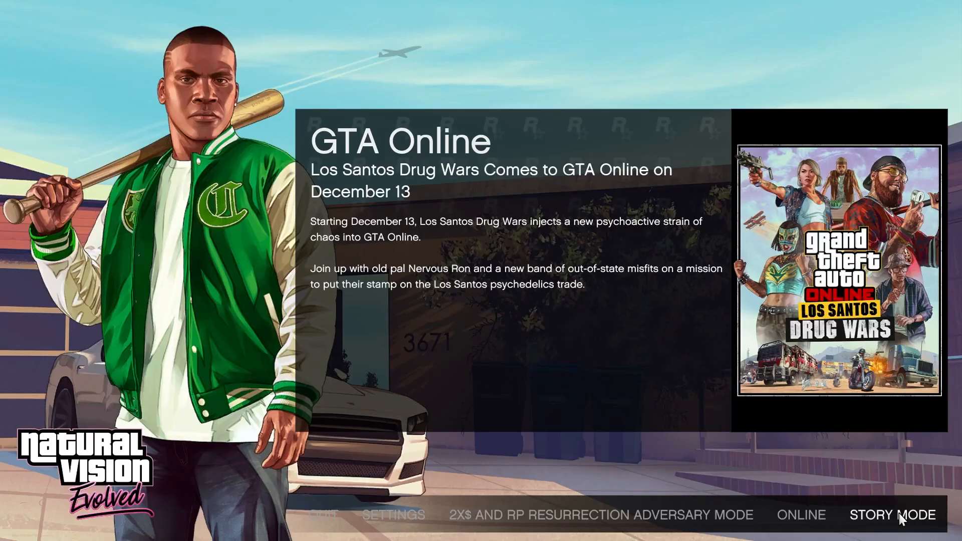
Choose STORY MODE from the NaturalVision Evolved title screen and load into gameplay
click(892, 515)
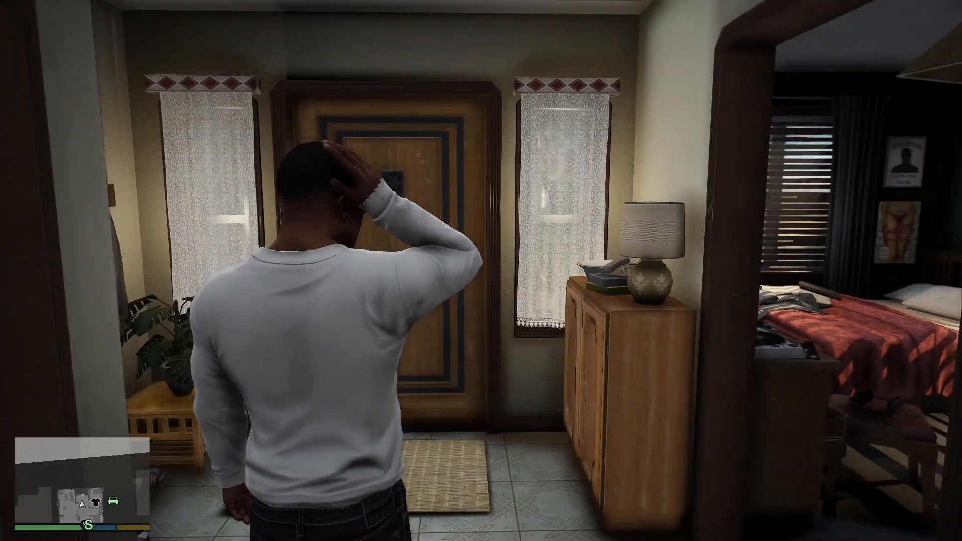
key(w)
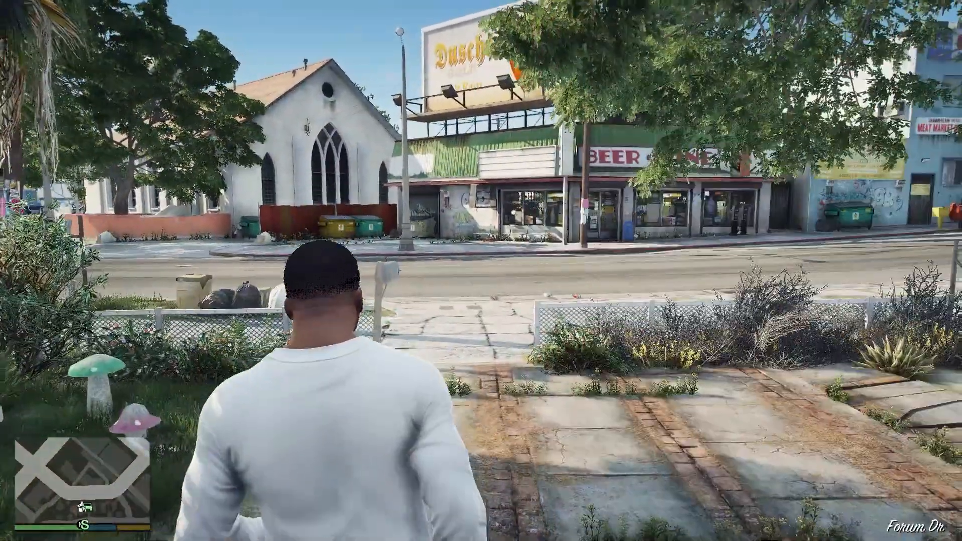
key(w)
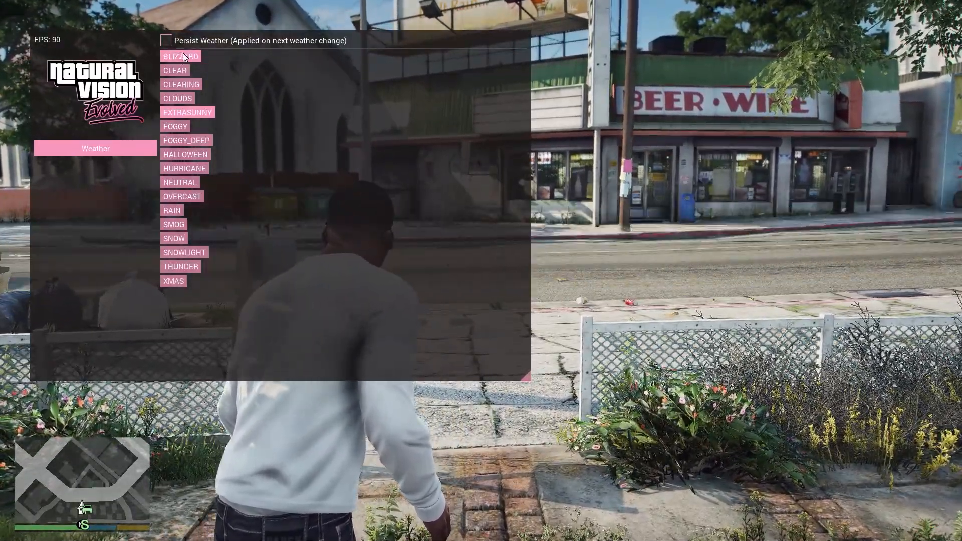
click(173, 238)
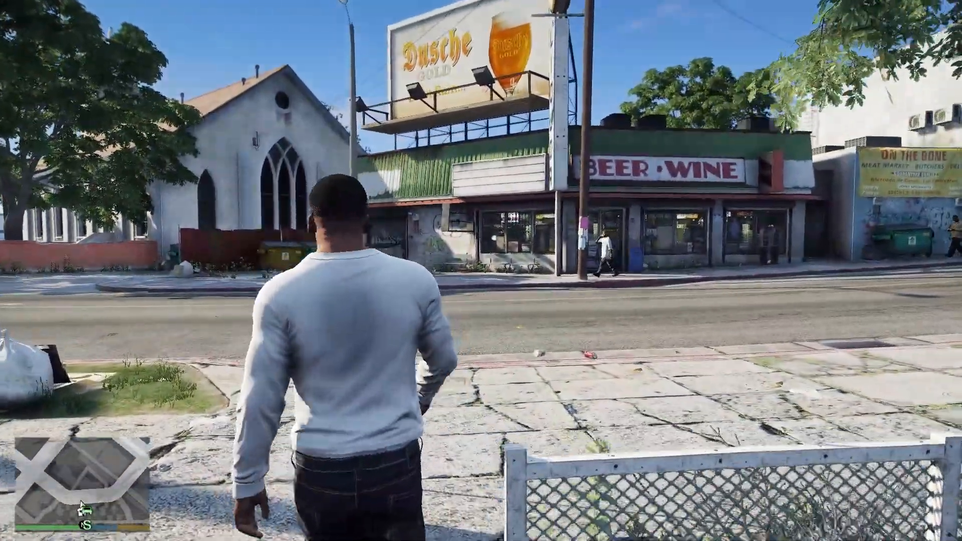
key(w)
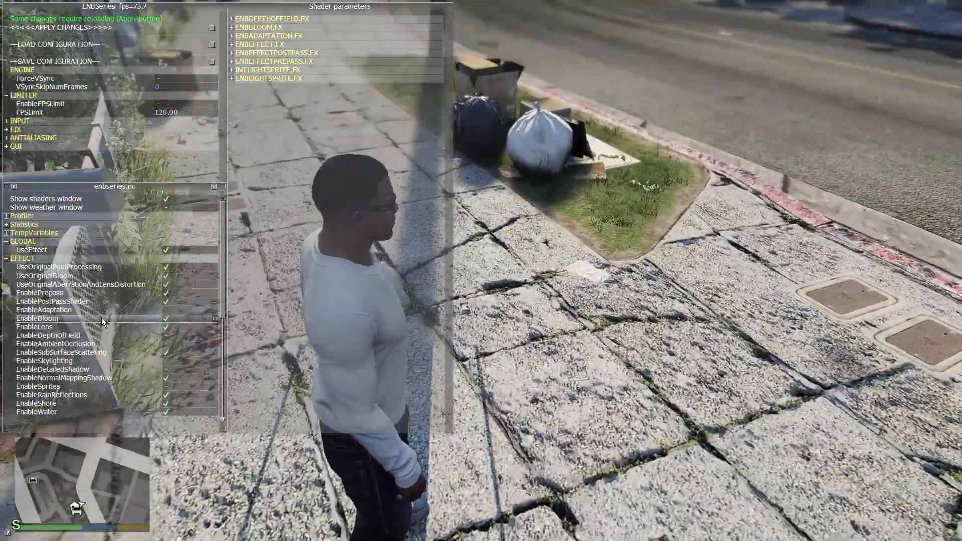
click(21, 258)
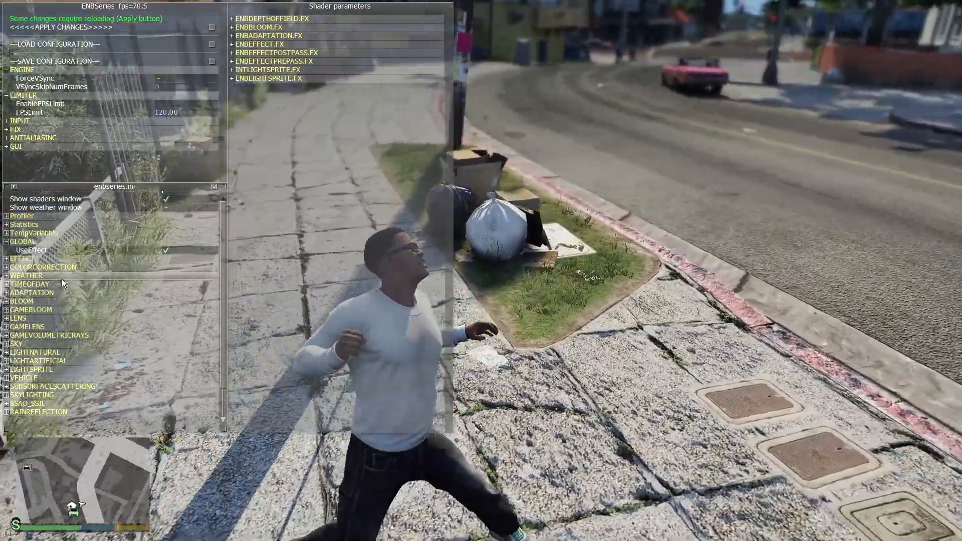
click(17, 343)
text(1)
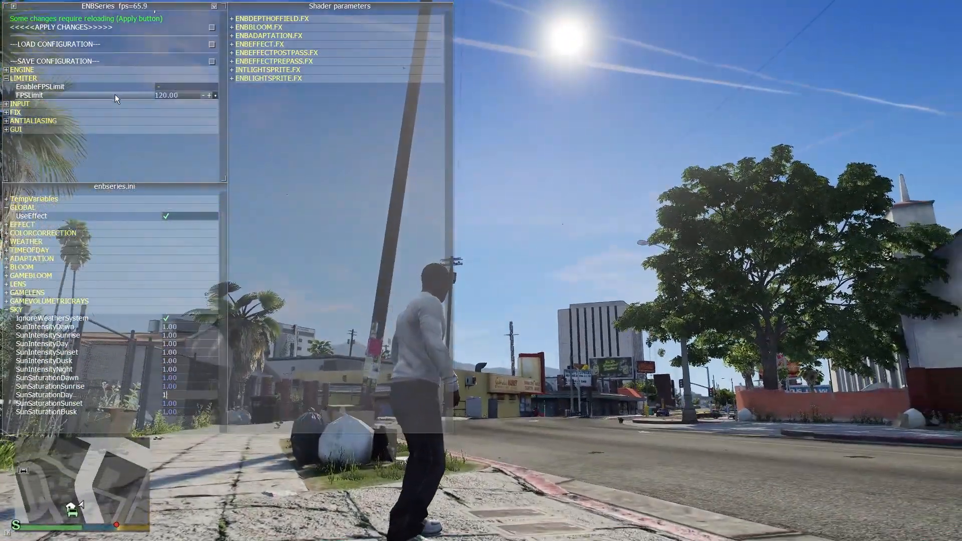
click(15, 129)
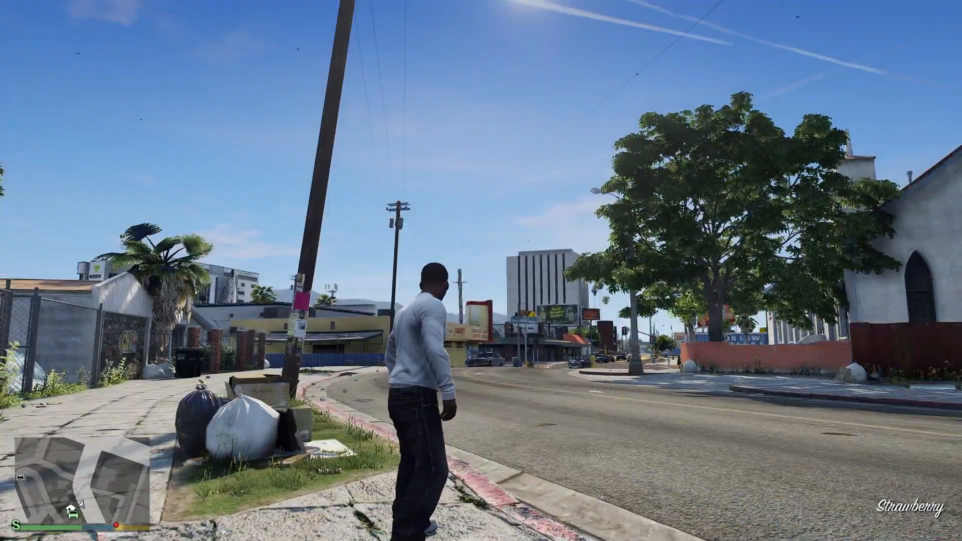
Run the character down the street past the church to the intersection and bring up the weapon wheel
key(w)
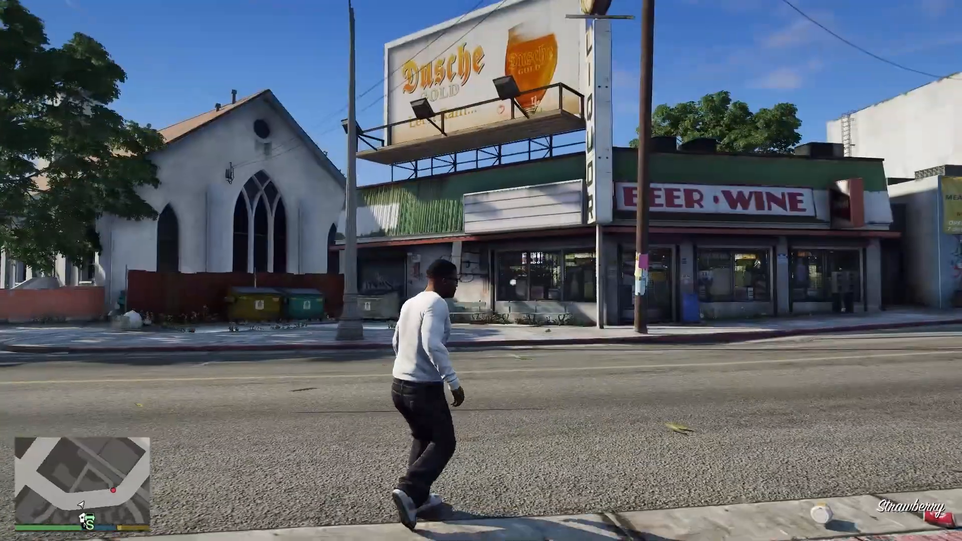
key(w)
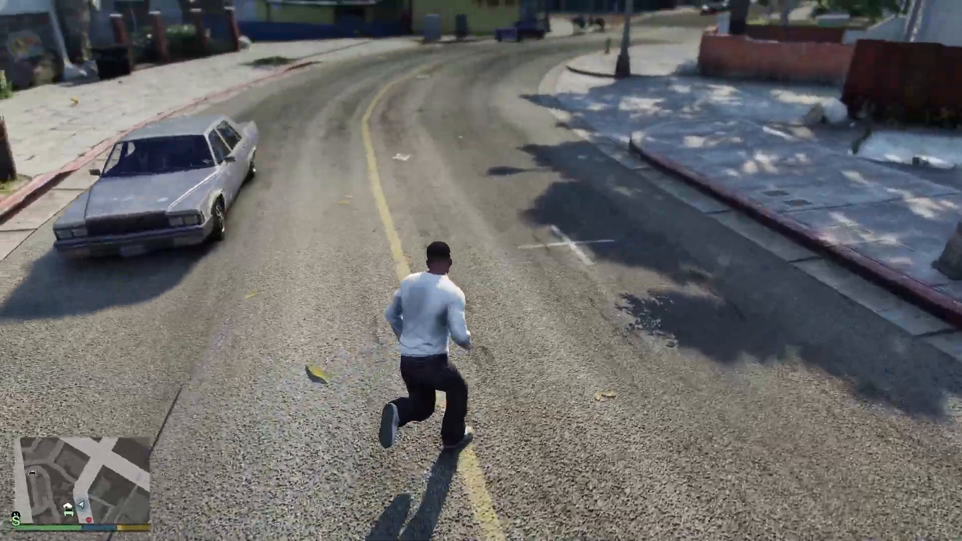
key(w)
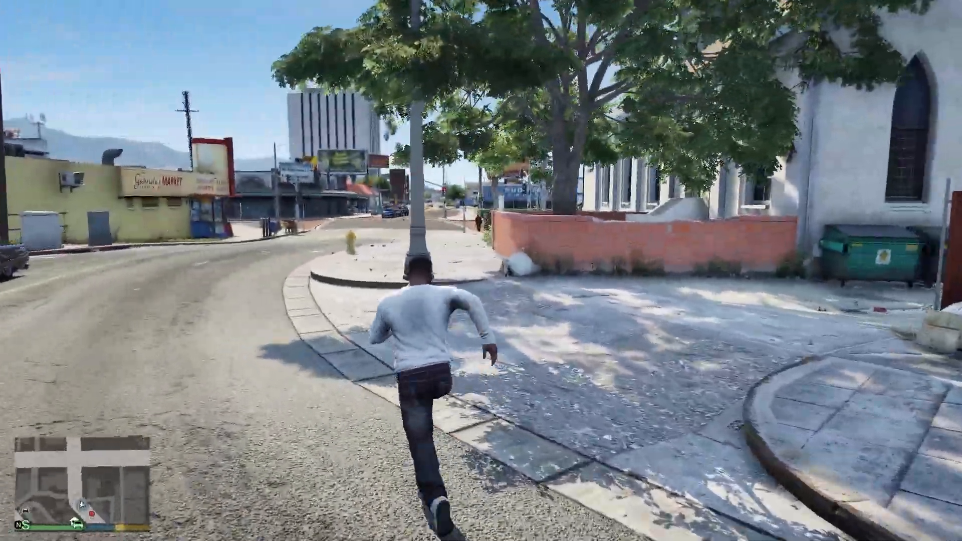
key(w)
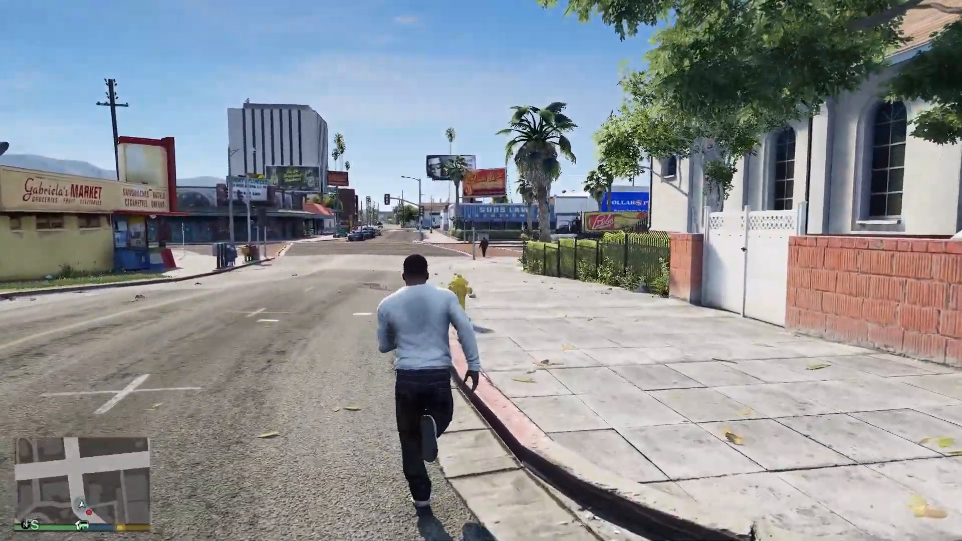
key(w)
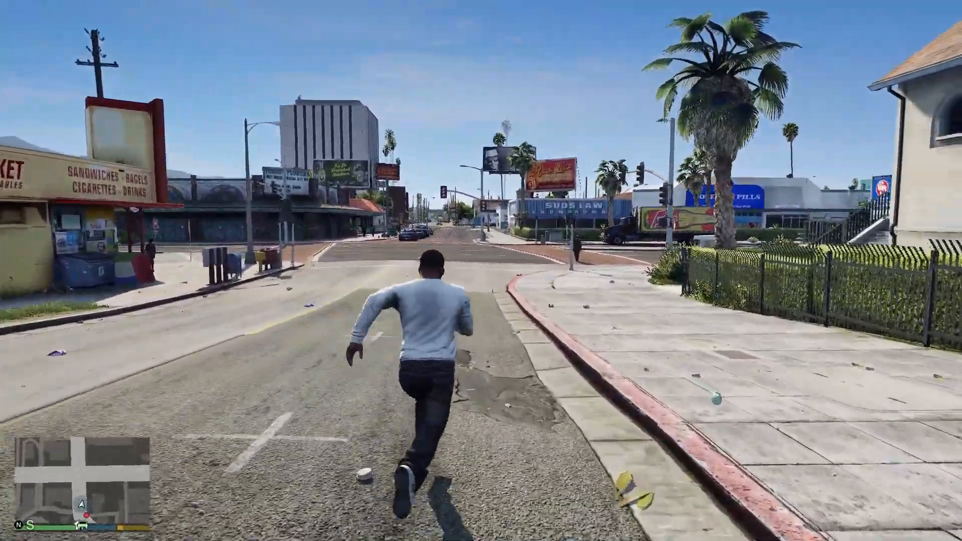
key(tab)
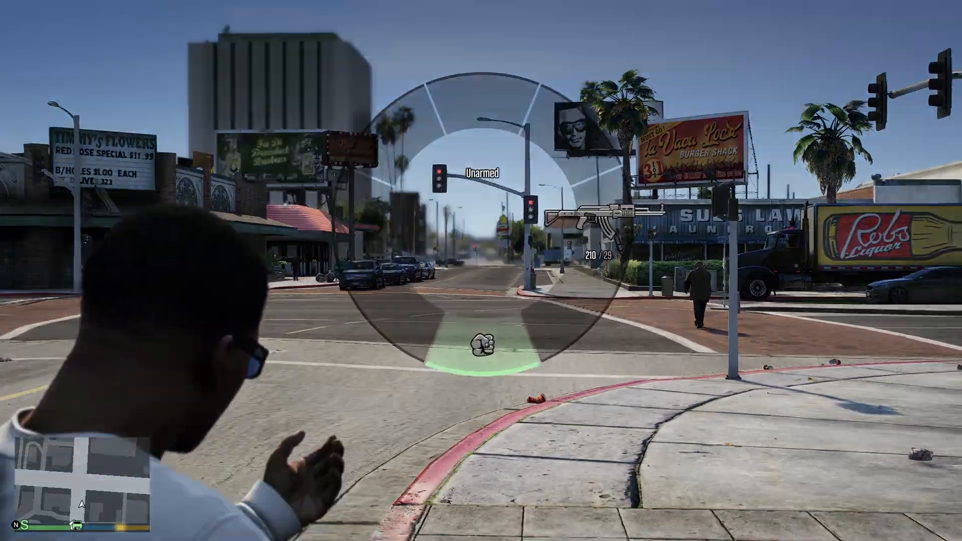
key(tab)
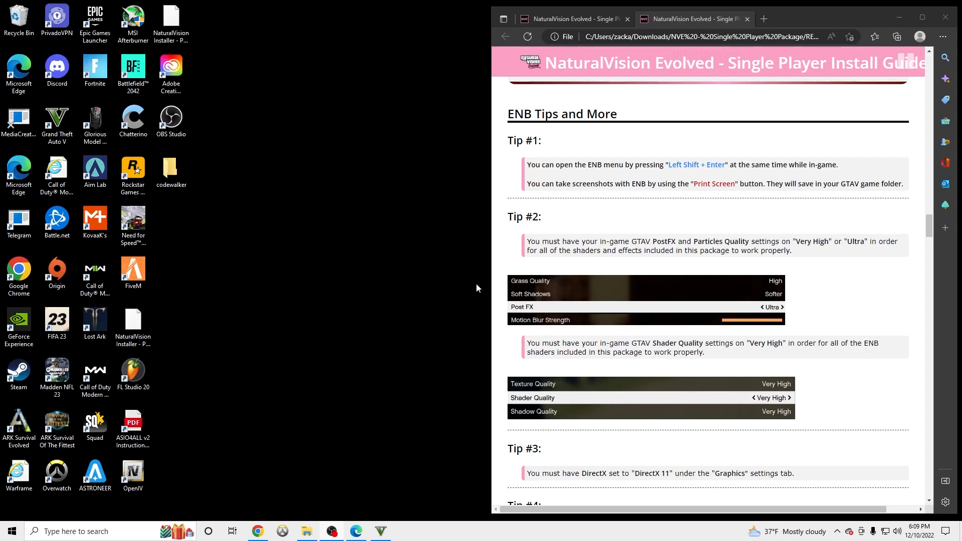
mouse_move(403, 408)
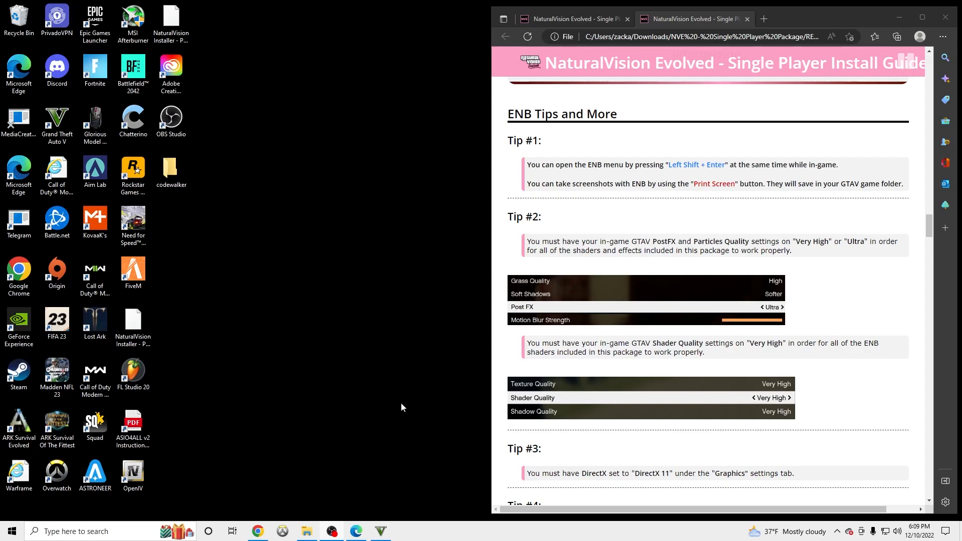
mouse_move(537, 289)
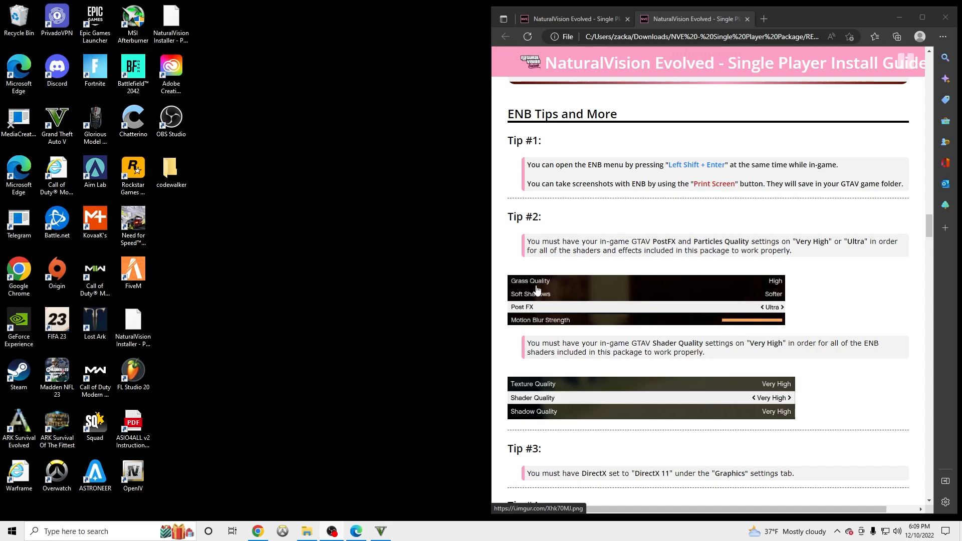
mouse_move(573, 320)
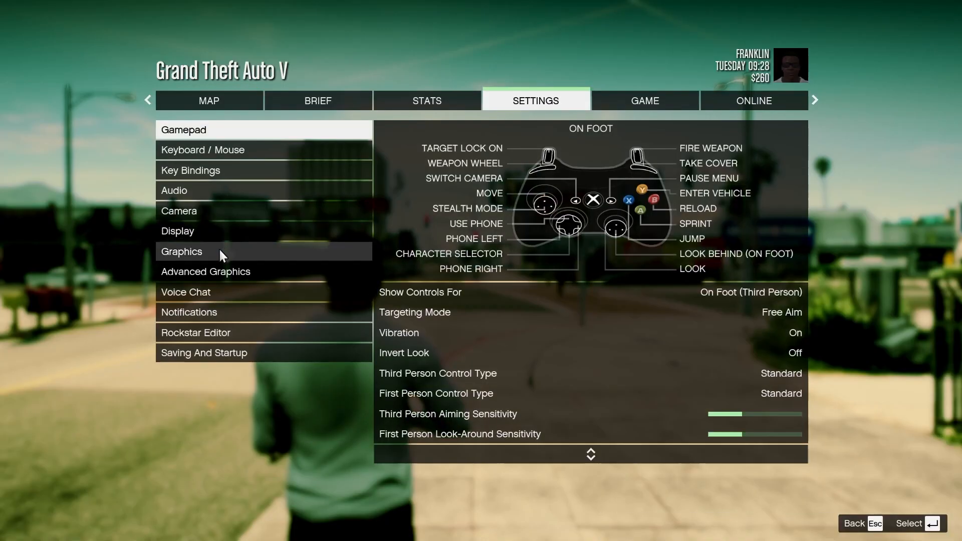
Show the Graphics settings and scroll through Texture, Shader and Shadow Quality showing Very High and Ultra
click(181, 252)
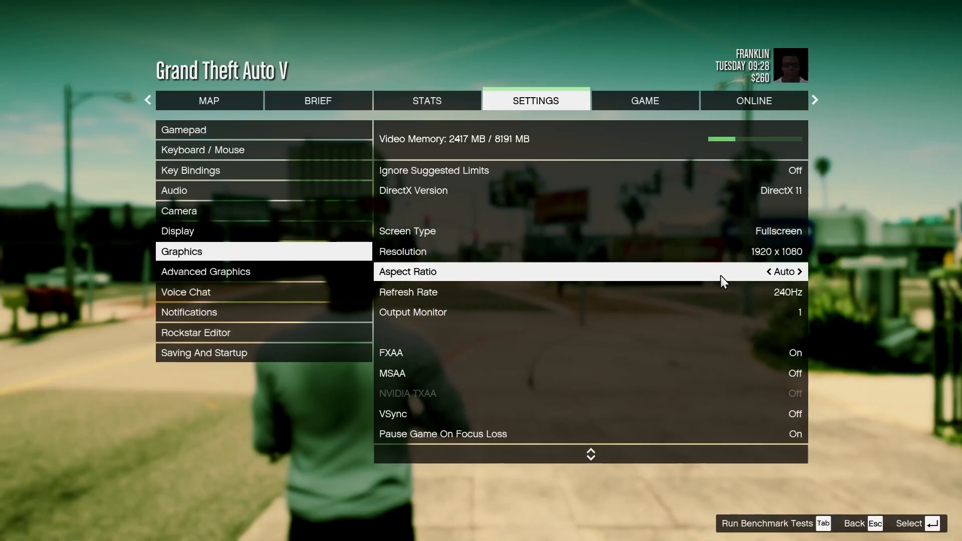
scroll(down, 3)
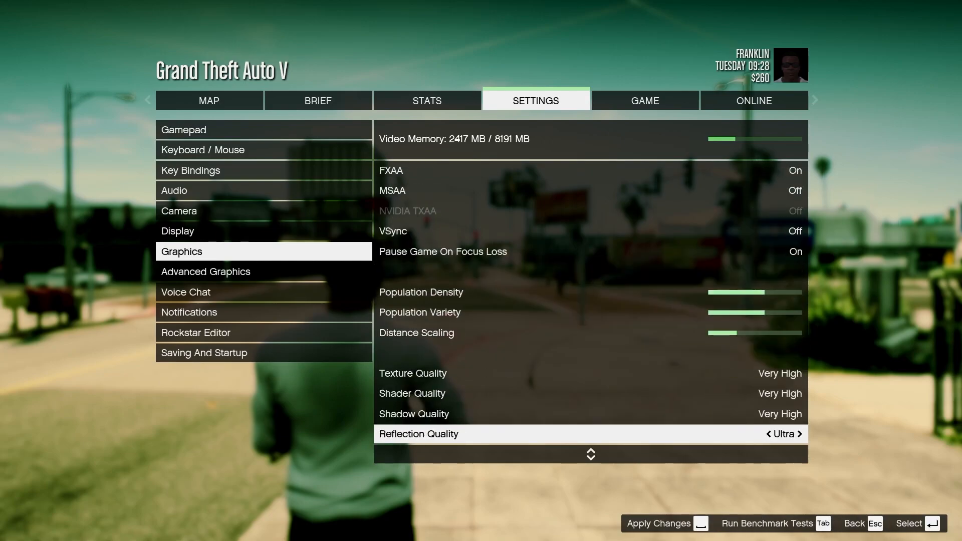
scroll(down, 3)
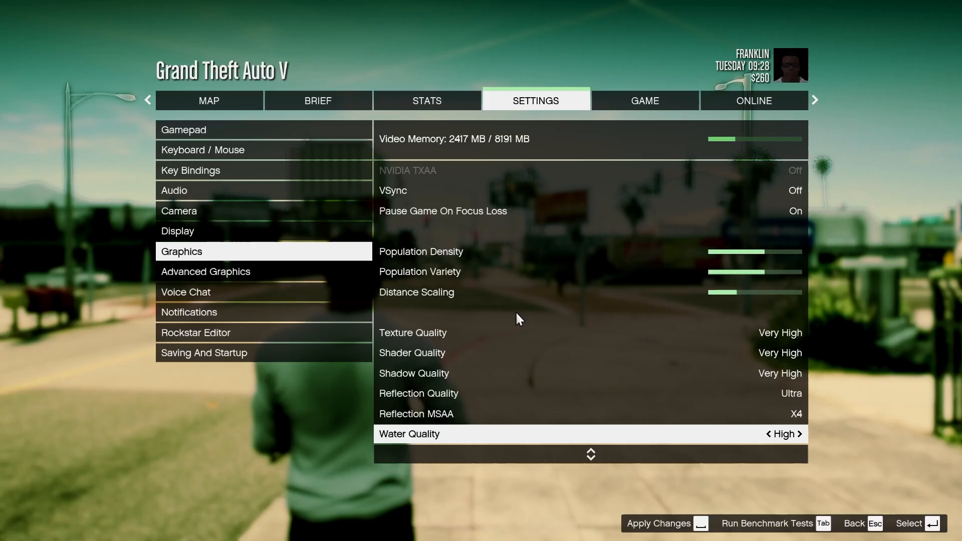
scroll(down, 3)
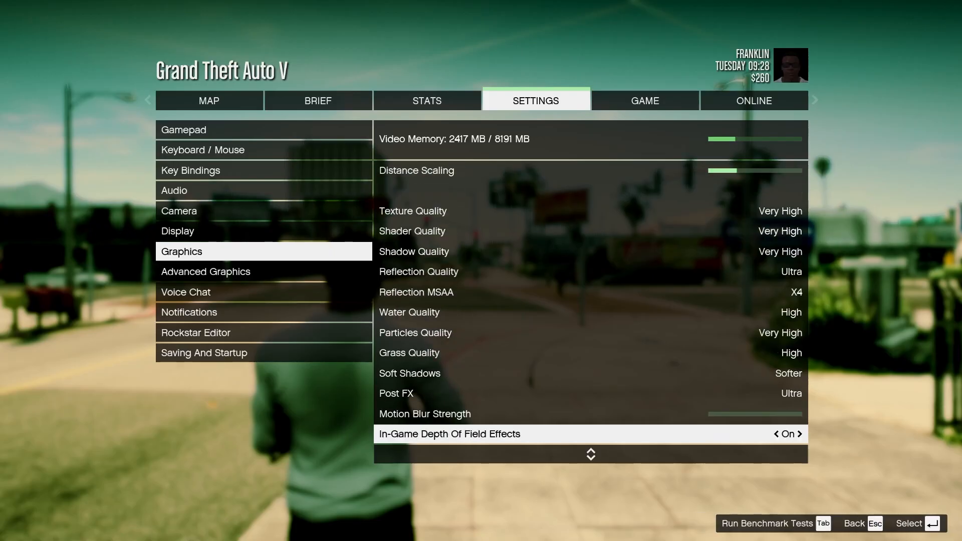
scroll(down, 3)
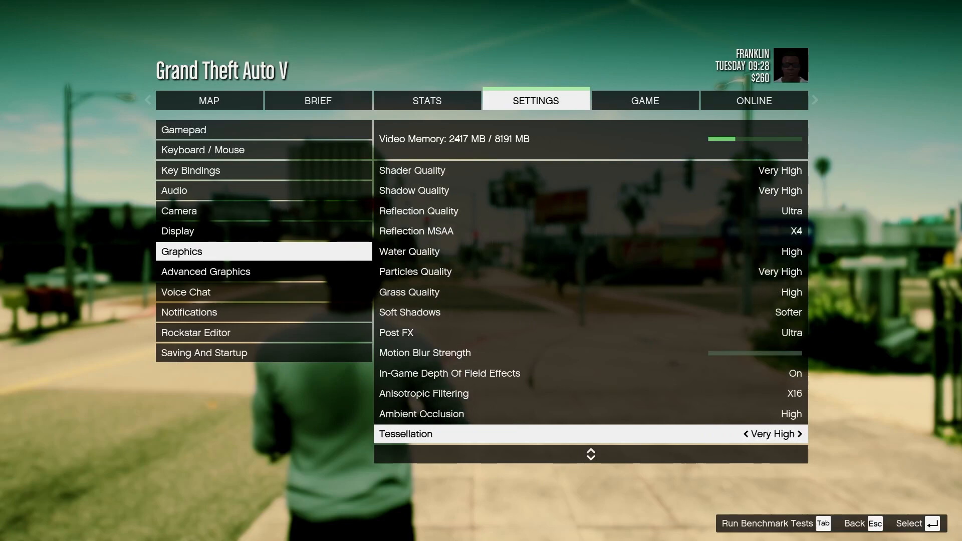
scroll(down, 3)
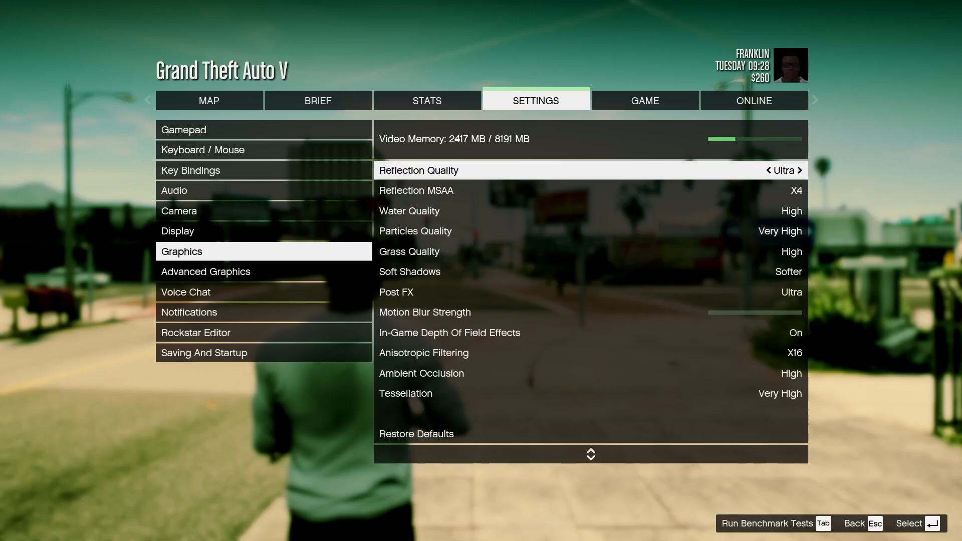
scroll(up, 3)
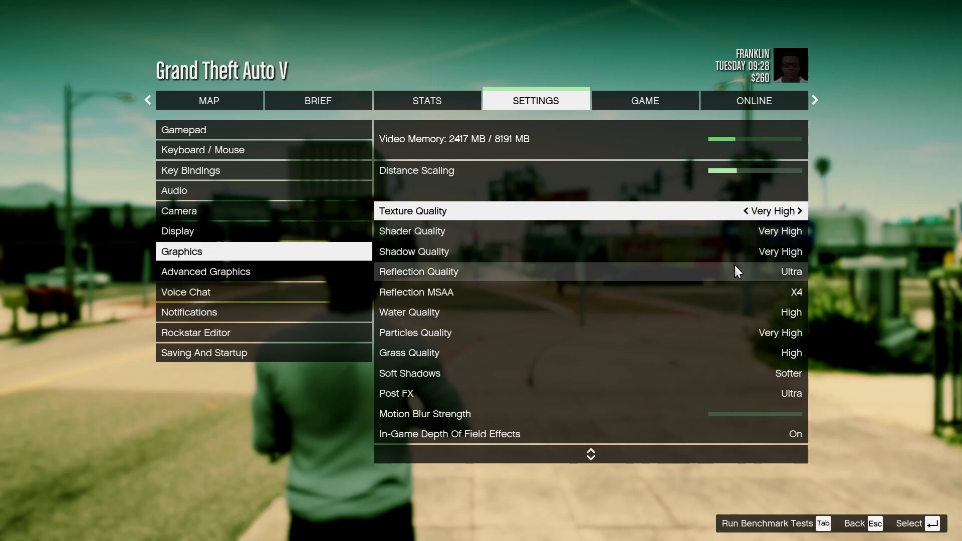
mouse_move(33, 23)
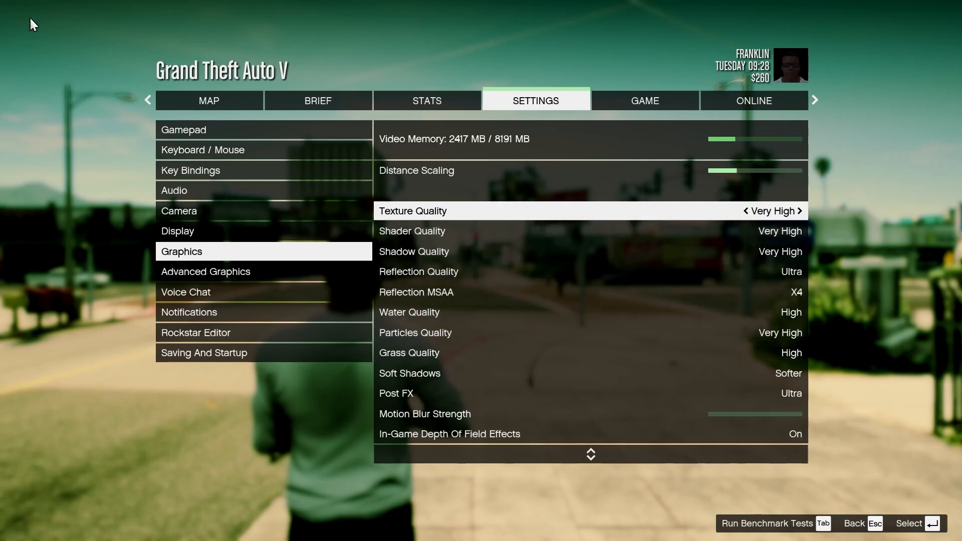